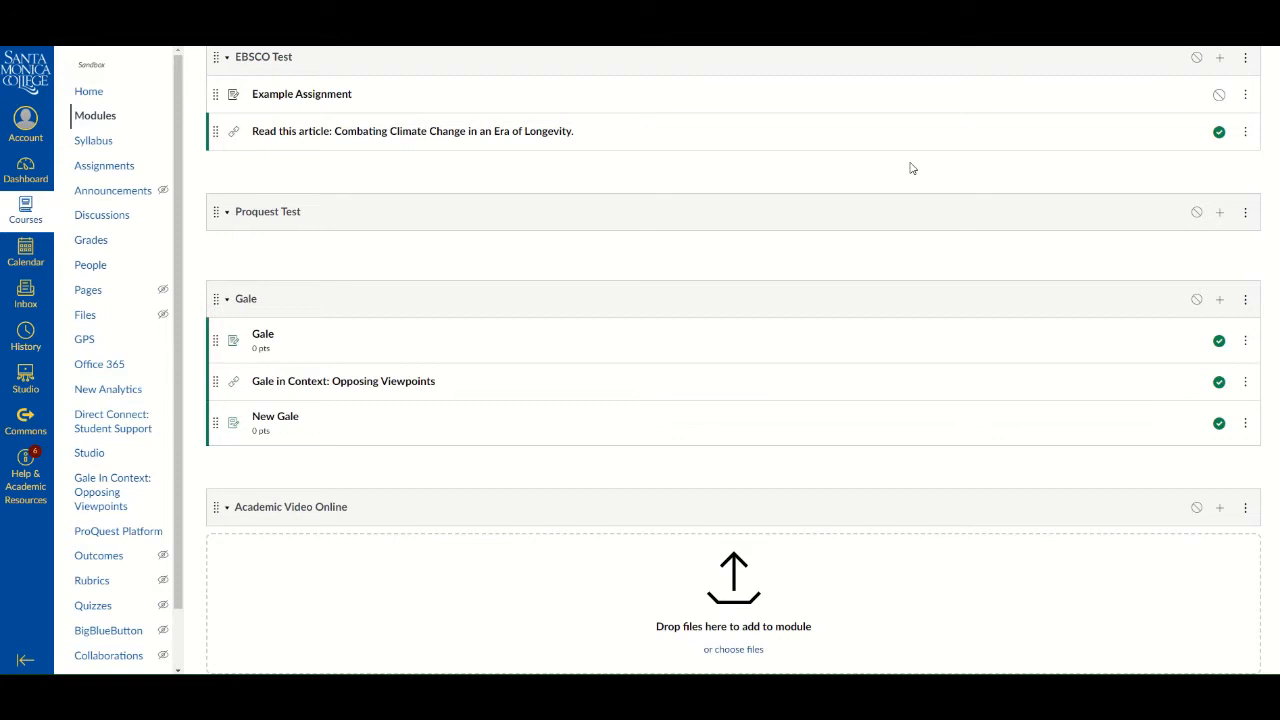
{"action": "mouse_move", "coordinate": [910, 212]}
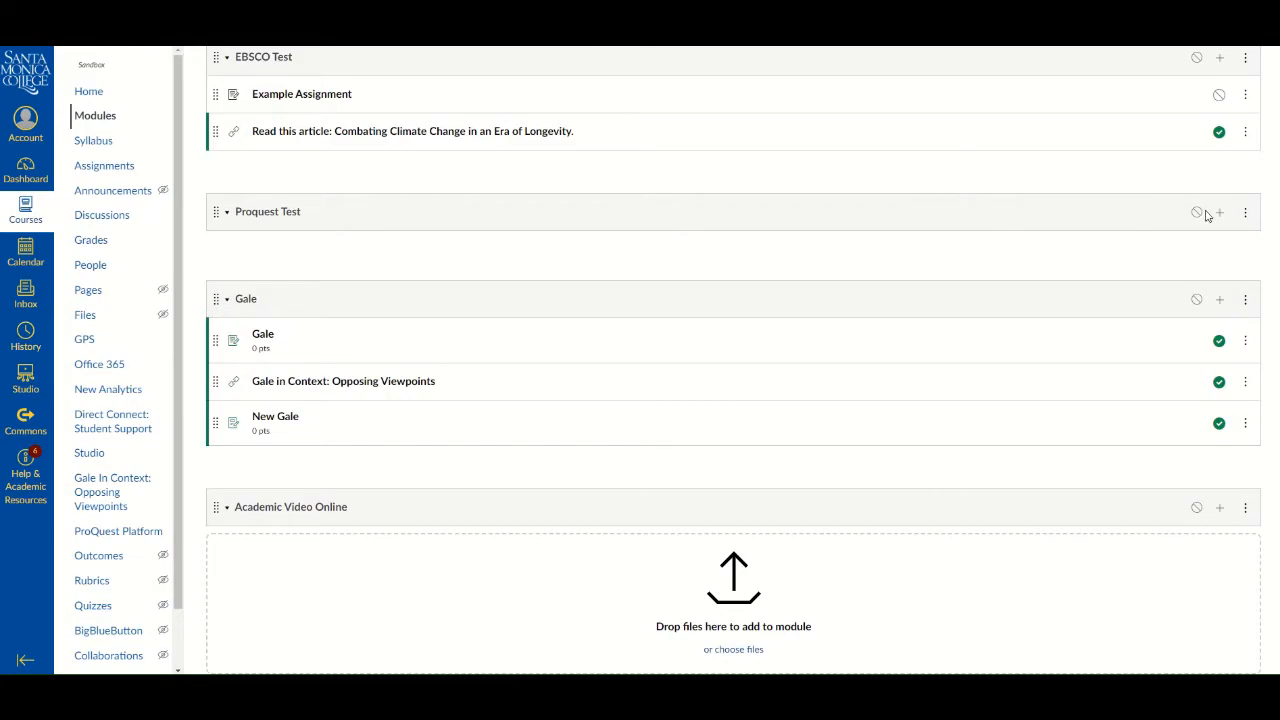
Open the Add Item dialog from the Proquest Test module header
{"action": "left_click", "coordinate": [1219, 211]}
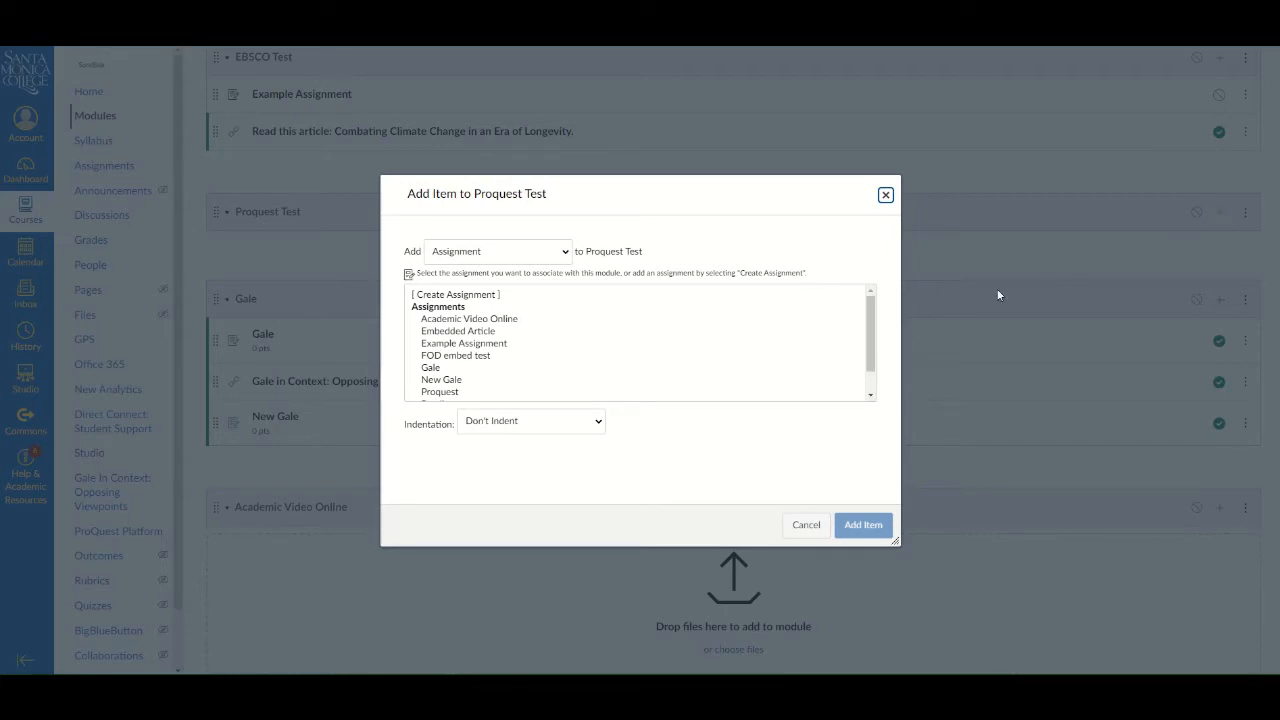
Set the item type to External Tool and scroll the tool list to ProQuest Platform
{"action": "left_click", "coordinate": [497, 251]}
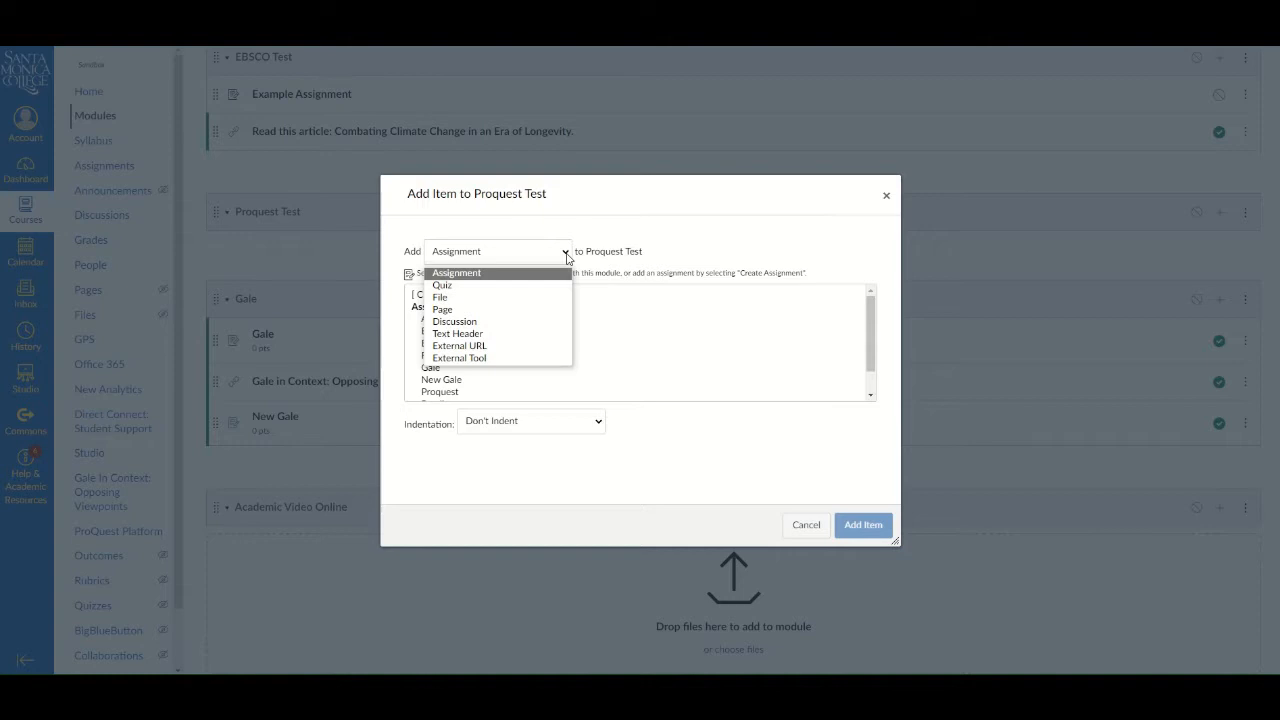
{"action": "left_click", "coordinate": [459, 357]}
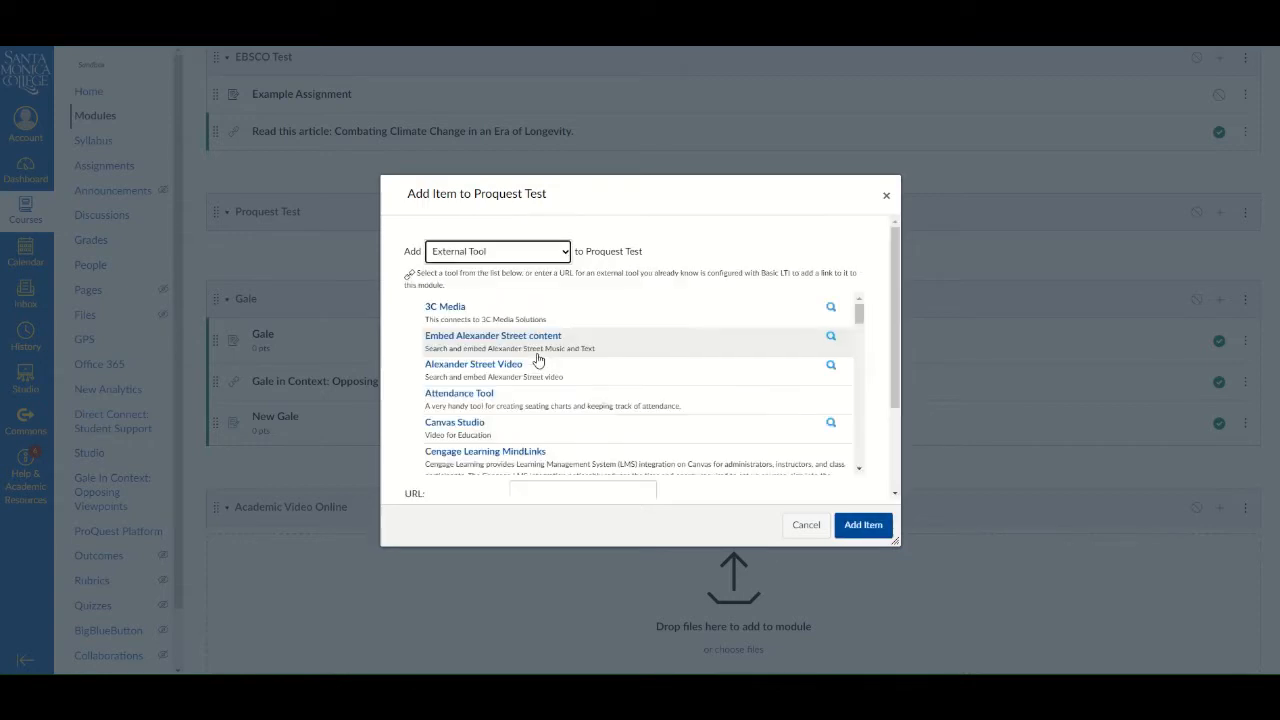
{"action": "mouse_move", "coordinate": [555, 335]}
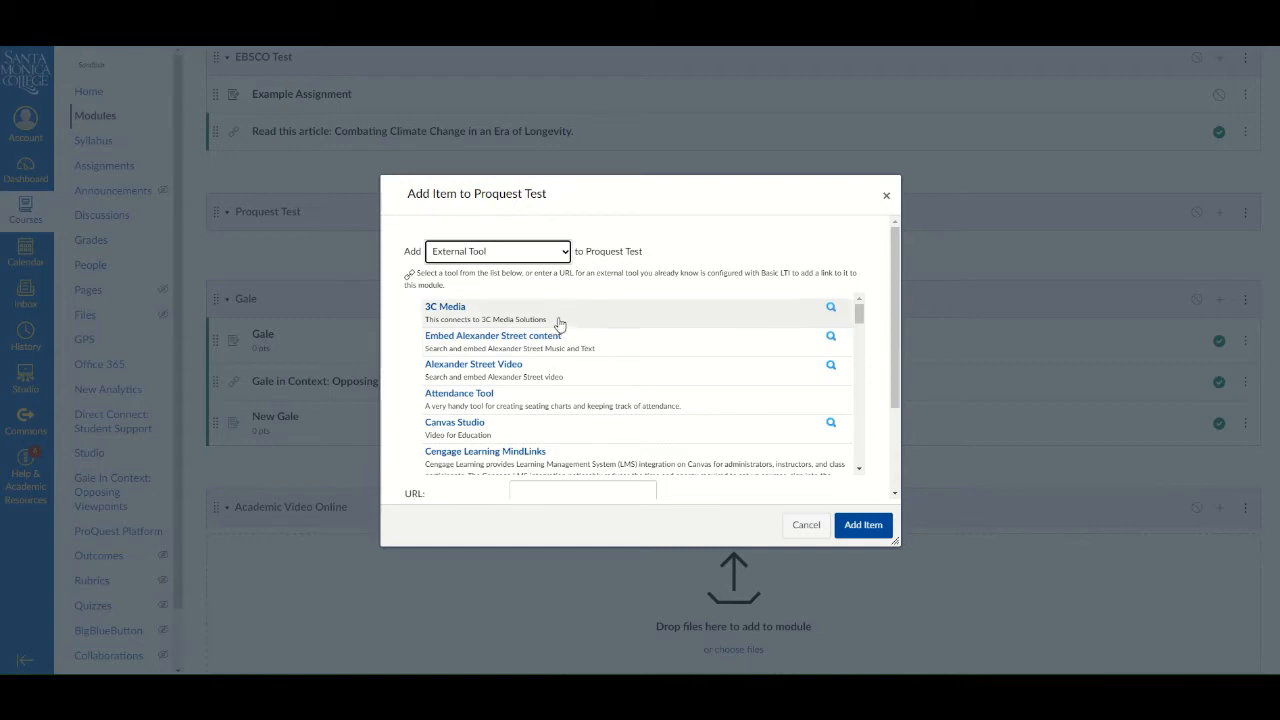
{"action": "scroll", "scroll_direction": "down", "scroll_amount": 3}
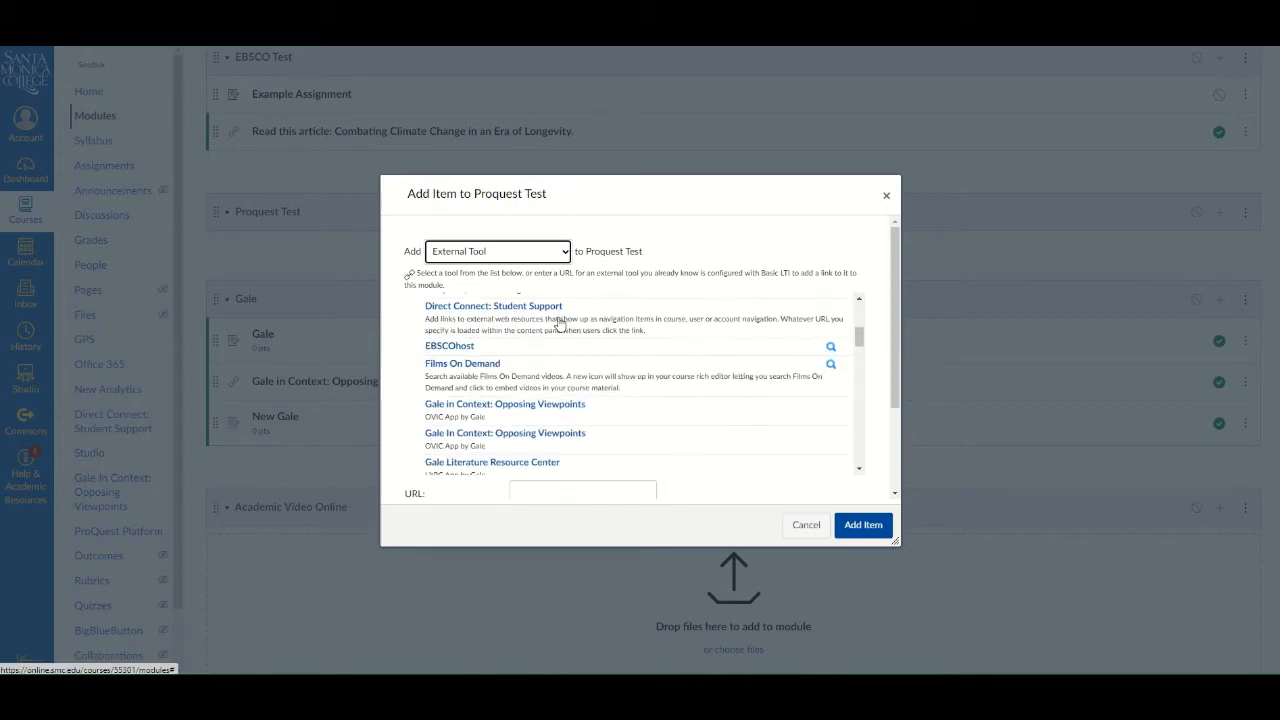
{"action": "scroll", "scroll_direction": "down", "scroll_amount": 3}
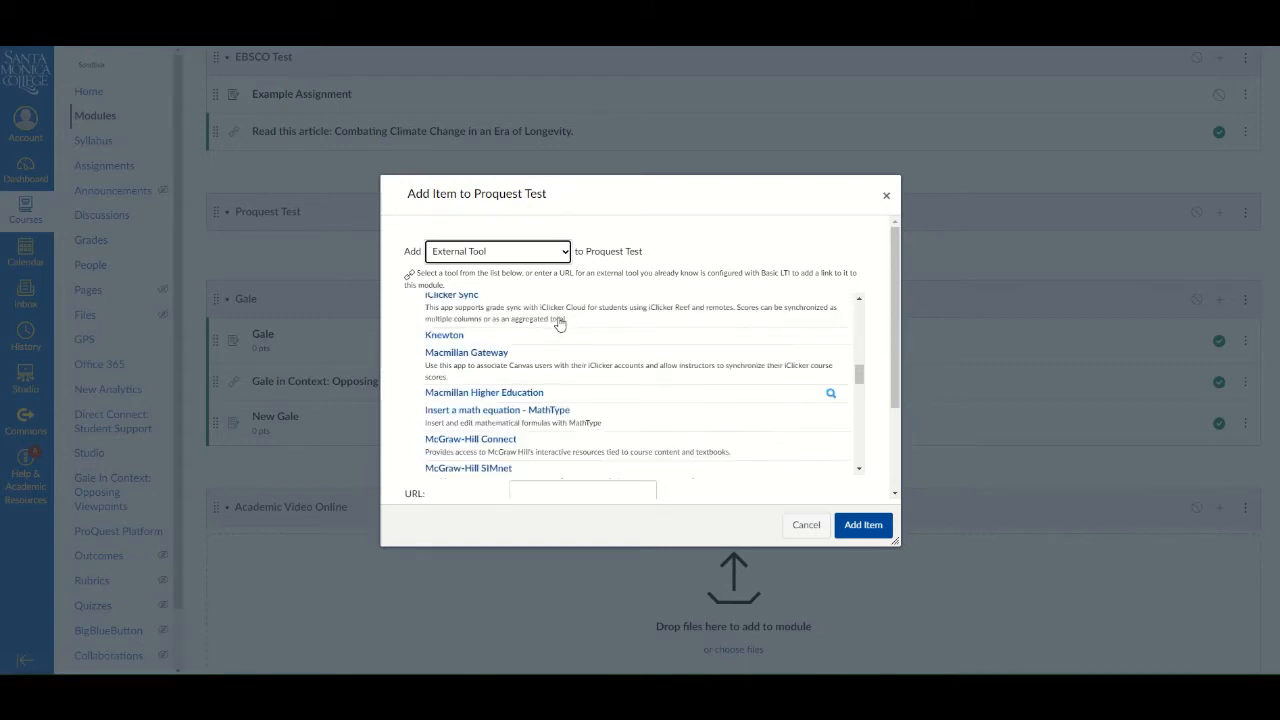
{"action": "scroll", "scroll_direction": "down", "scroll_amount": 3}
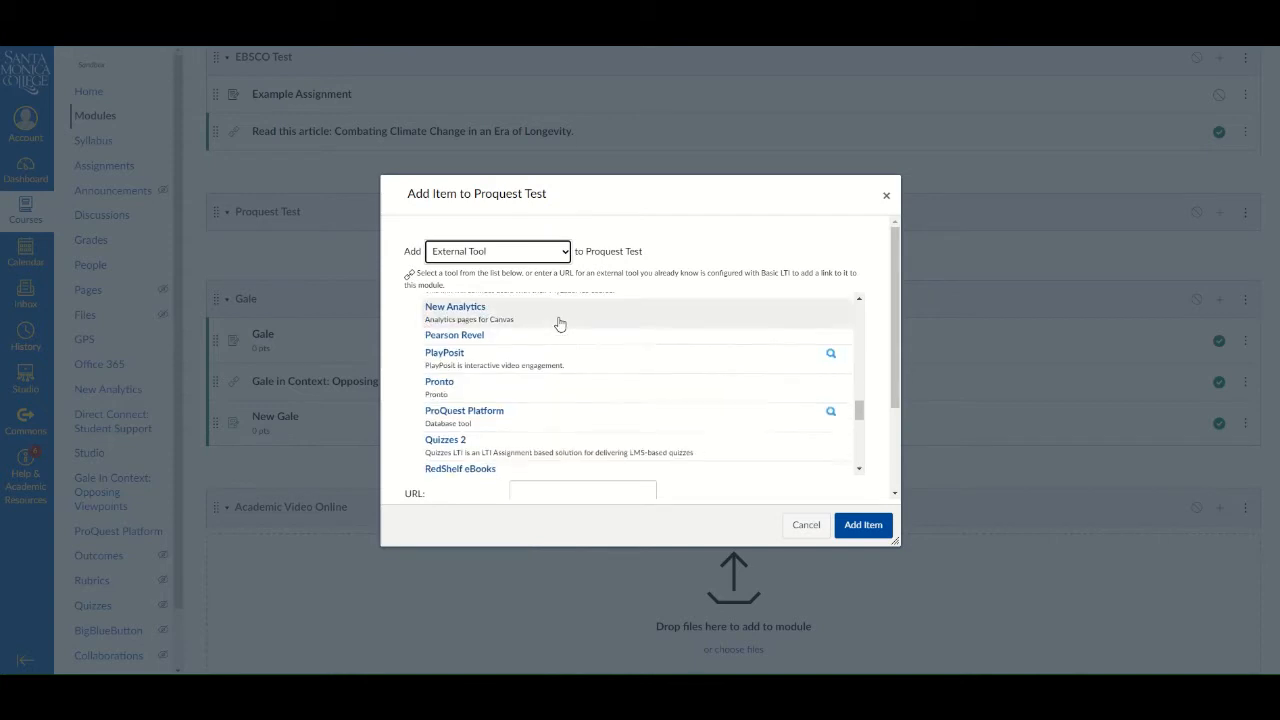
{"action": "scroll", "scroll_direction": "down", "scroll_amount": 3}
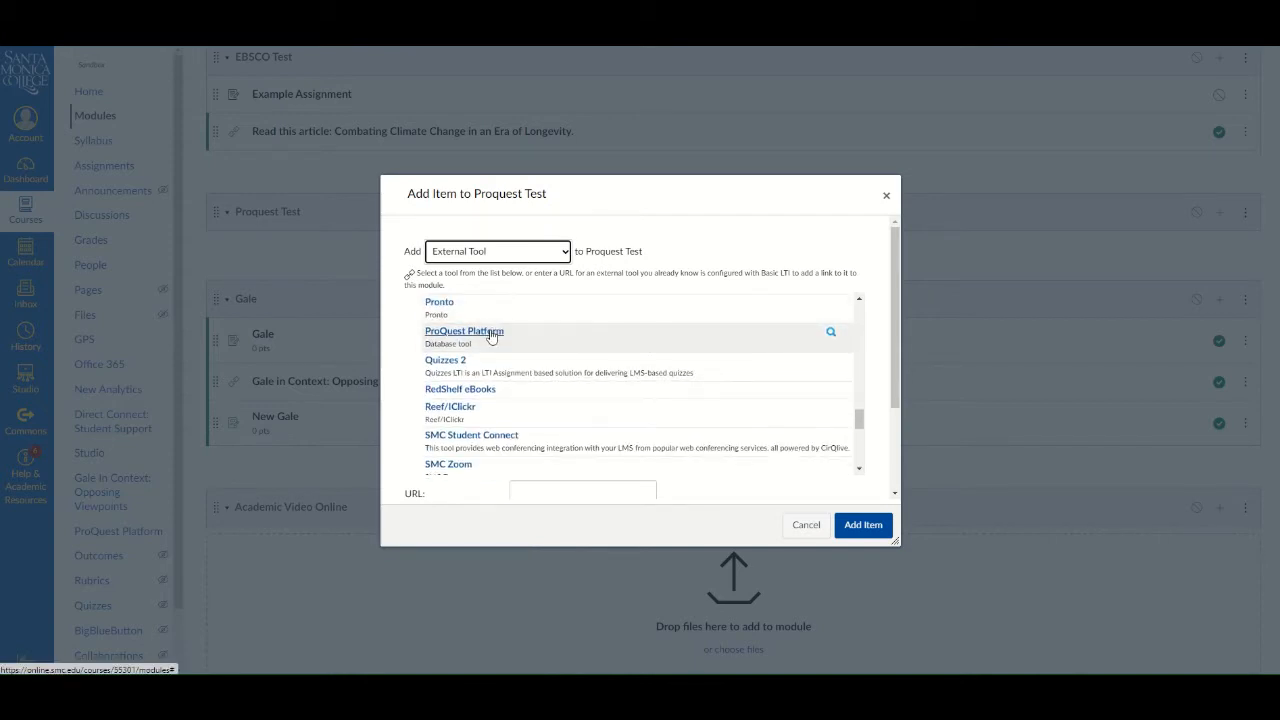
Open ProQuest Platform and set up a 'climate change' search limited to full-text, peer-reviewed sources
{"action": "left_click", "coordinate": [463, 331]}
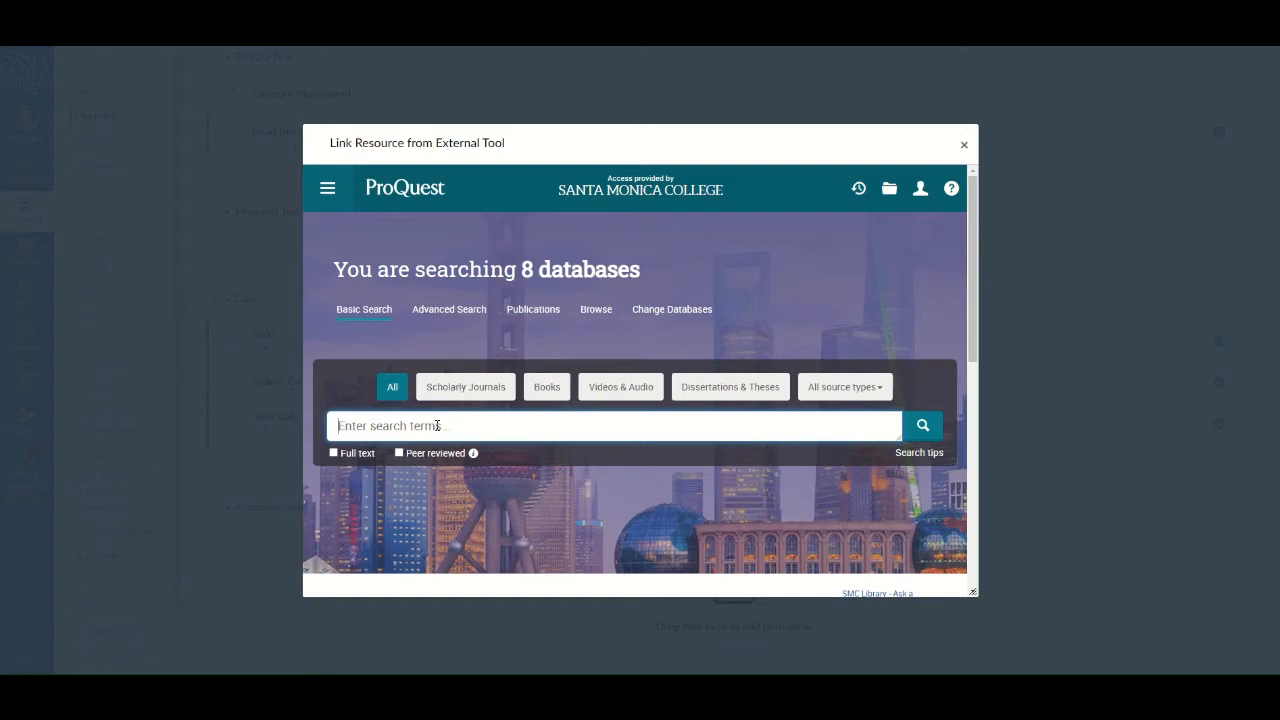
{"action": "type", "text": "climate change"}
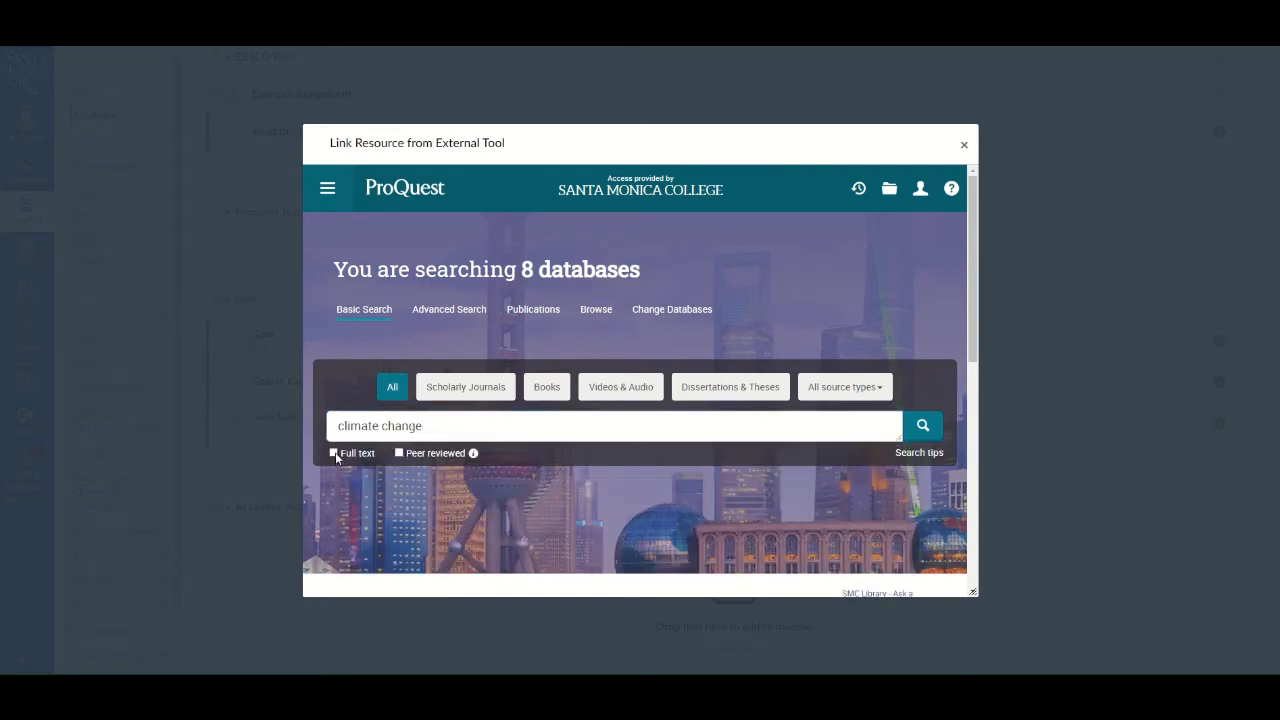
{"action": "left_click", "coordinate": [334, 453]}
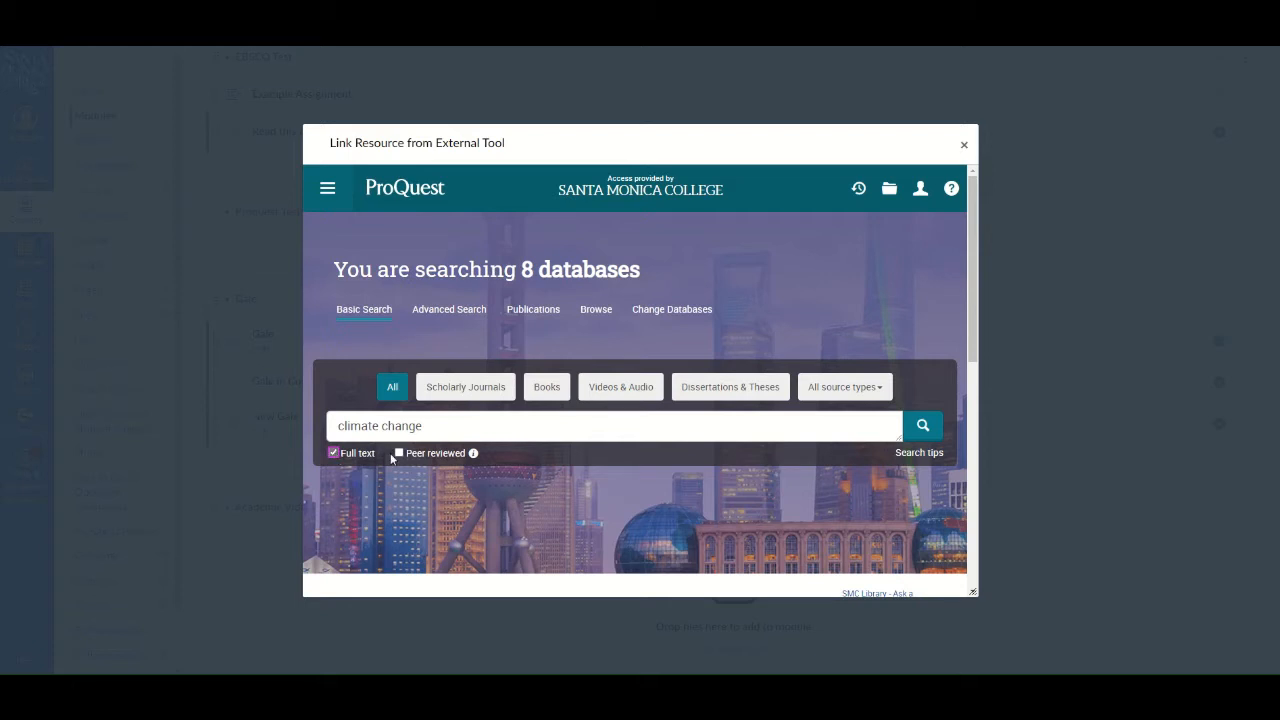
{"action": "left_click", "coordinate": [399, 453]}
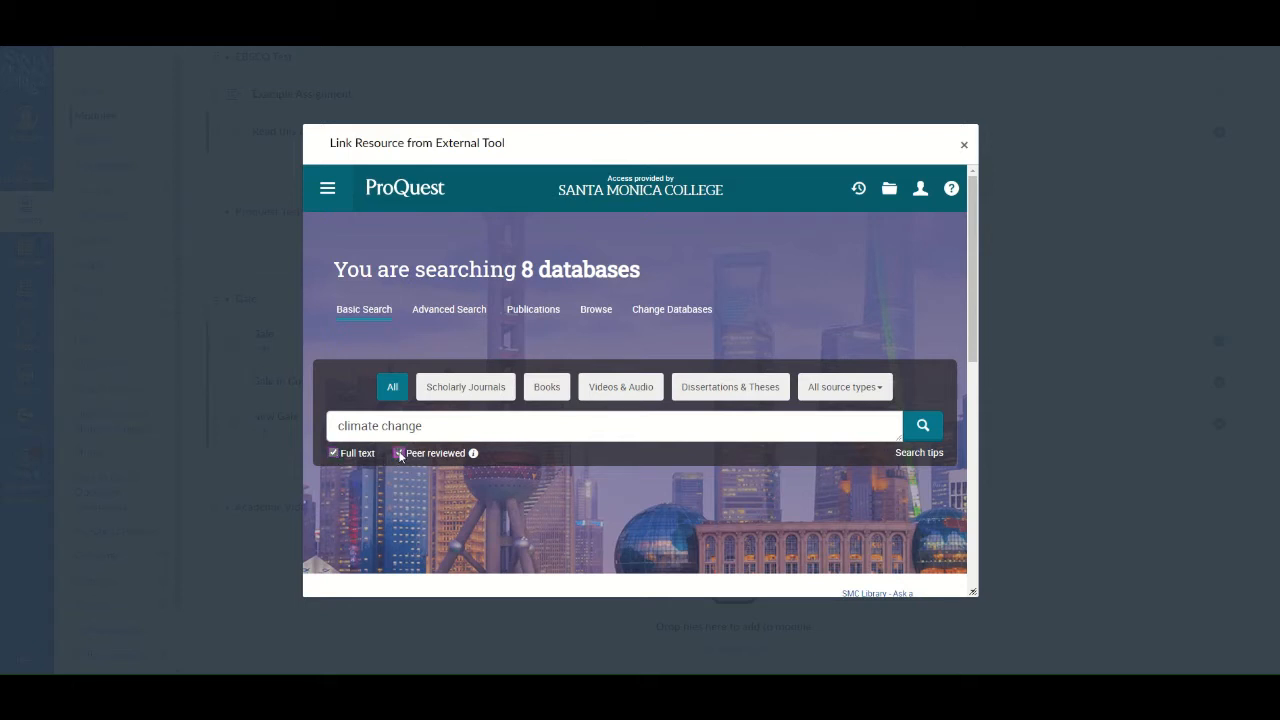
{"action": "left_click", "coordinate": [398, 453]}
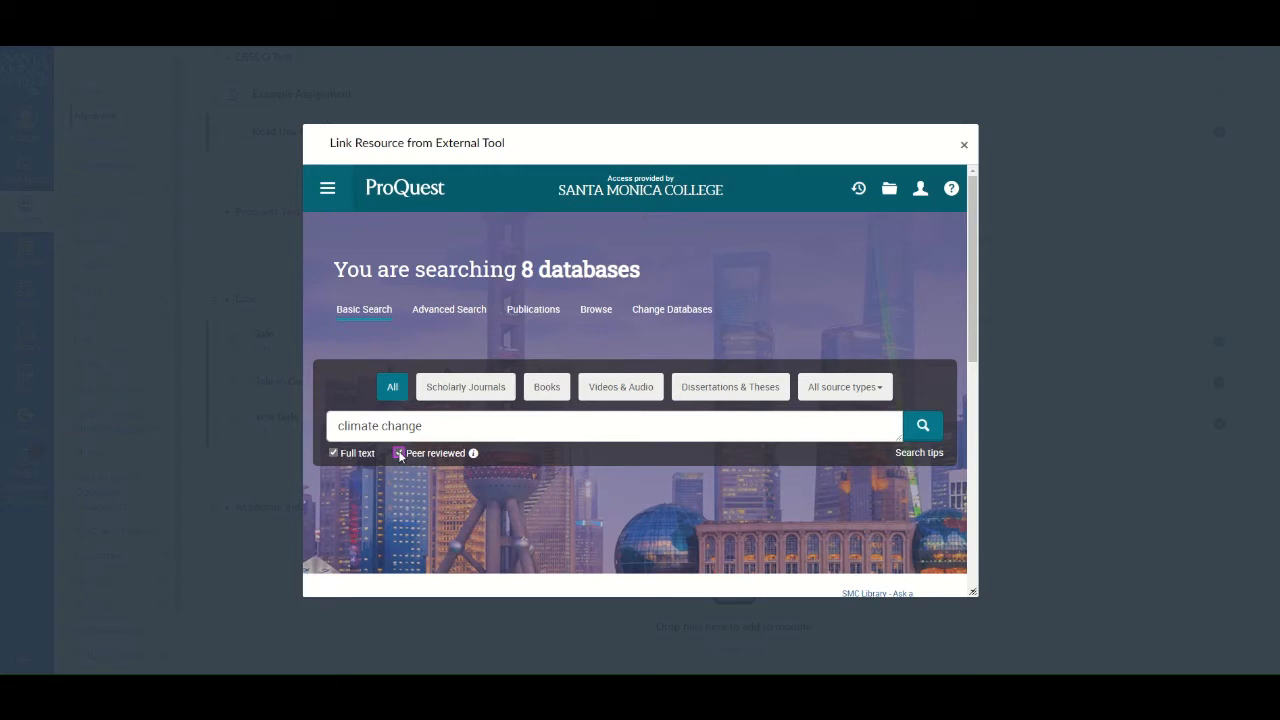
{"action": "left_click", "coordinate": [398, 453]}
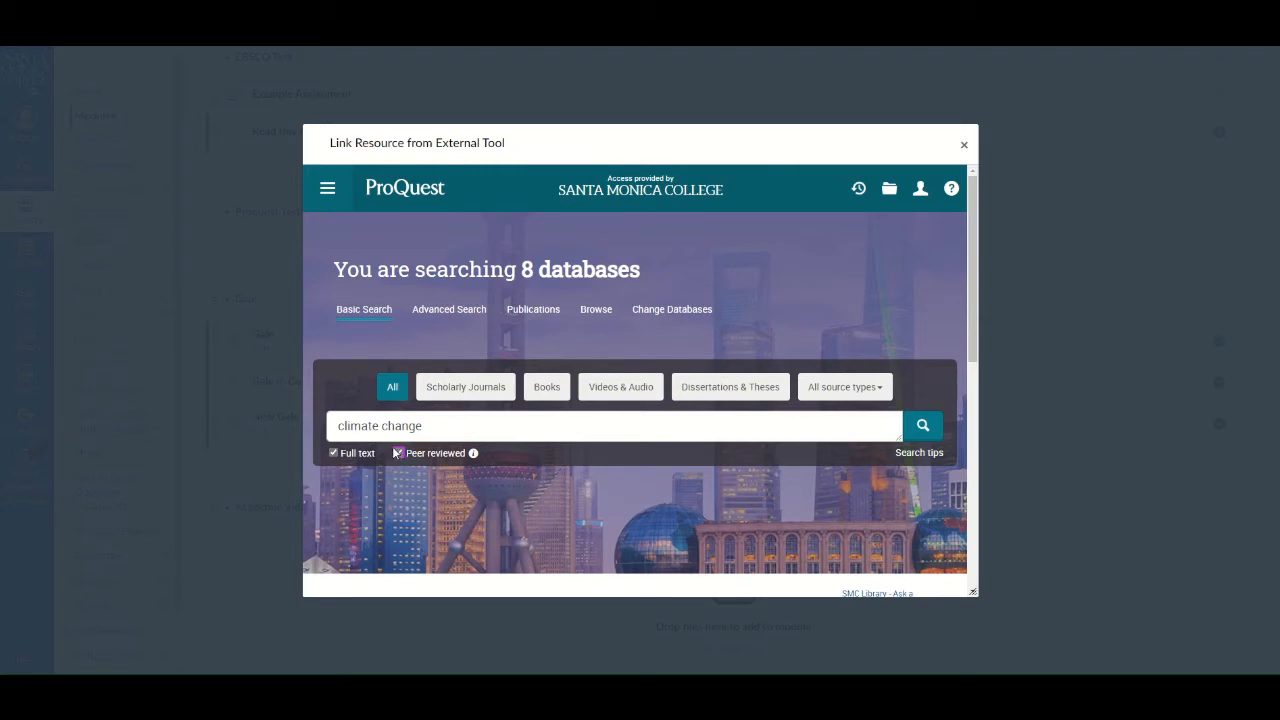
{"action": "left_click", "coordinate": [397, 453]}
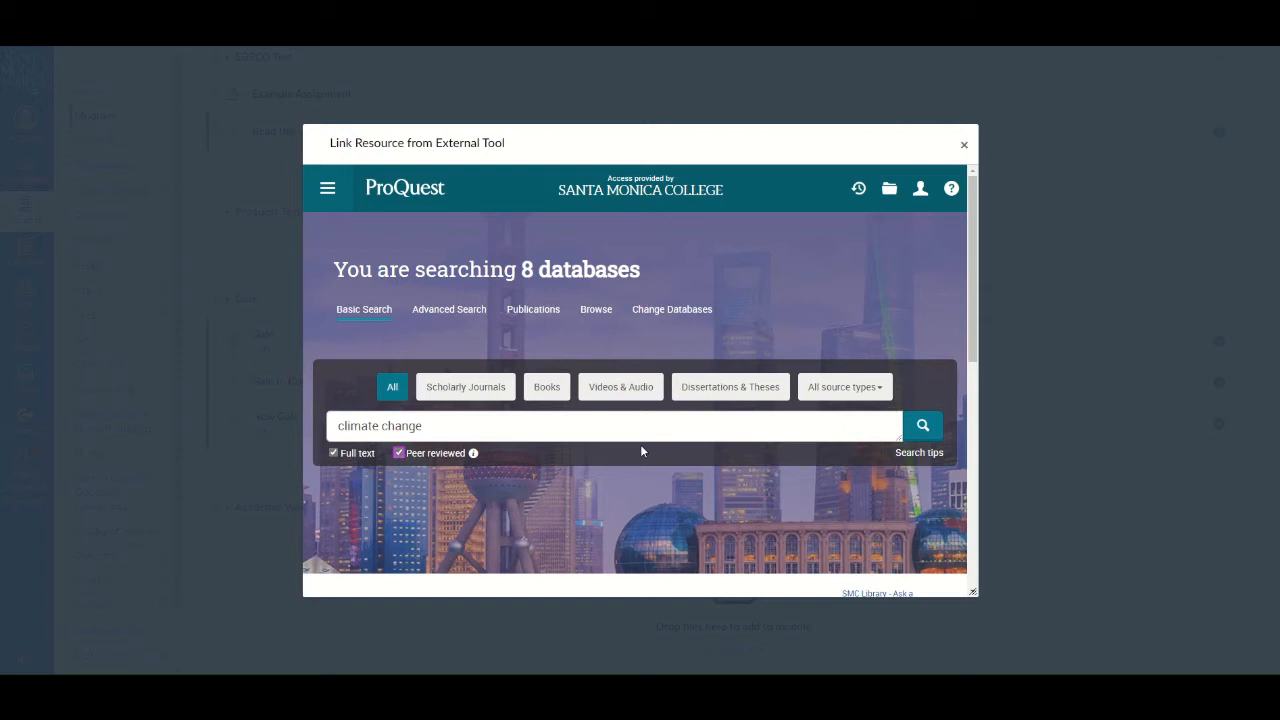
{"action": "left_click", "coordinate": [922, 425]}
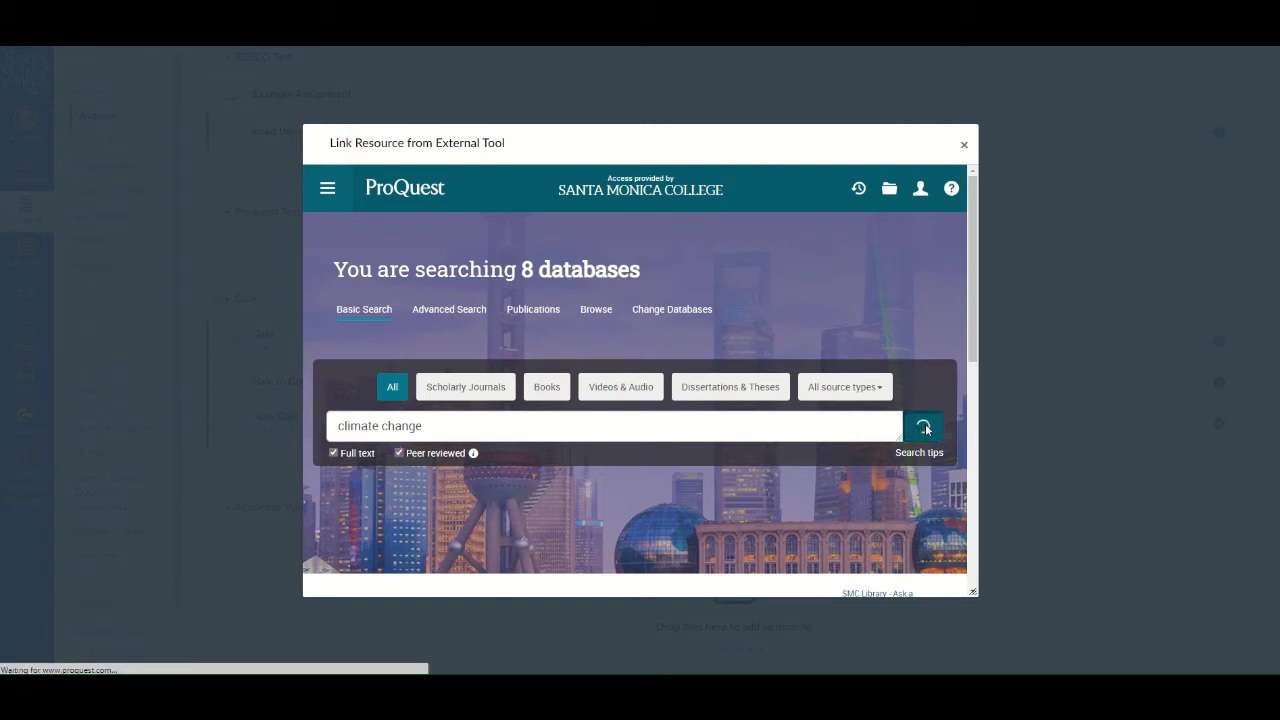
Run the search, preview the Zanthoxylum armatum article, then return to the results list
{"action": "left_click", "coordinate": [924, 427]}
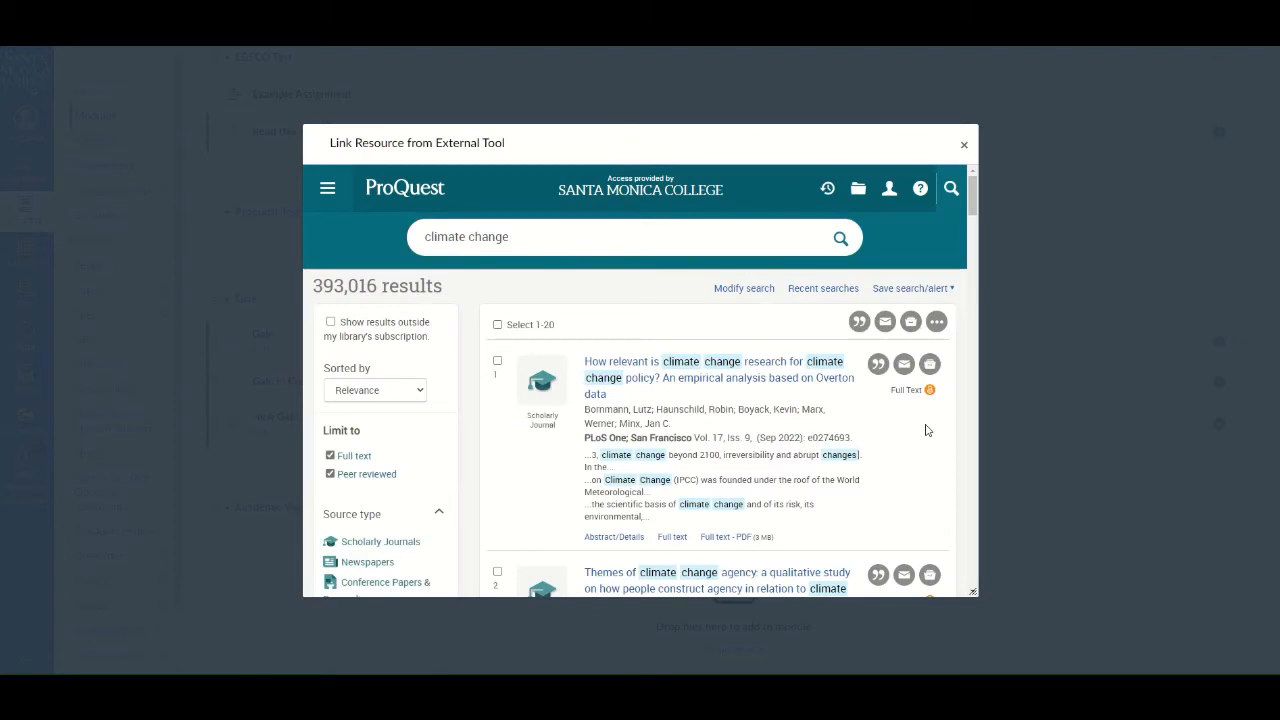
{"action": "scroll", "scroll_direction": "down", "scroll_amount": 3}
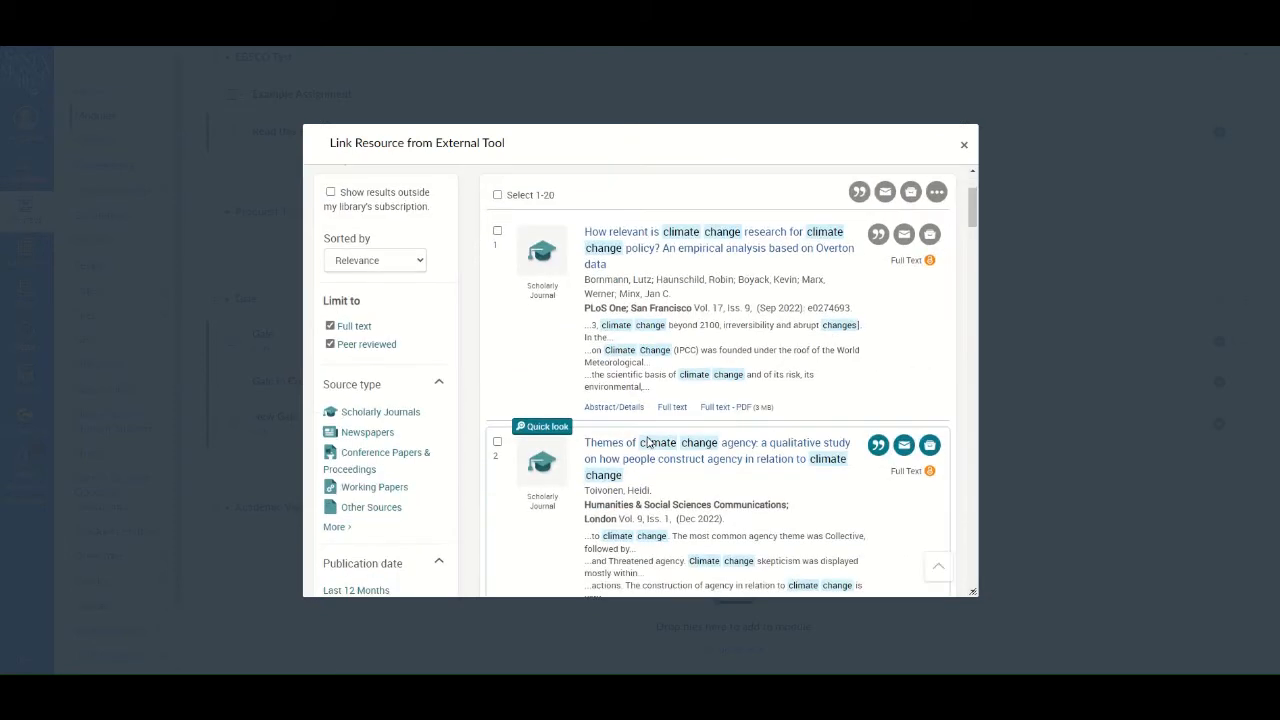
{"action": "scroll", "scroll_direction": "down", "scroll_amount": 3}
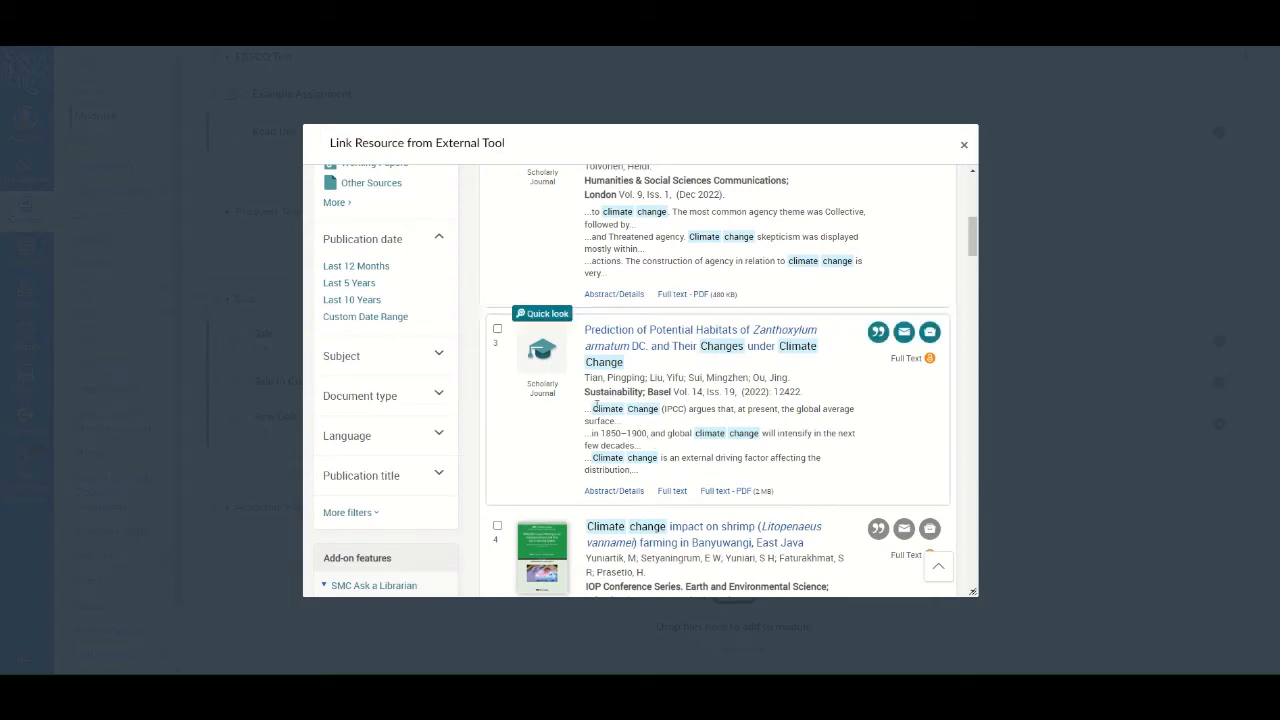
{"action": "mouse_move", "coordinate": [636, 358]}
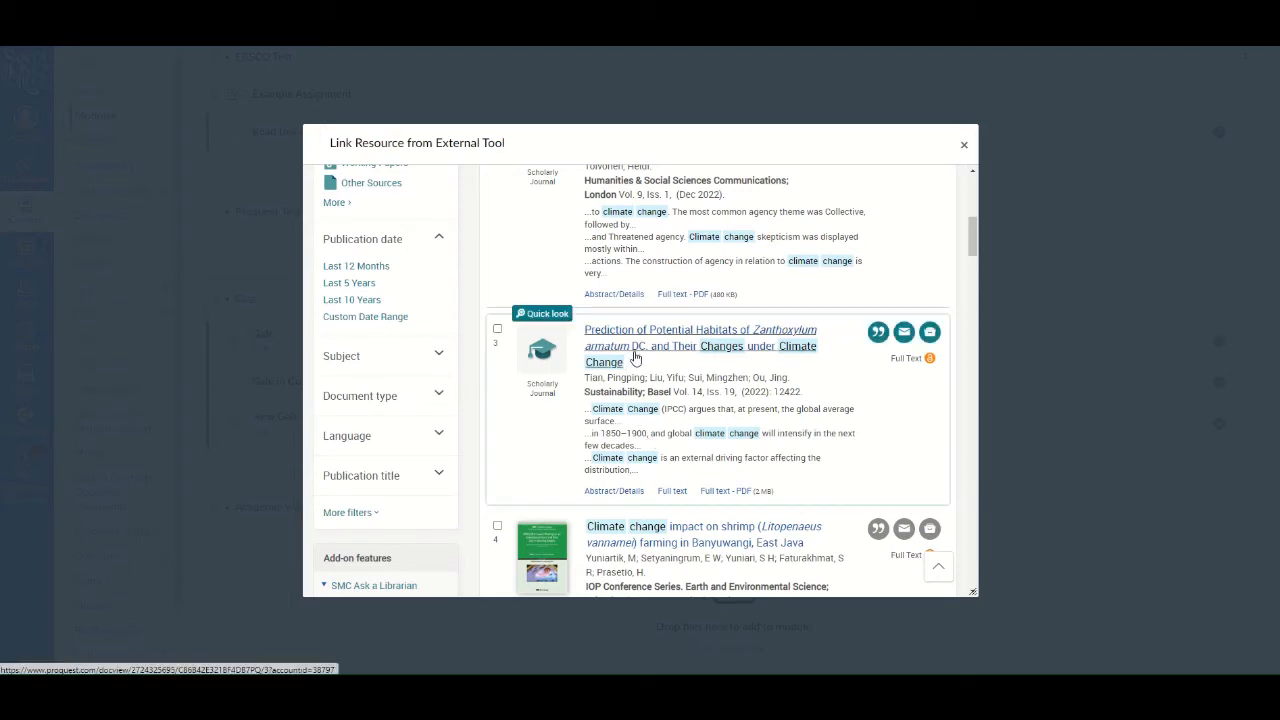
{"action": "left_click", "coordinate": [700, 345]}
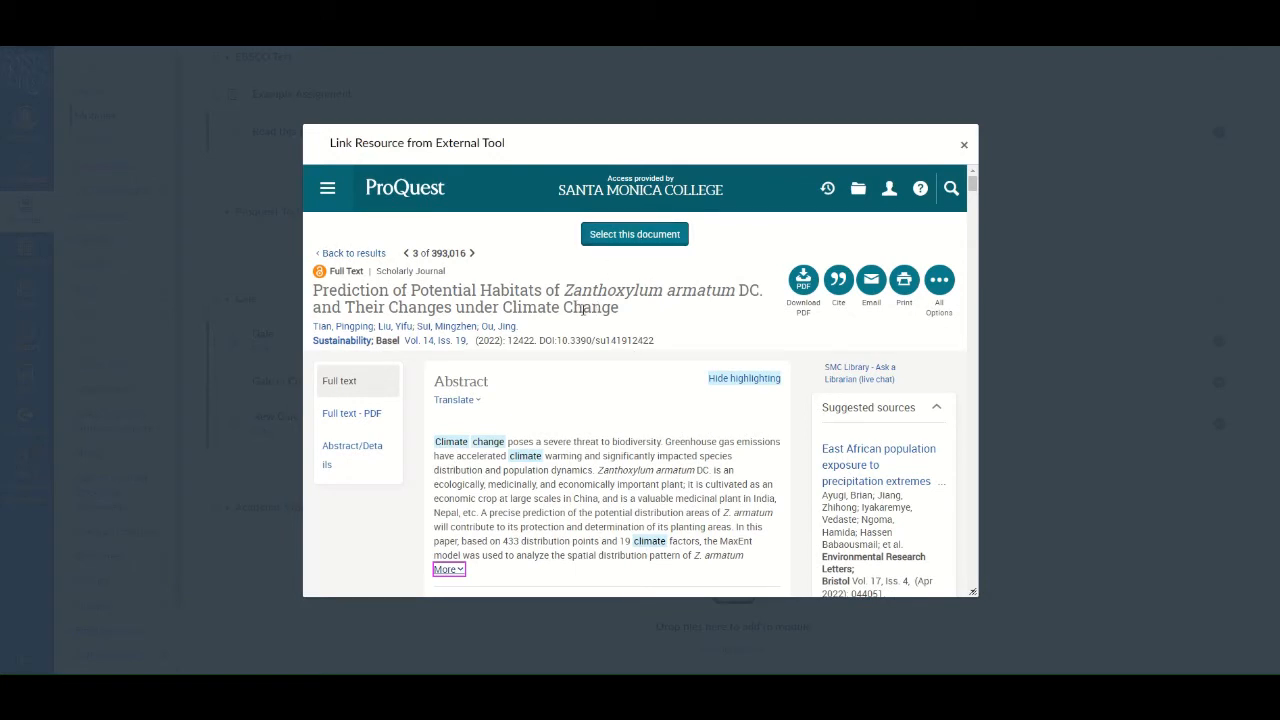
{"action": "mouse_move", "coordinate": [354, 253]}
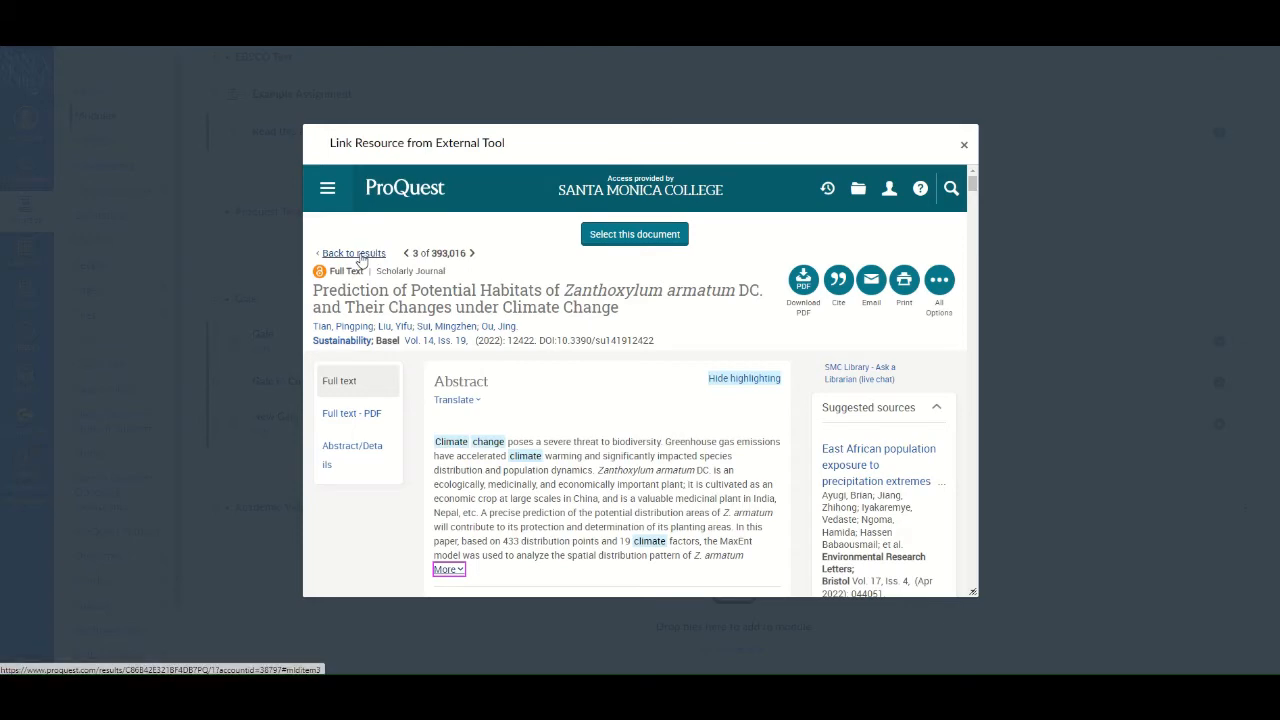
{"action": "left_click", "coordinate": [352, 252]}
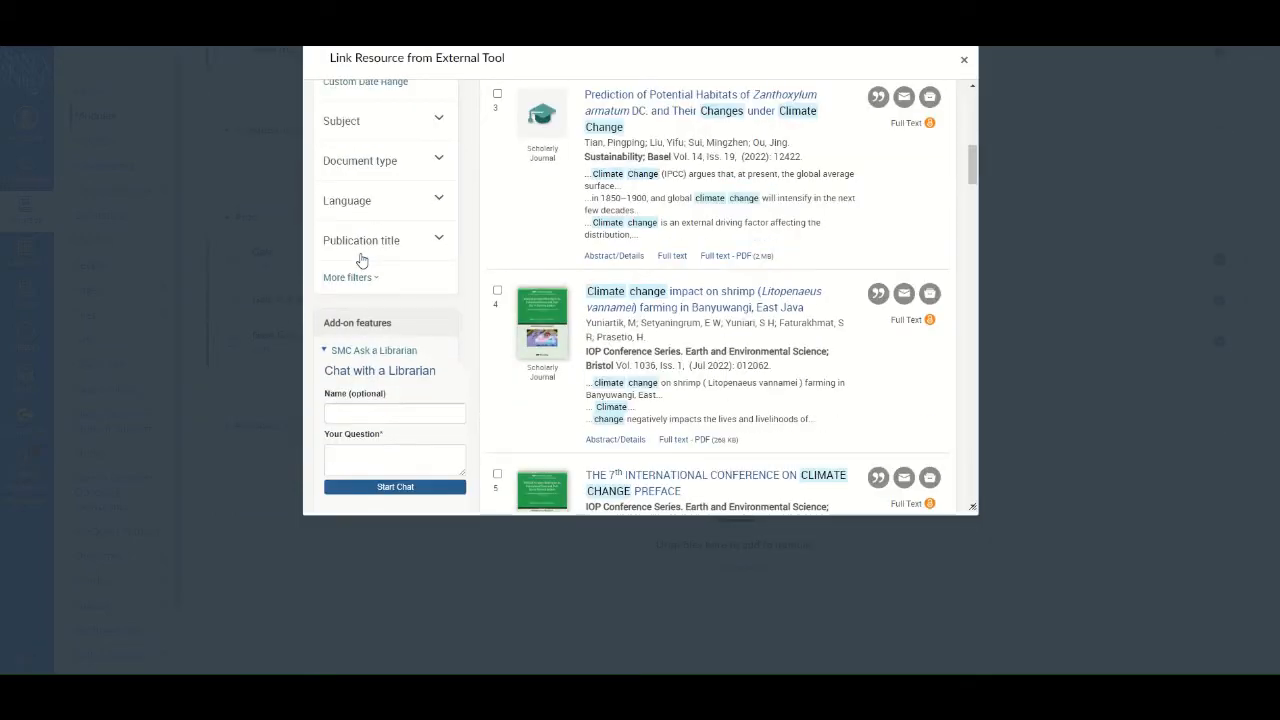
{"action": "scroll", "scroll_direction": "down", "scroll_amount": 3}
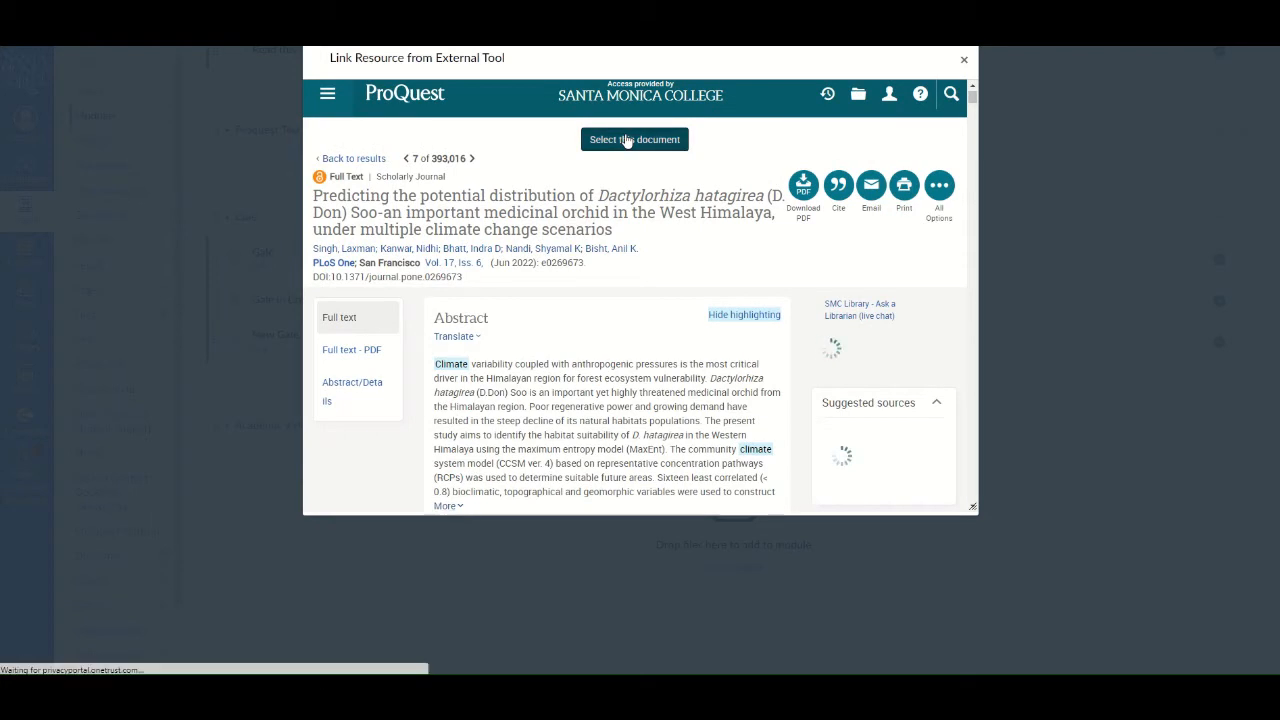
Pick the Dactylorhiza hatagirea article and add it as a 'Read this article' module link
{"action": "left_click", "coordinate": [634, 139]}
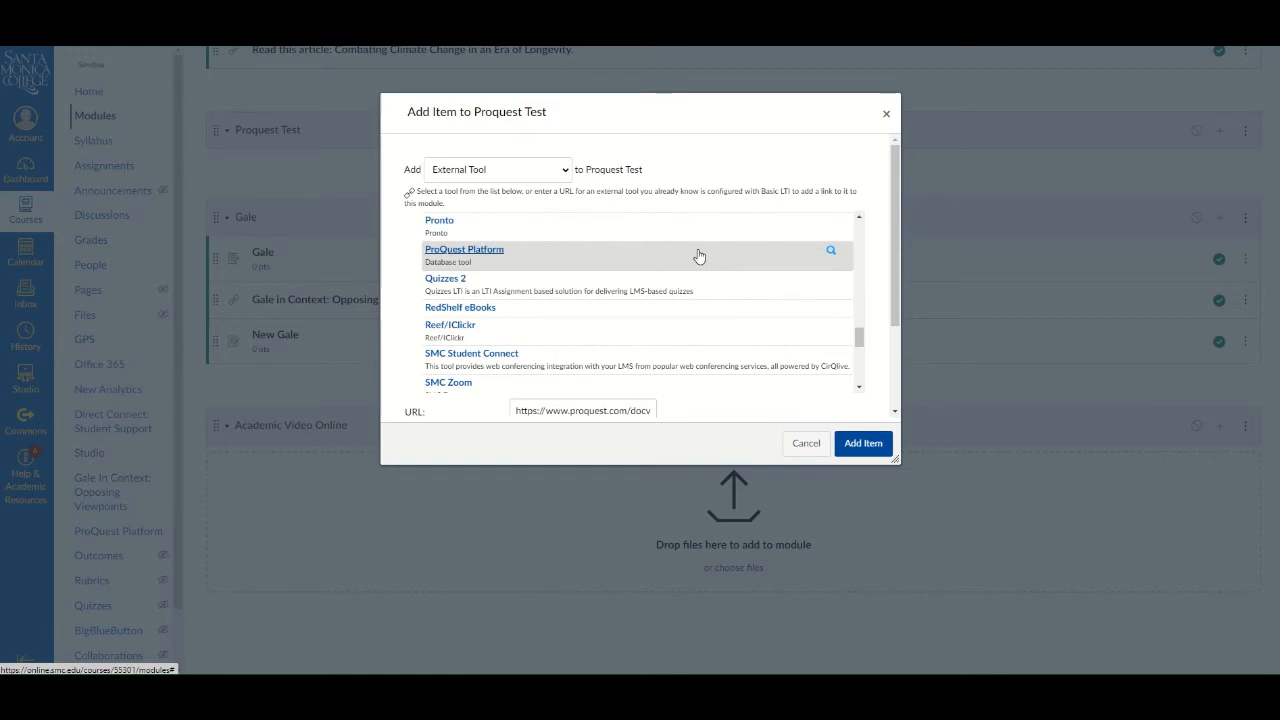
{"action": "scroll", "scroll_direction": "down", "scroll_amount": 3}
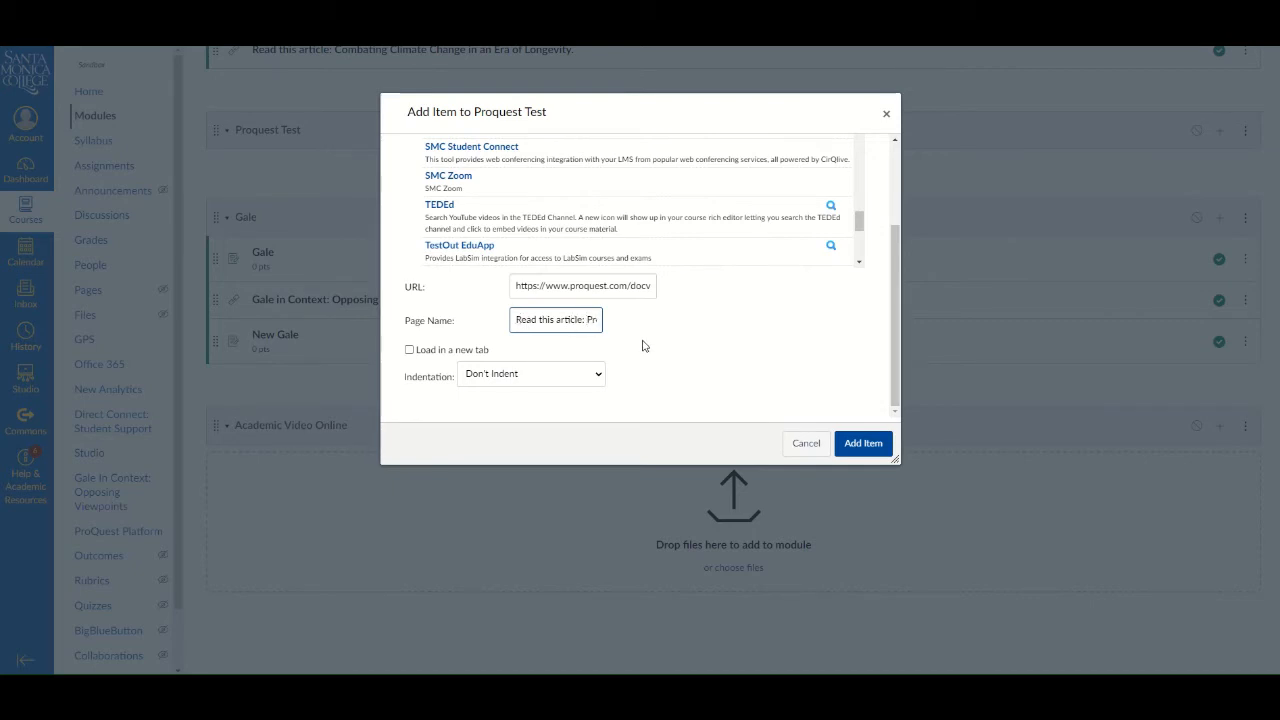
{"action": "left_click", "coordinate": [863, 443]}
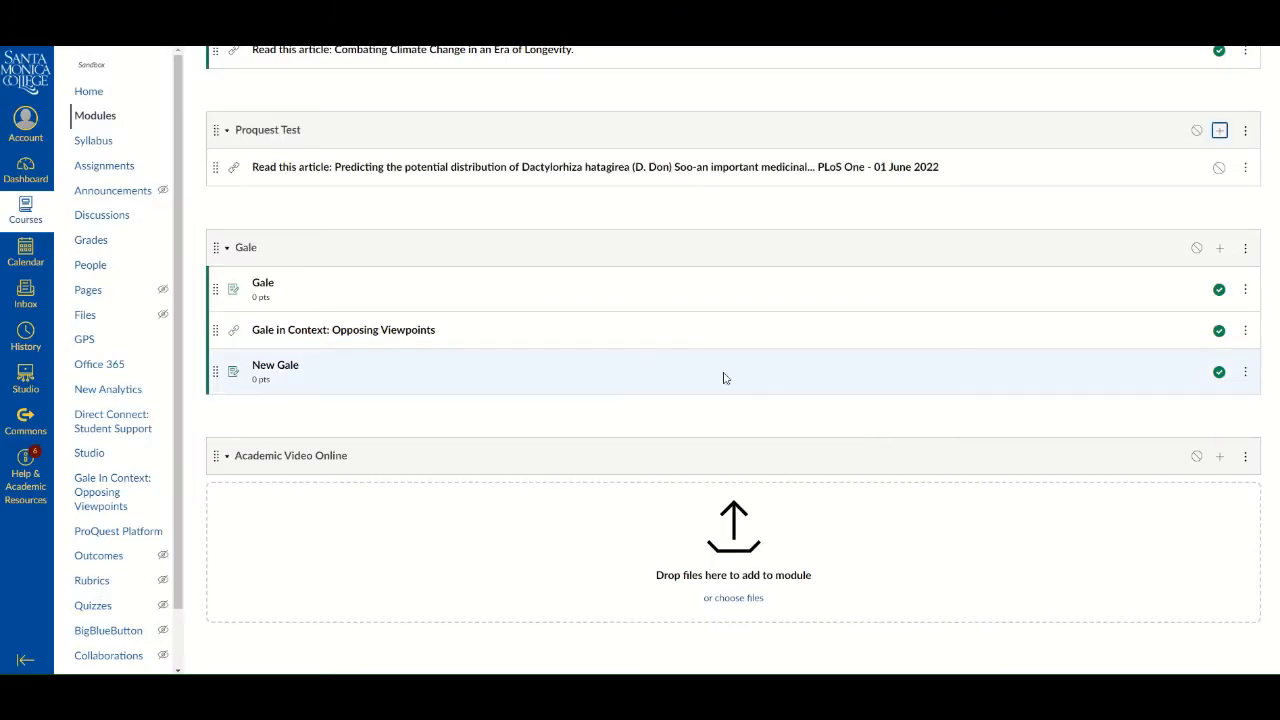
{"action": "mouse_move", "coordinate": [650, 176]}
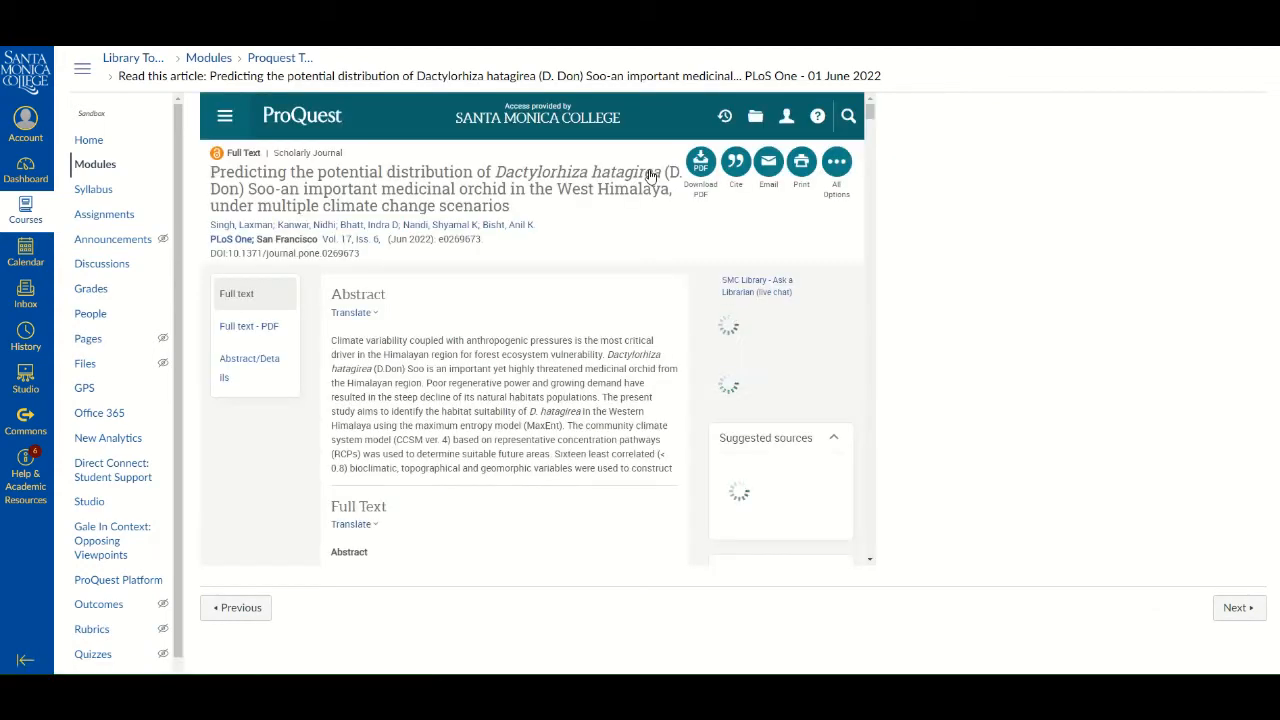
Preview the new link's full-text PDF, then go back to the course modules
{"action": "scroll", "scroll_direction": "down", "scroll_amount": 3}
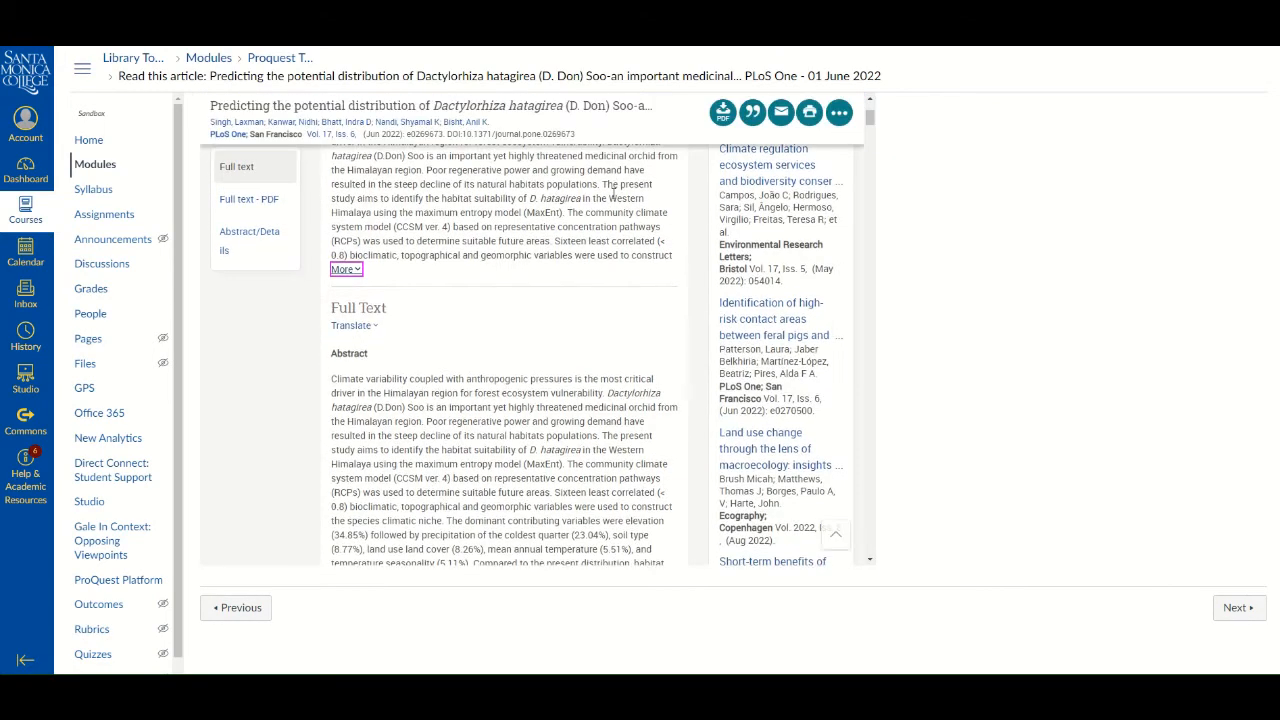
{"action": "left_click", "coordinate": [249, 198]}
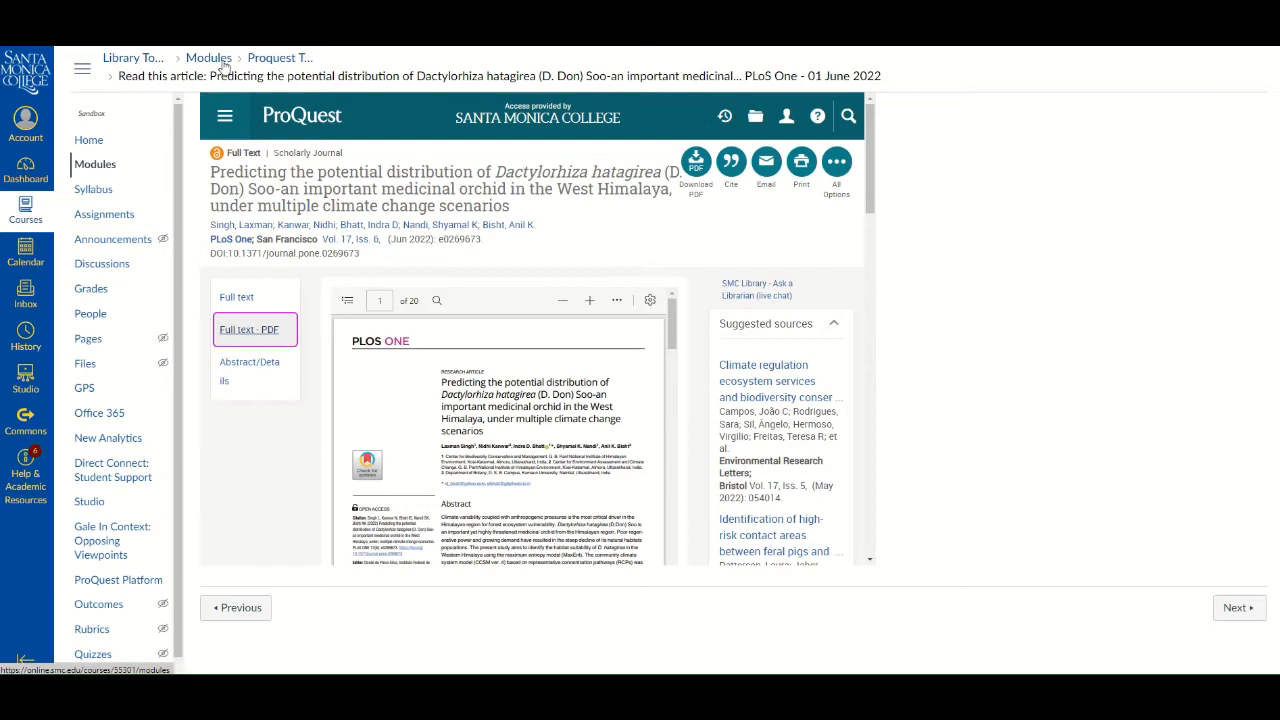
{"action": "left_click", "coordinate": [208, 57]}
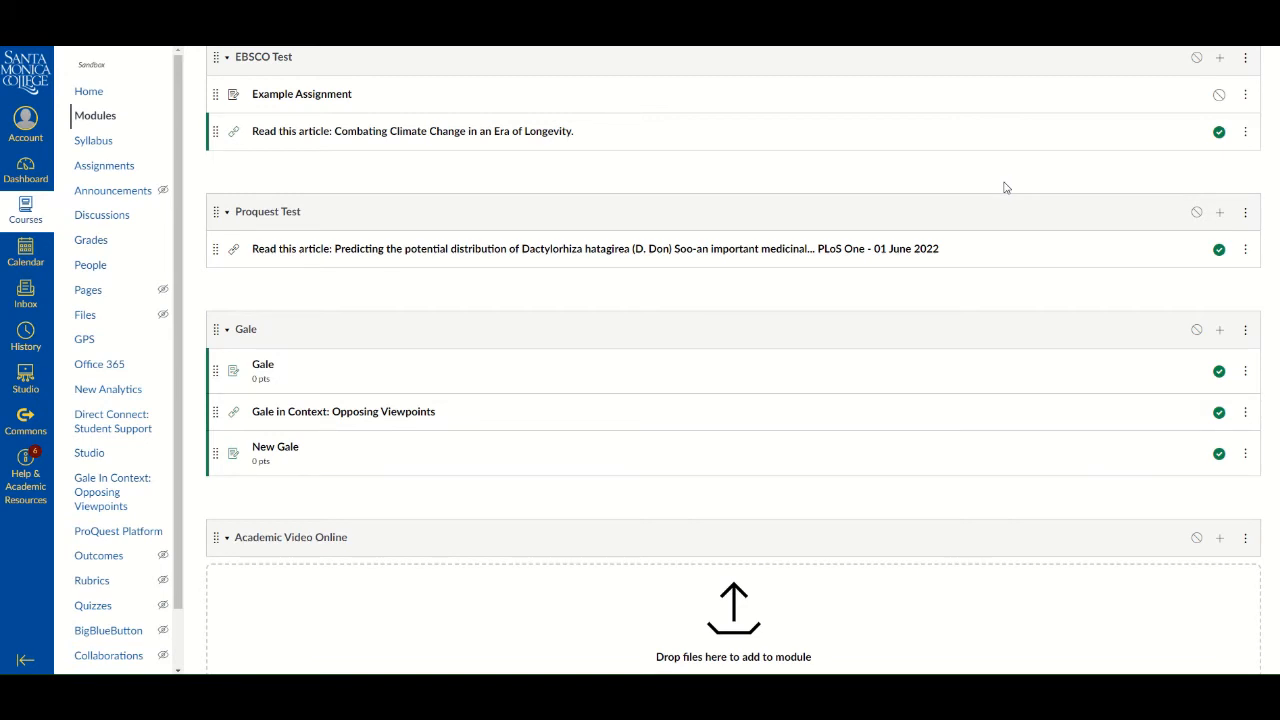
{"action": "mouse_move", "coordinate": [1035, 232]}
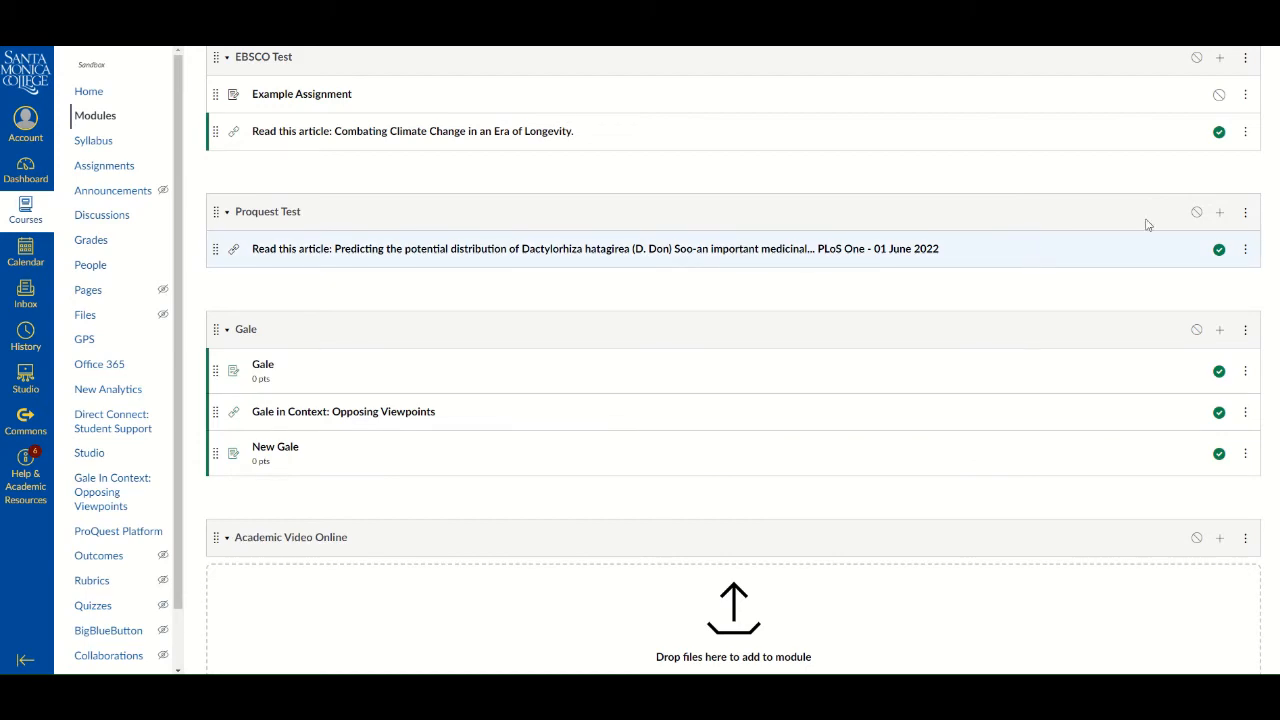
Add a new discussion topic item, created via [Create Topic], to Proquest Test
{"action": "left_click", "coordinate": [1218, 213]}
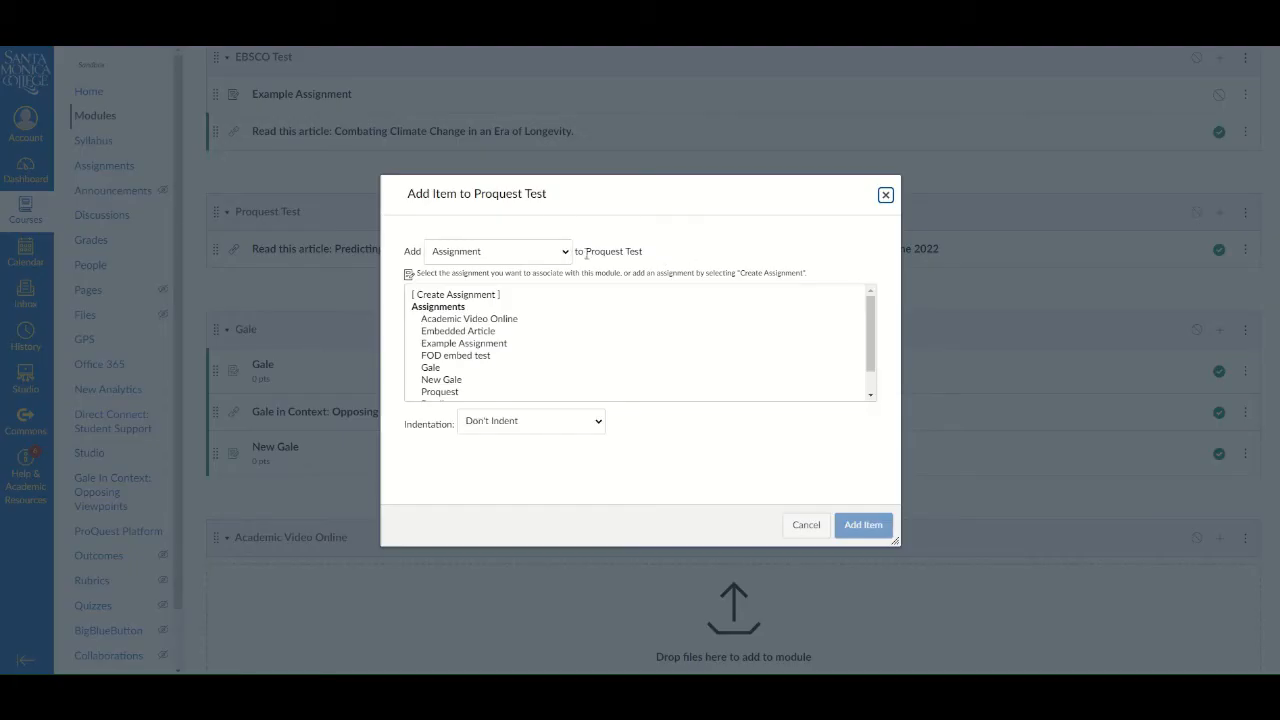
{"action": "left_click", "coordinate": [497, 251]}
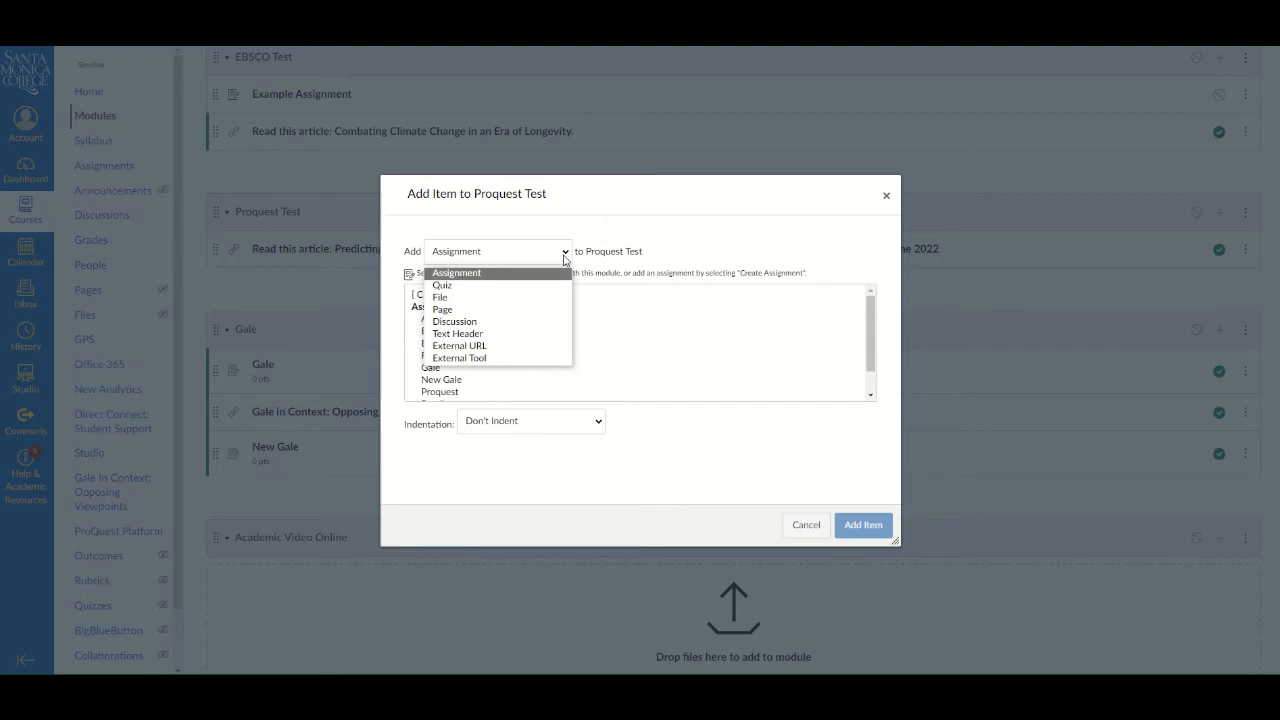
{"action": "mouse_move", "coordinate": [720, 257]}
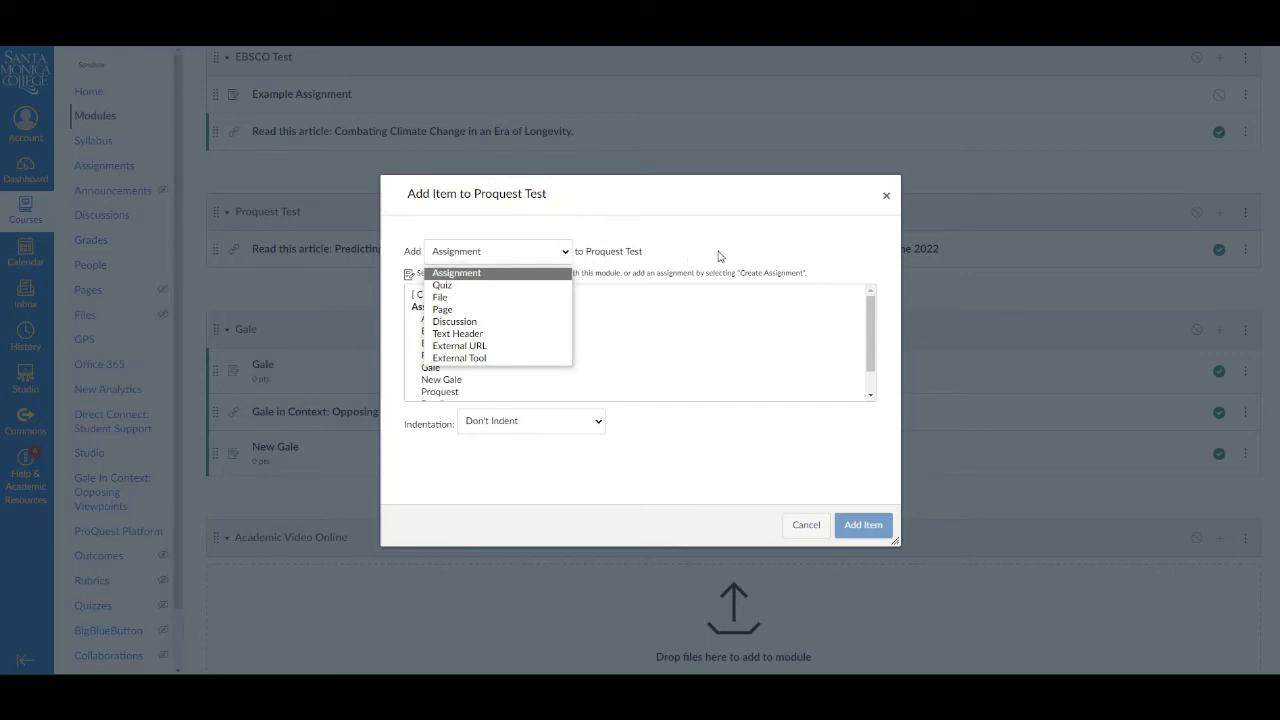
{"action": "left_click", "coordinate": [454, 321]}
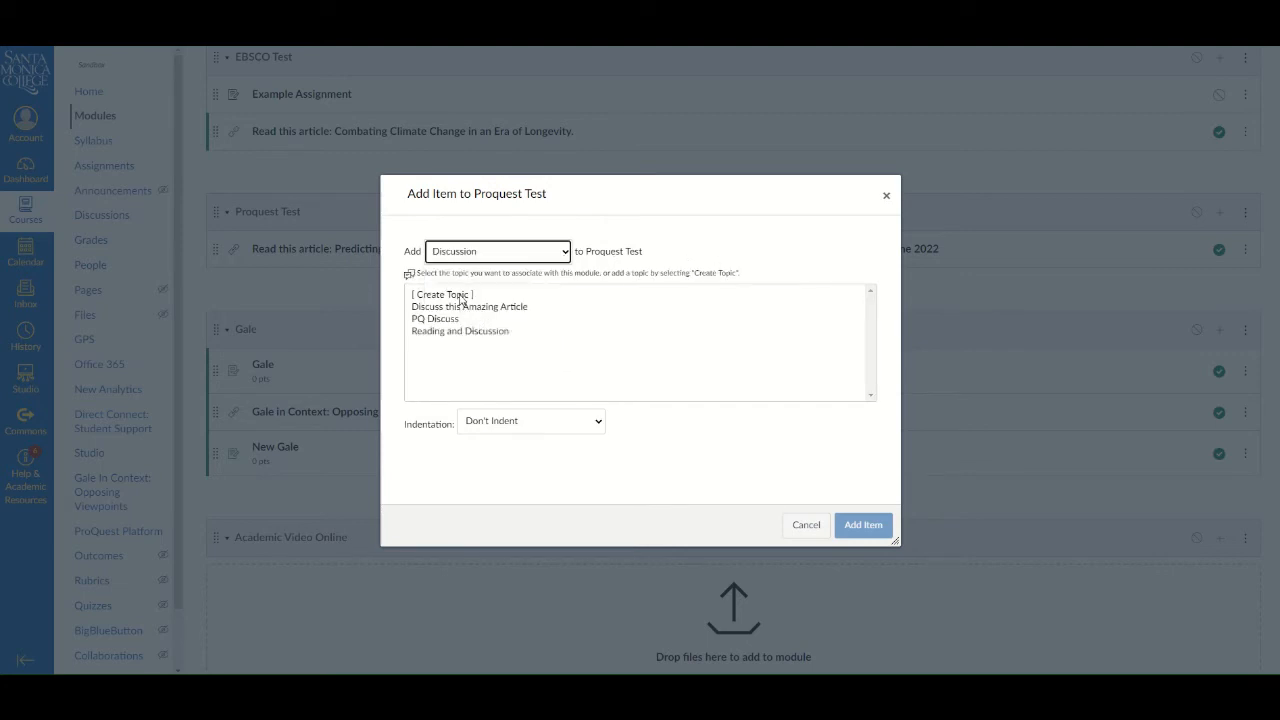
{"action": "left_click", "coordinate": [443, 294]}
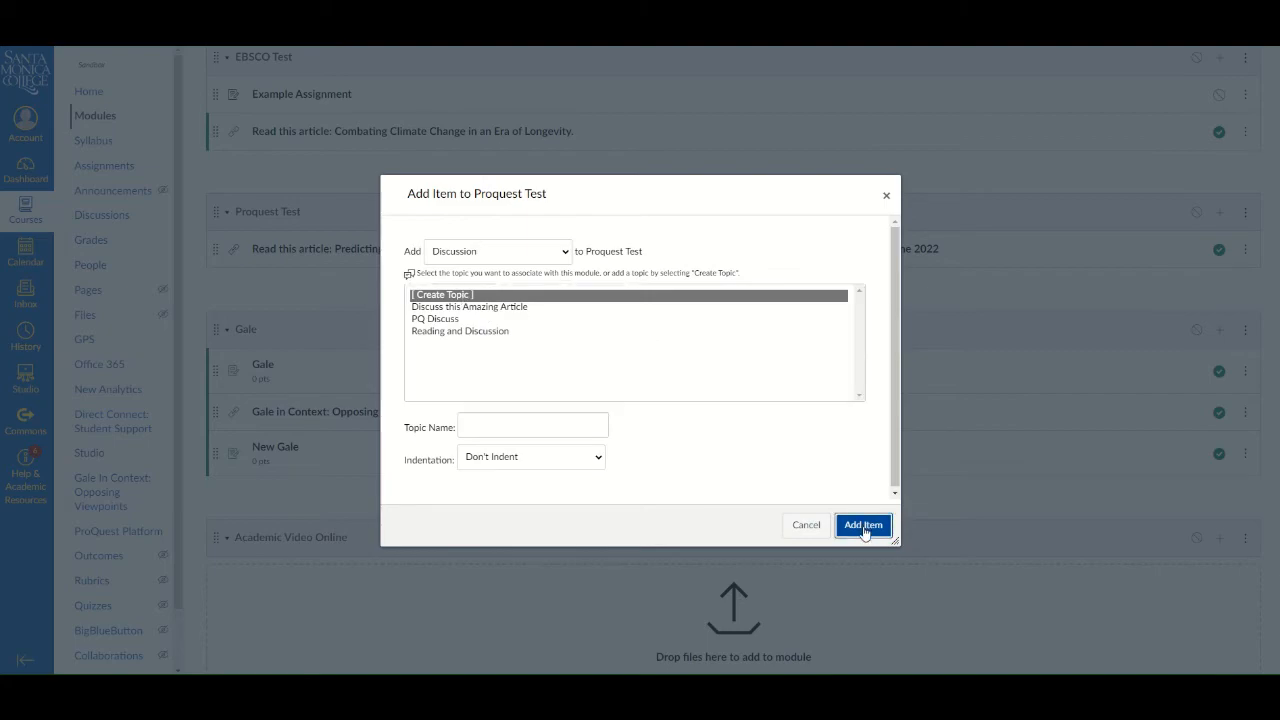
{"action": "left_click", "coordinate": [863, 525]}
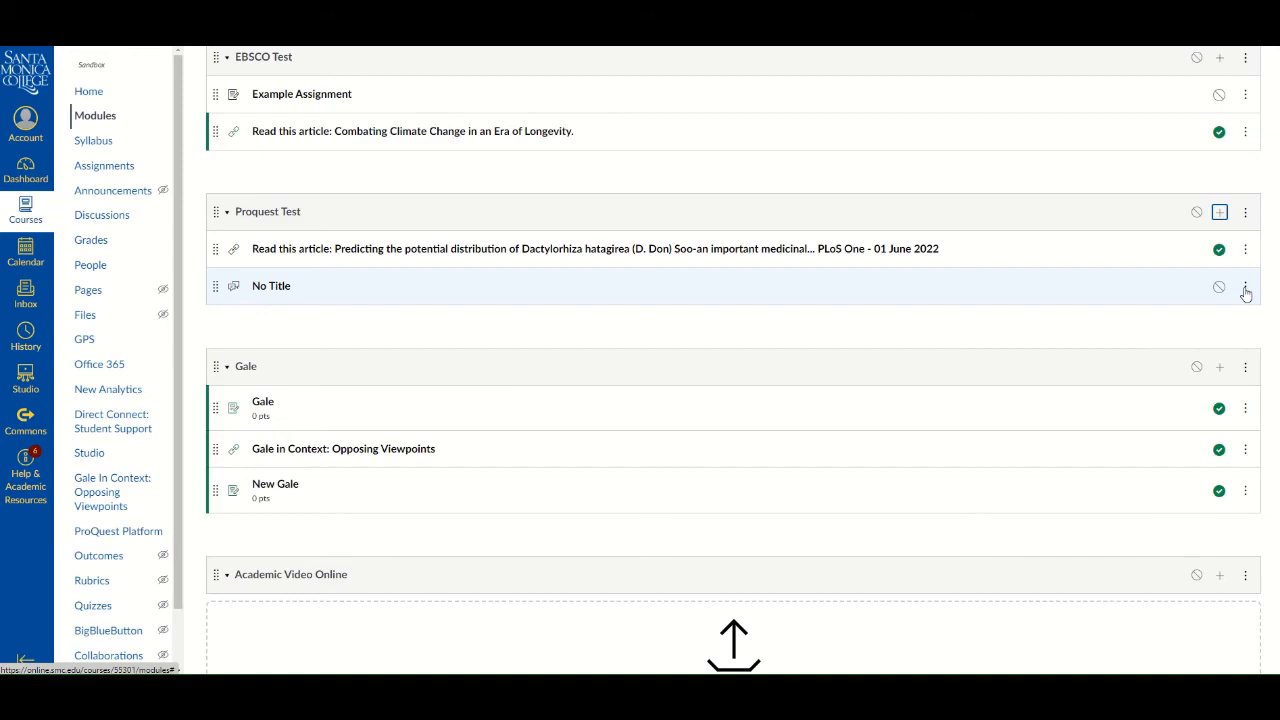
{"action": "left_click", "coordinate": [1244, 290]}
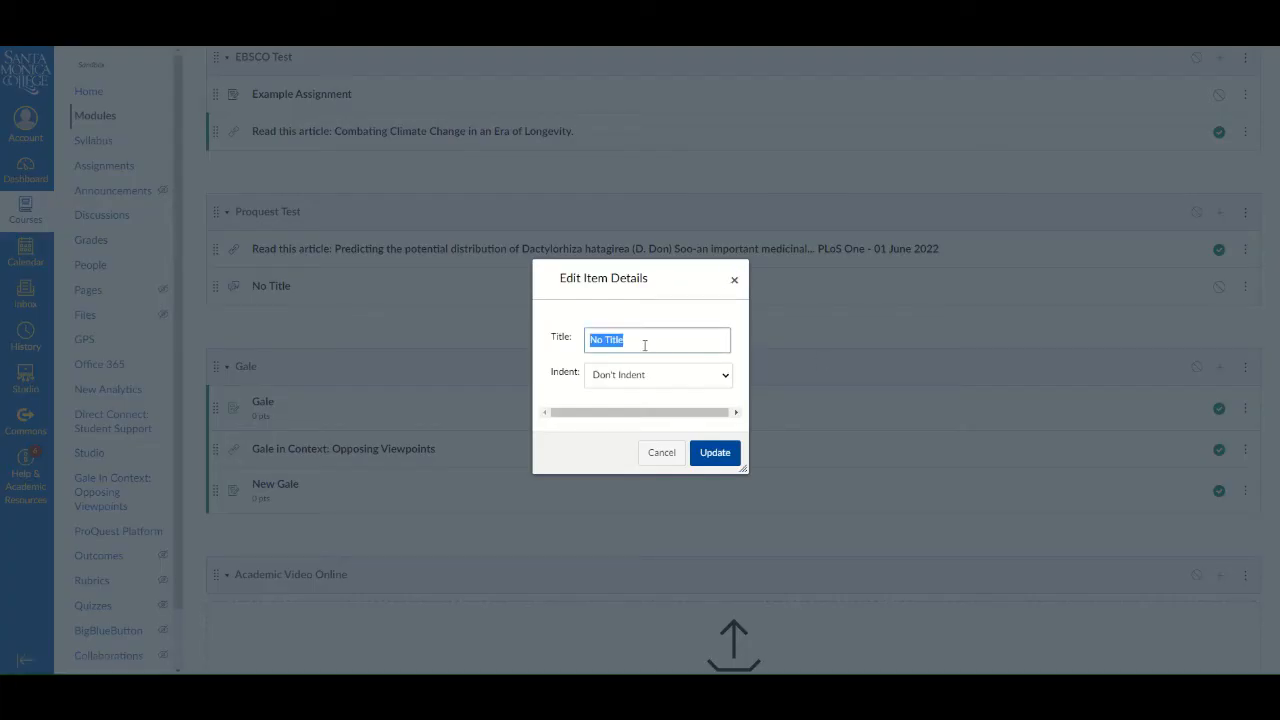
Retitle the discussion 'New Discussion Assignment' and open its page
{"action": "type", "text": "New Discussion"}
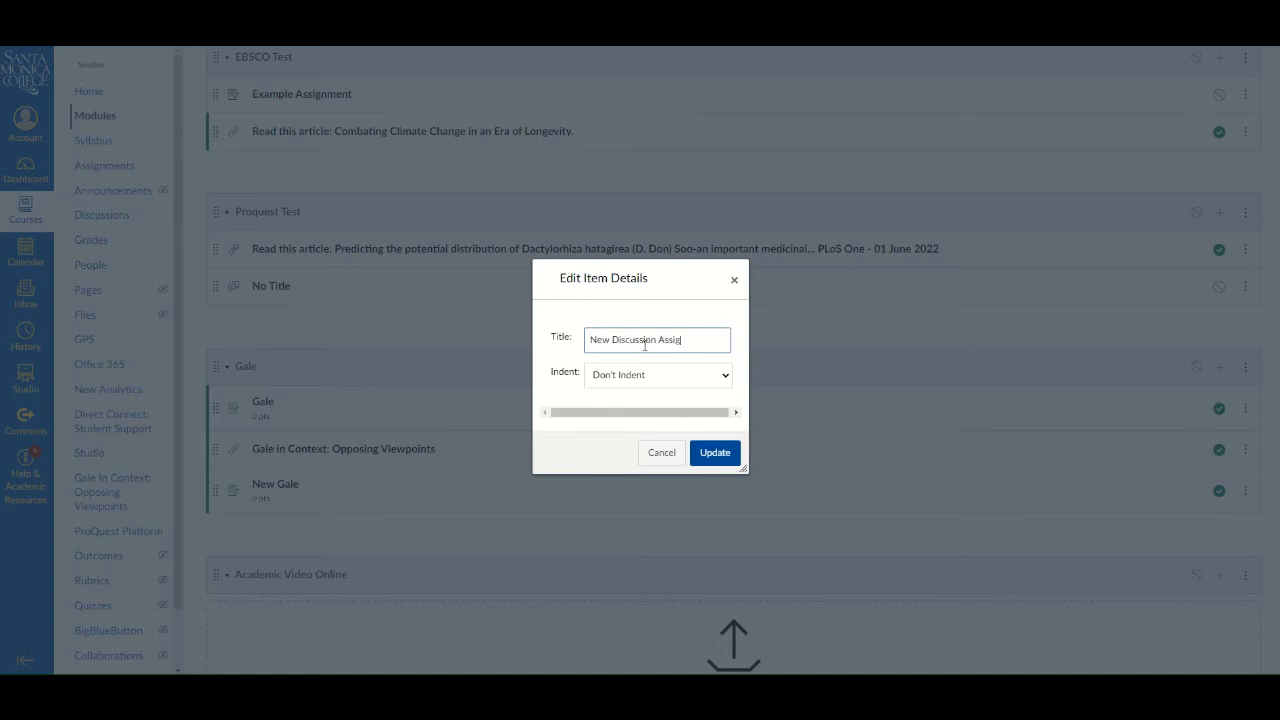
{"action": "left_click", "coordinate": [715, 452]}
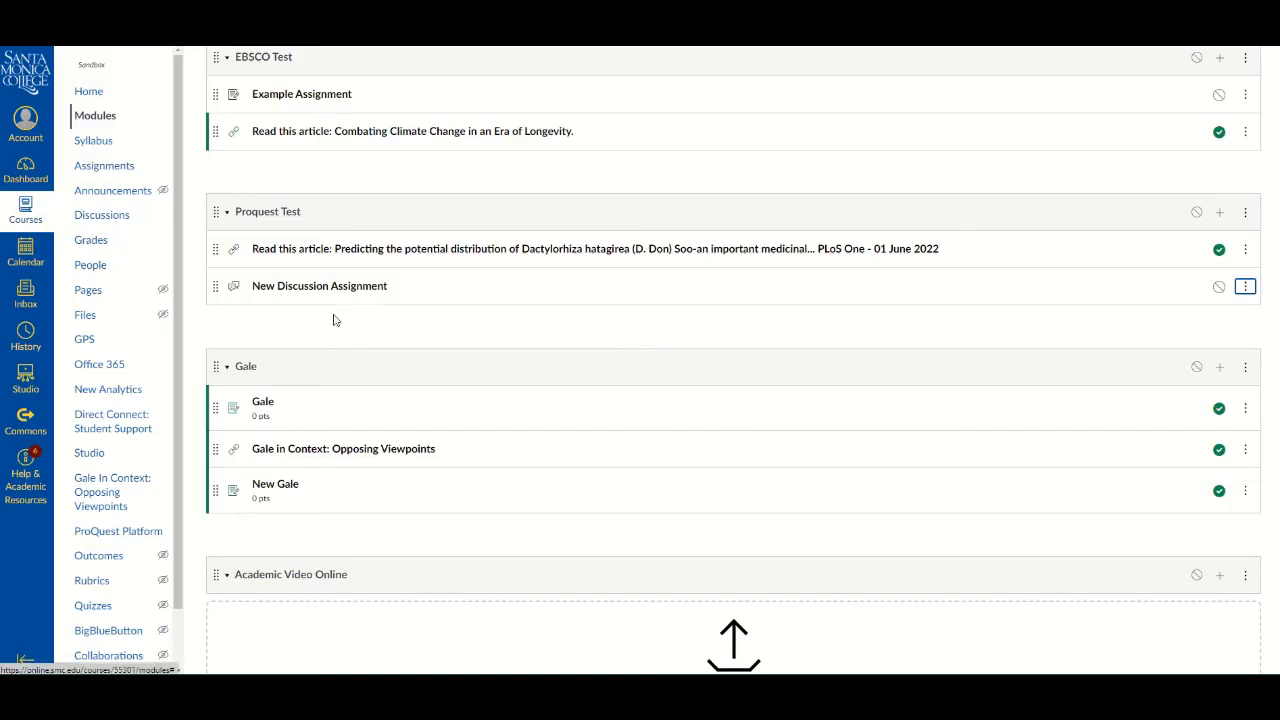
{"action": "left_click", "coordinate": [319, 285]}
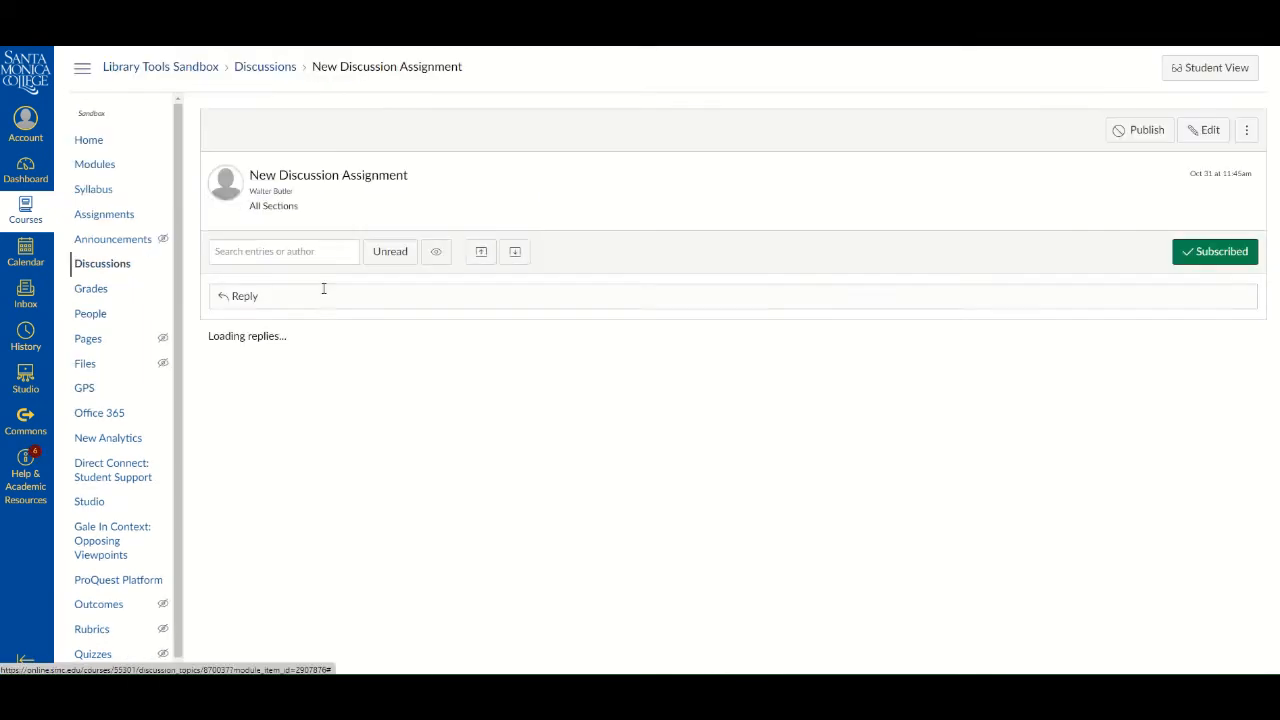
Edit the discussion and type 'Read this article and discuss … etc.' into its body
{"action": "left_click", "coordinate": [1203, 130]}
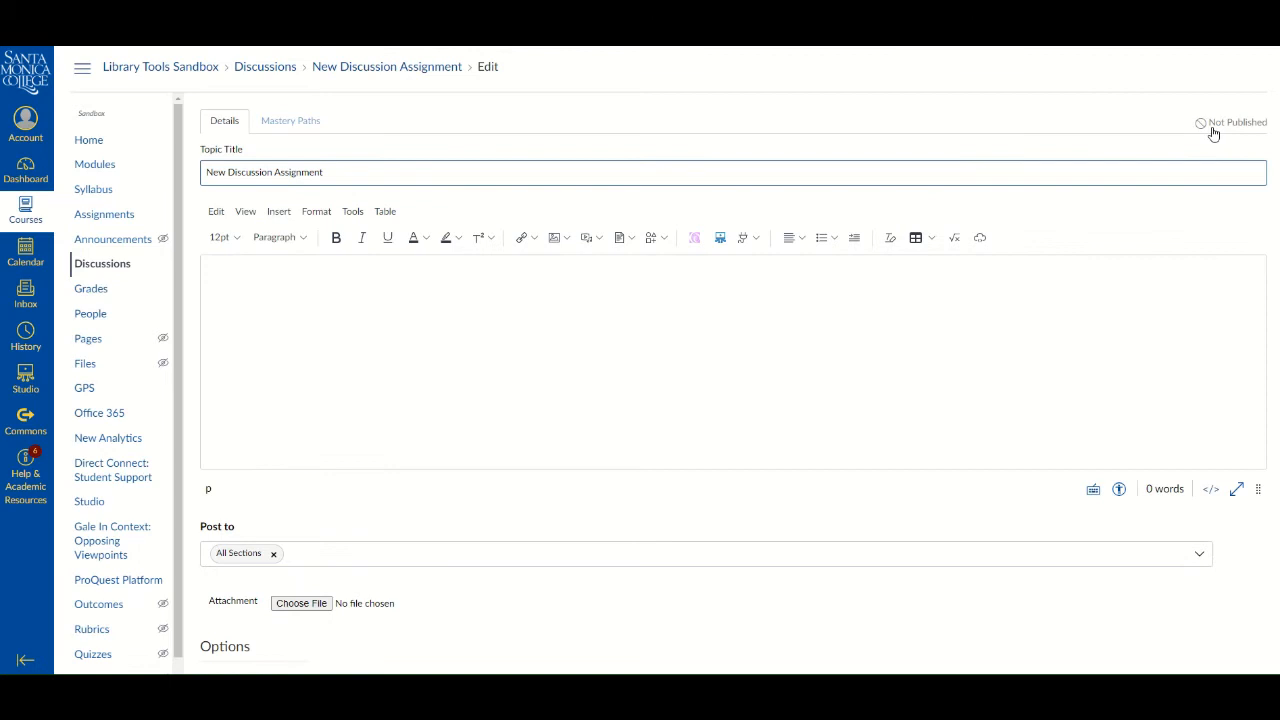
{"action": "mouse_move", "coordinate": [1060, 304]}
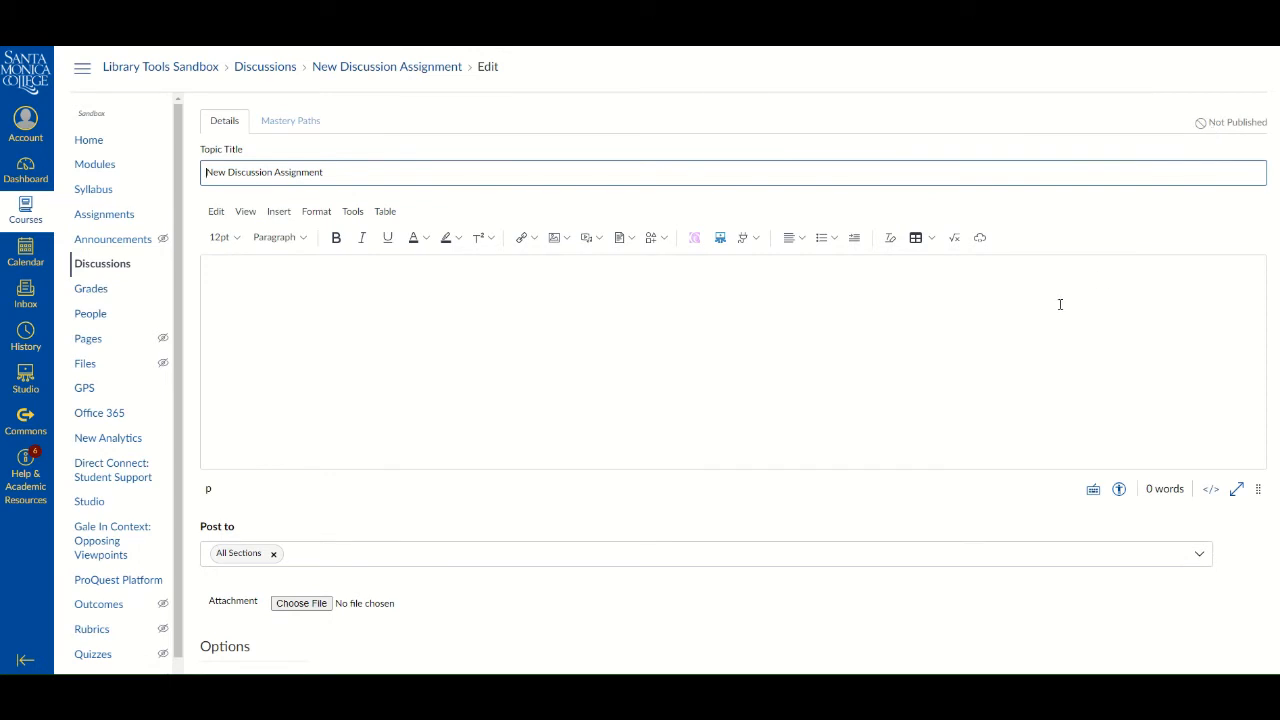
{"action": "type", "text": "Read"}
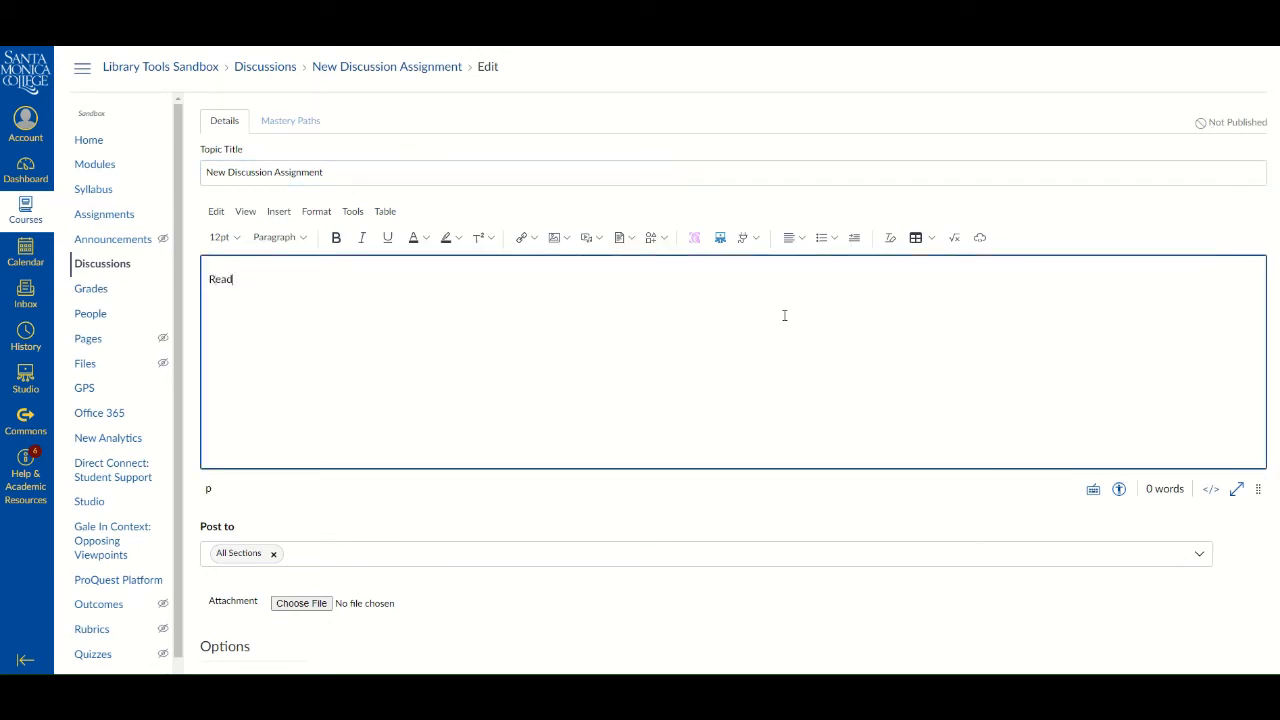
{"action": "type", "text": "this article and discuss ... etc."}
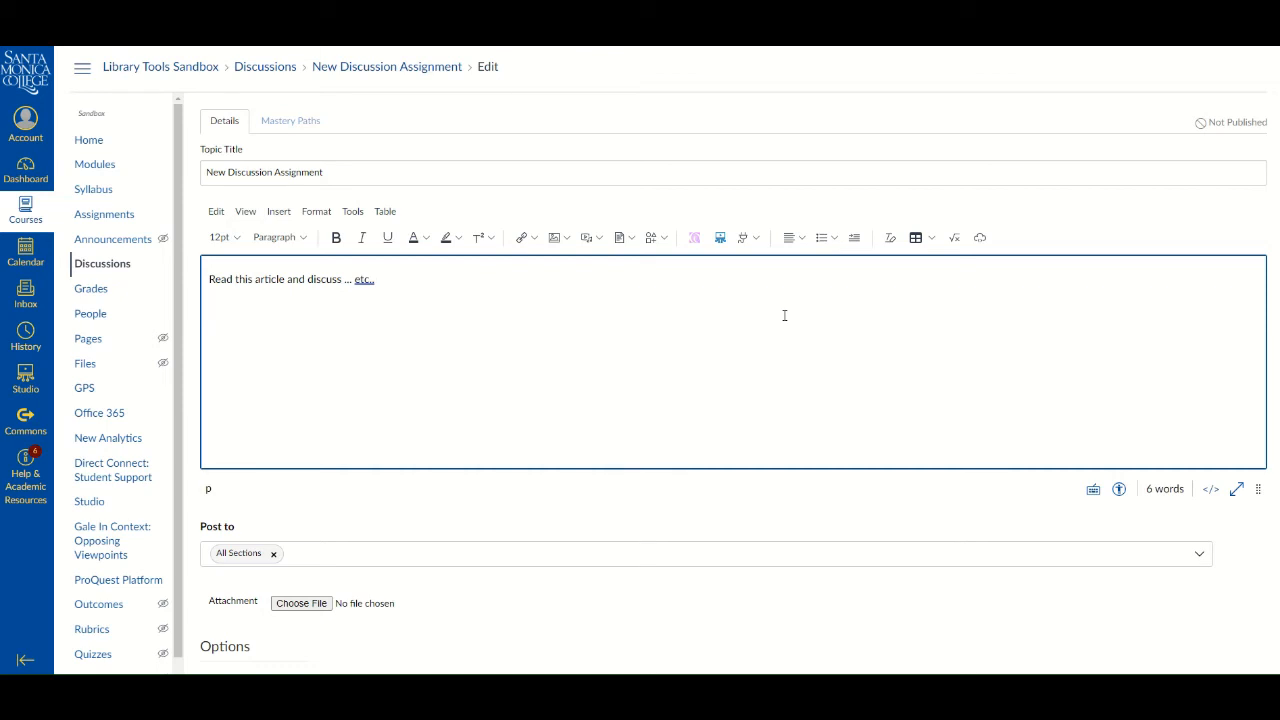
{"action": "mouse_move", "coordinate": [791, 310]}
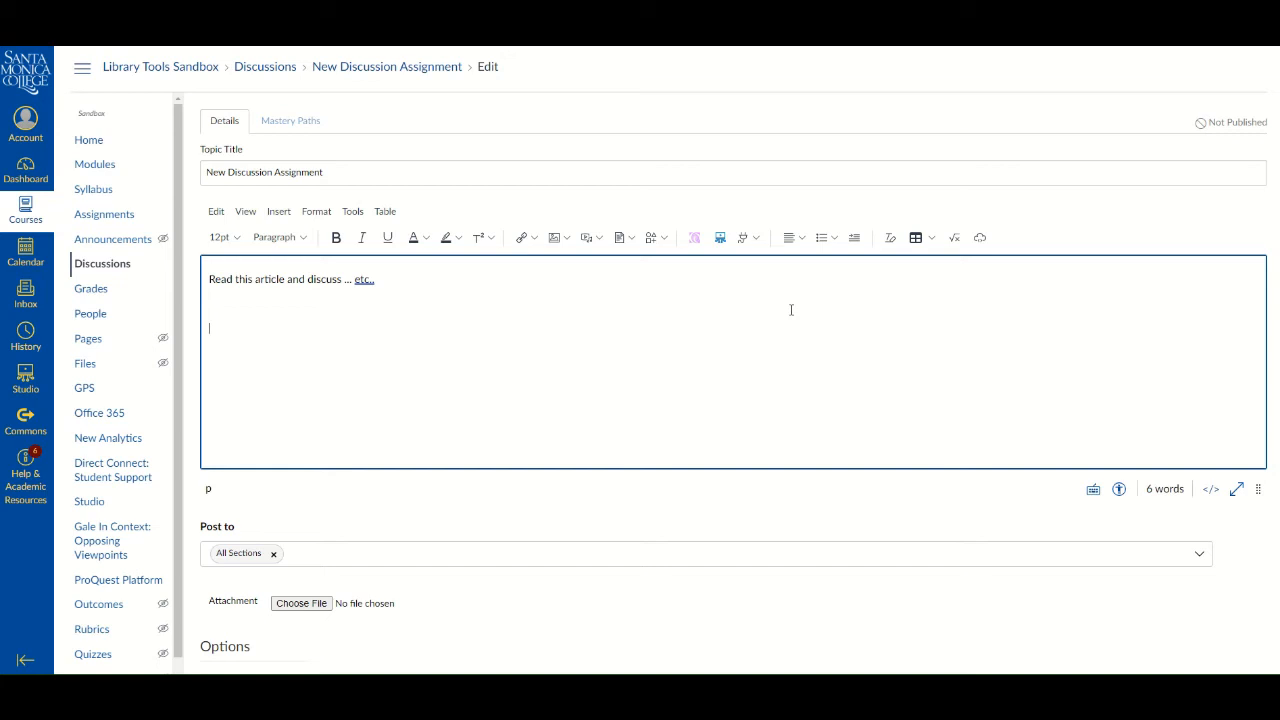
{"action": "mouse_move", "coordinate": [756, 261]}
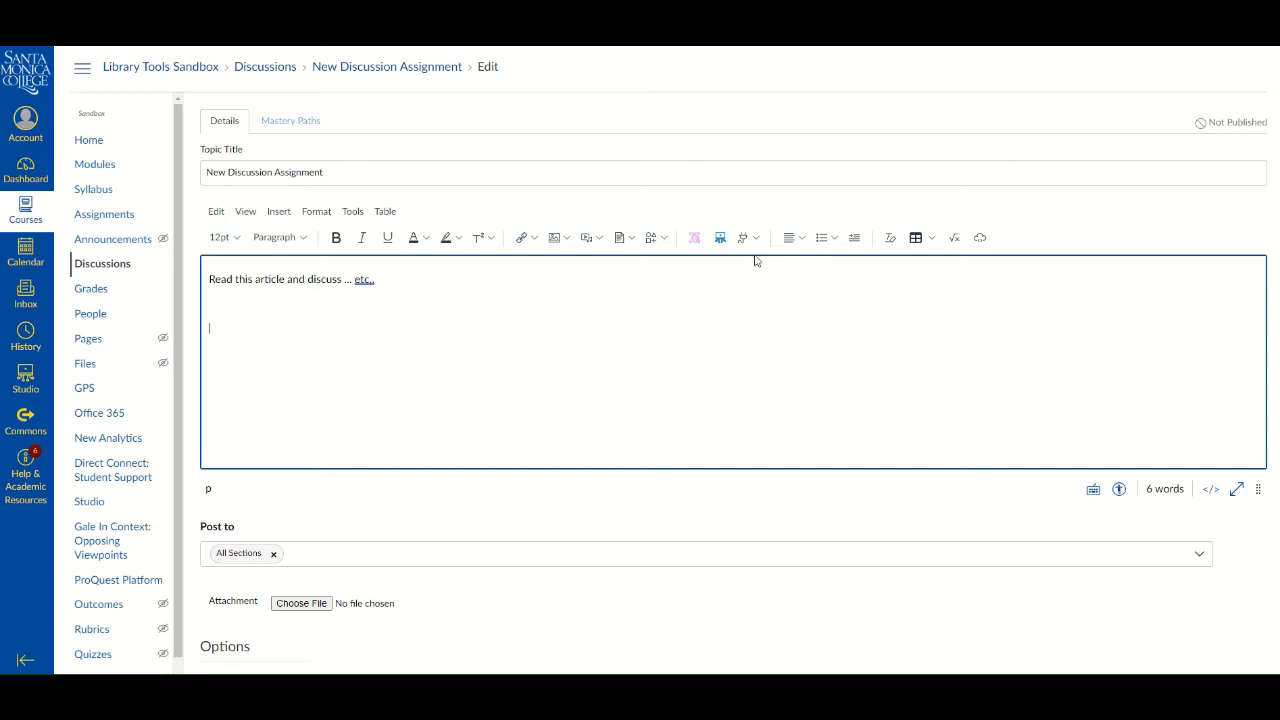
Open ProQuest Resources from the editor's All Apps tool list
{"action": "left_click", "coordinate": [745, 237]}
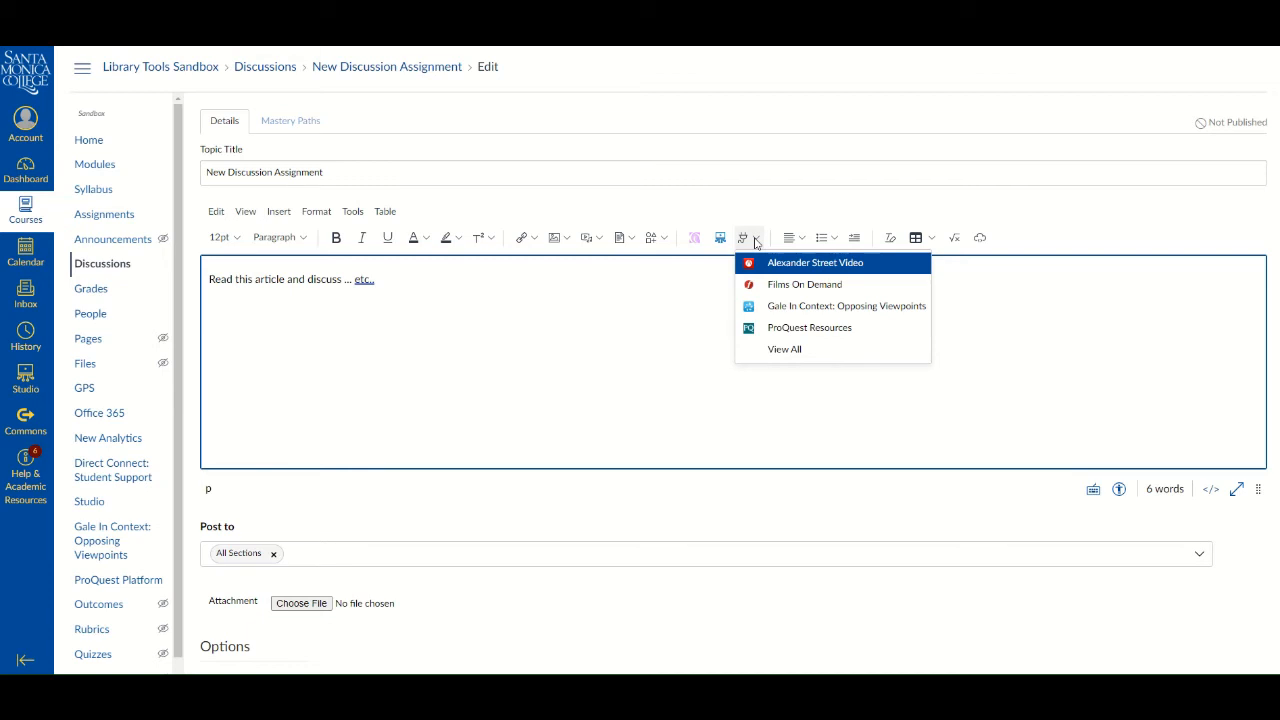
{"action": "mouse_move", "coordinate": [767, 296]}
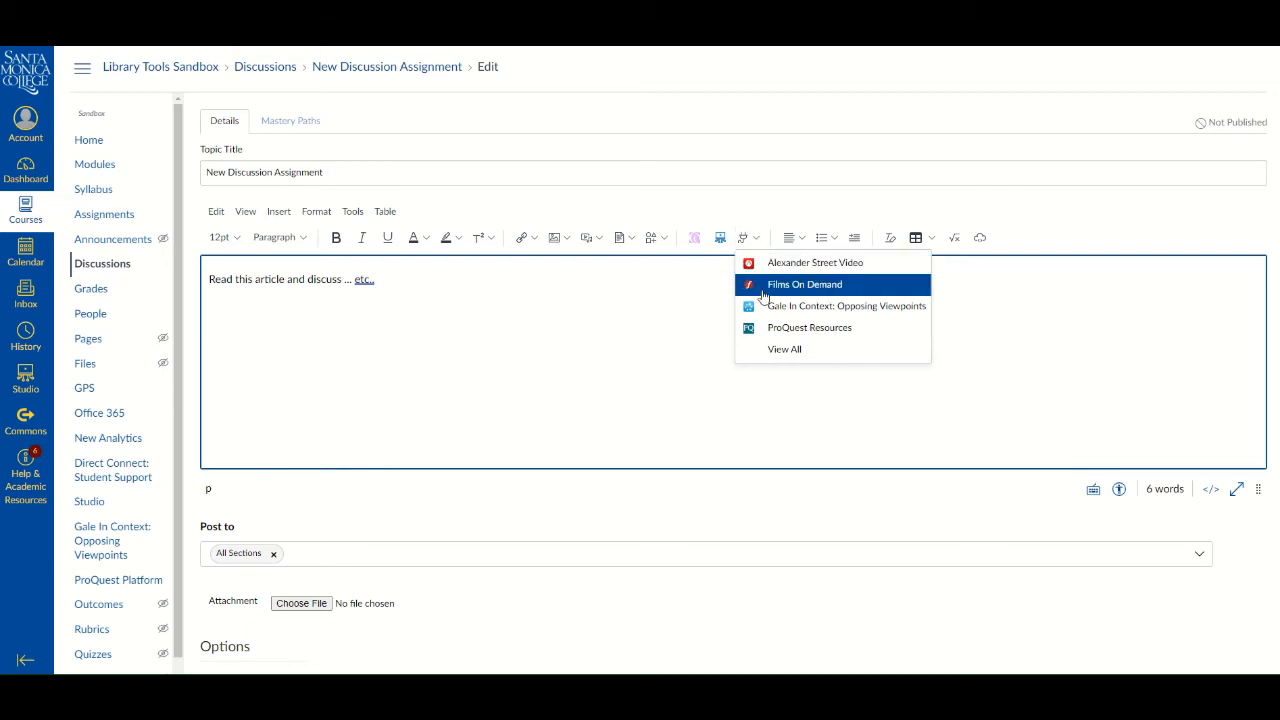
{"action": "mouse_move", "coordinate": [780, 349]}
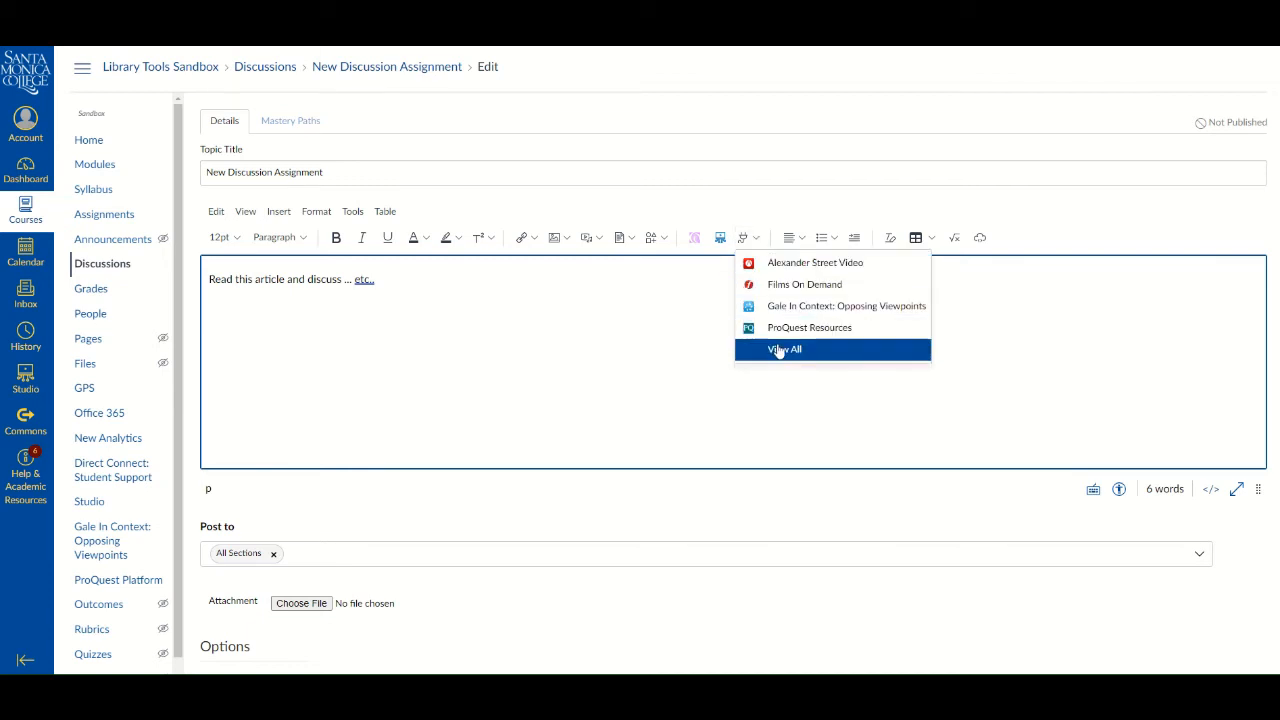
{"action": "left_click", "coordinate": [784, 349]}
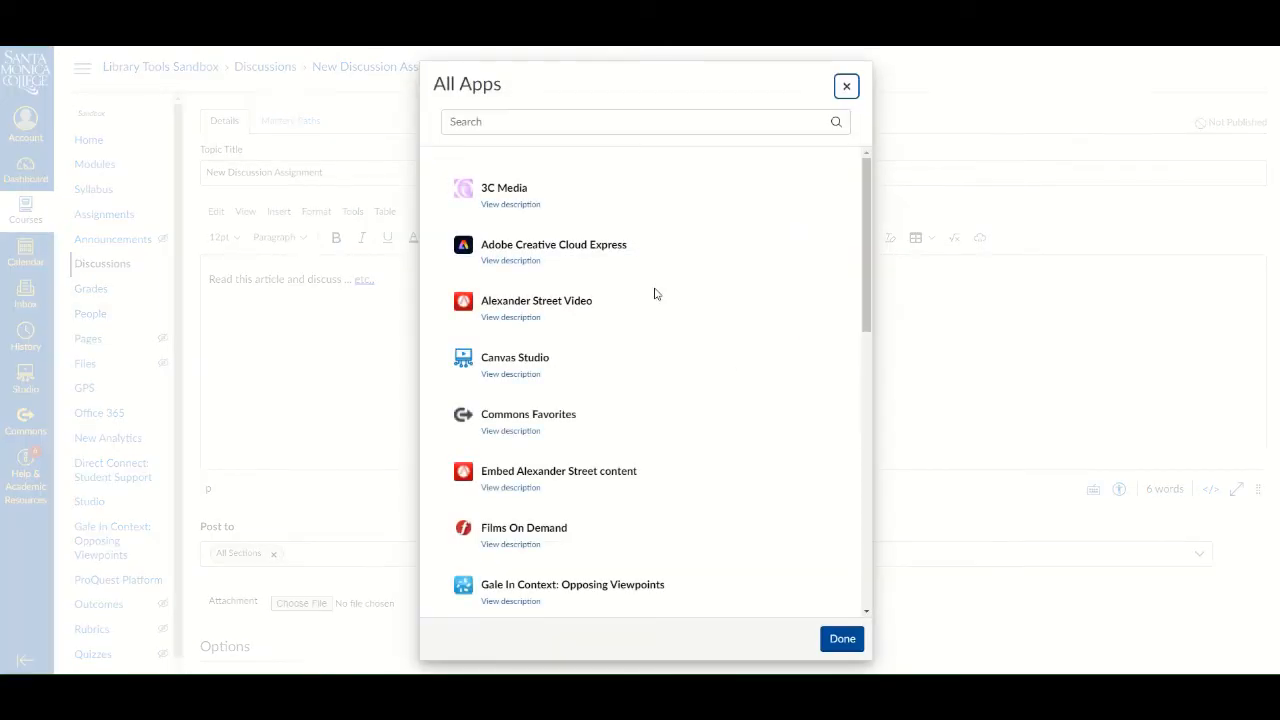
{"action": "scroll", "scroll_direction": "down", "scroll_amount": 3}
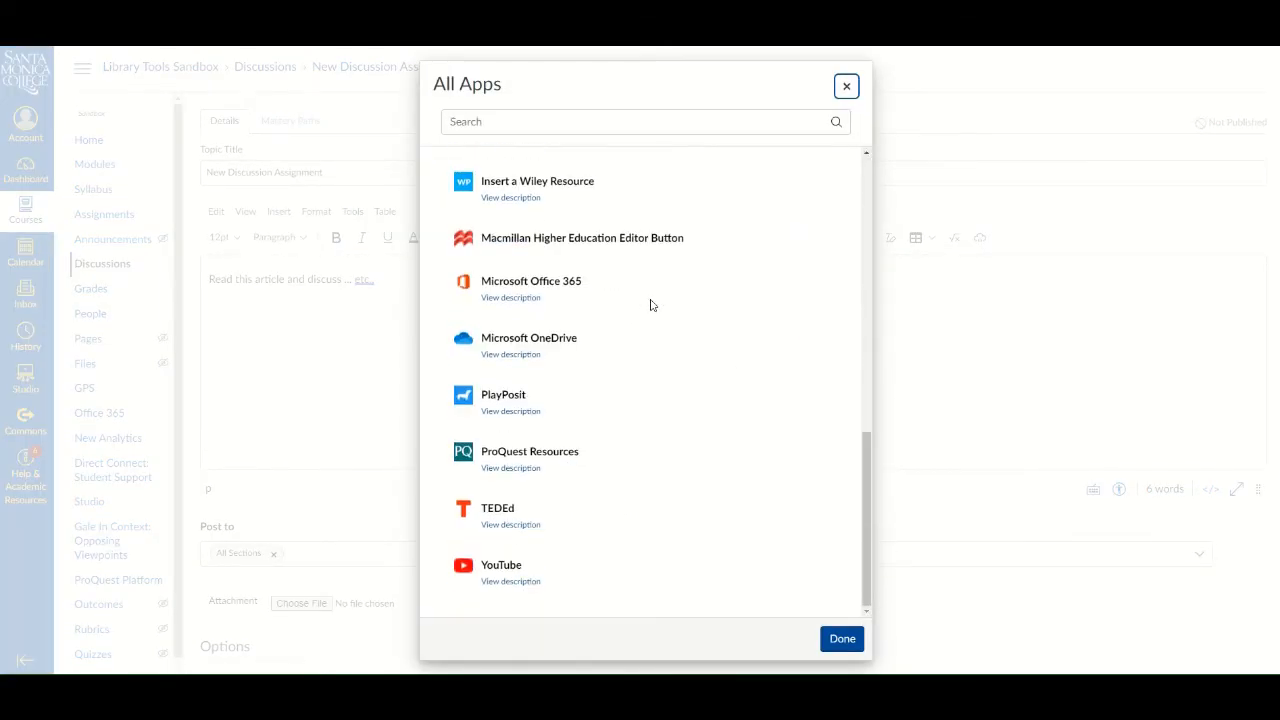
{"action": "mouse_move", "coordinate": [546, 454]}
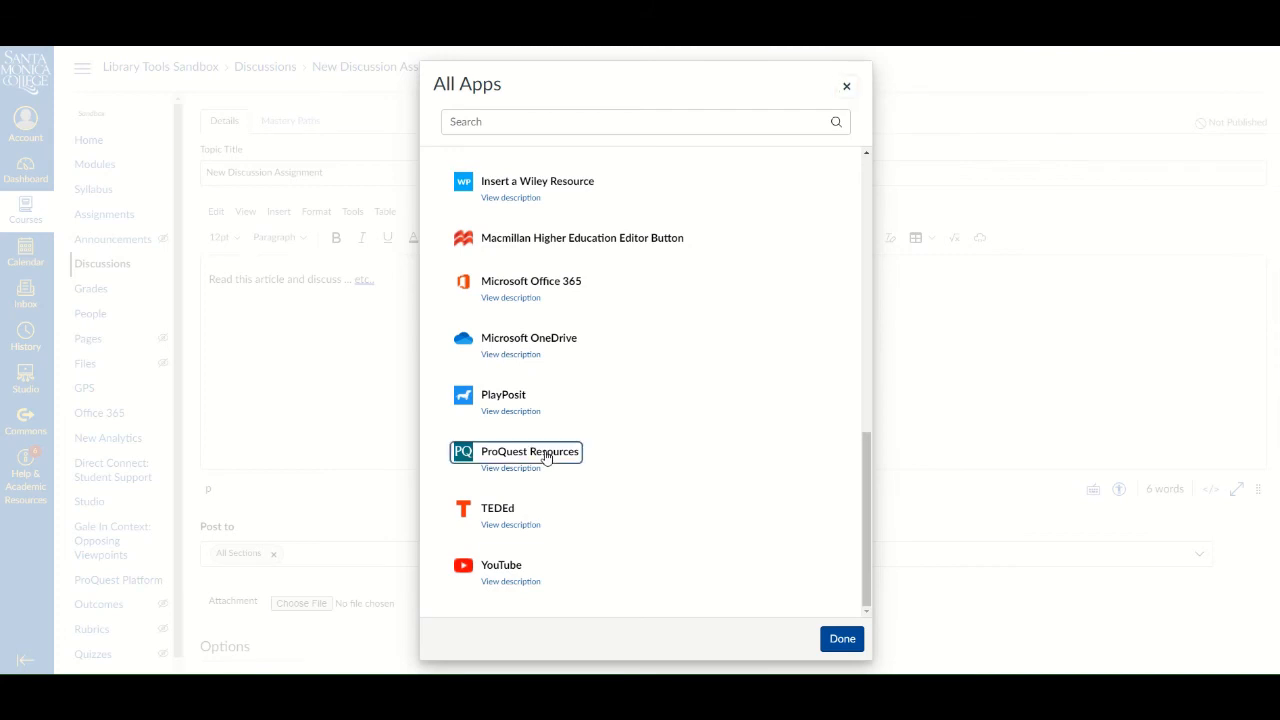
{"action": "left_click", "coordinate": [529, 452]}
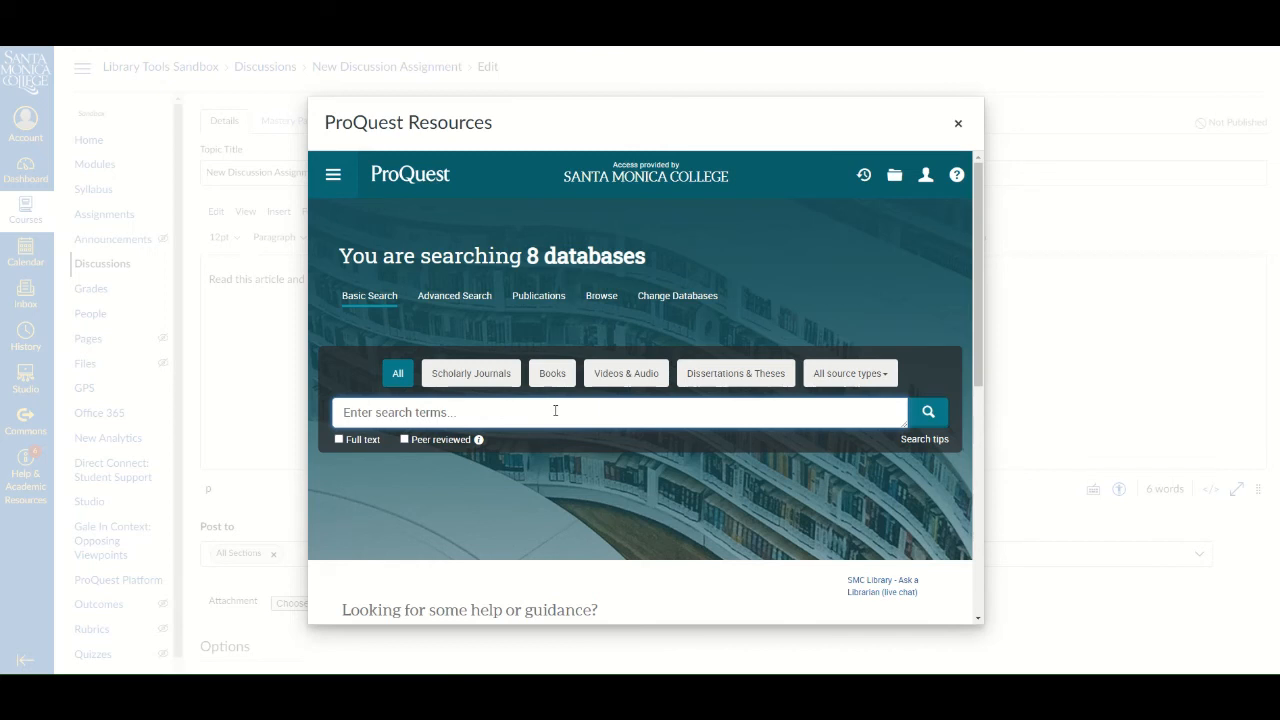
Search ProQuest for 'climate change' and insert 'Climate Change 101: Water and Climate Change' as a link
{"action": "type", "text": "climate change"}
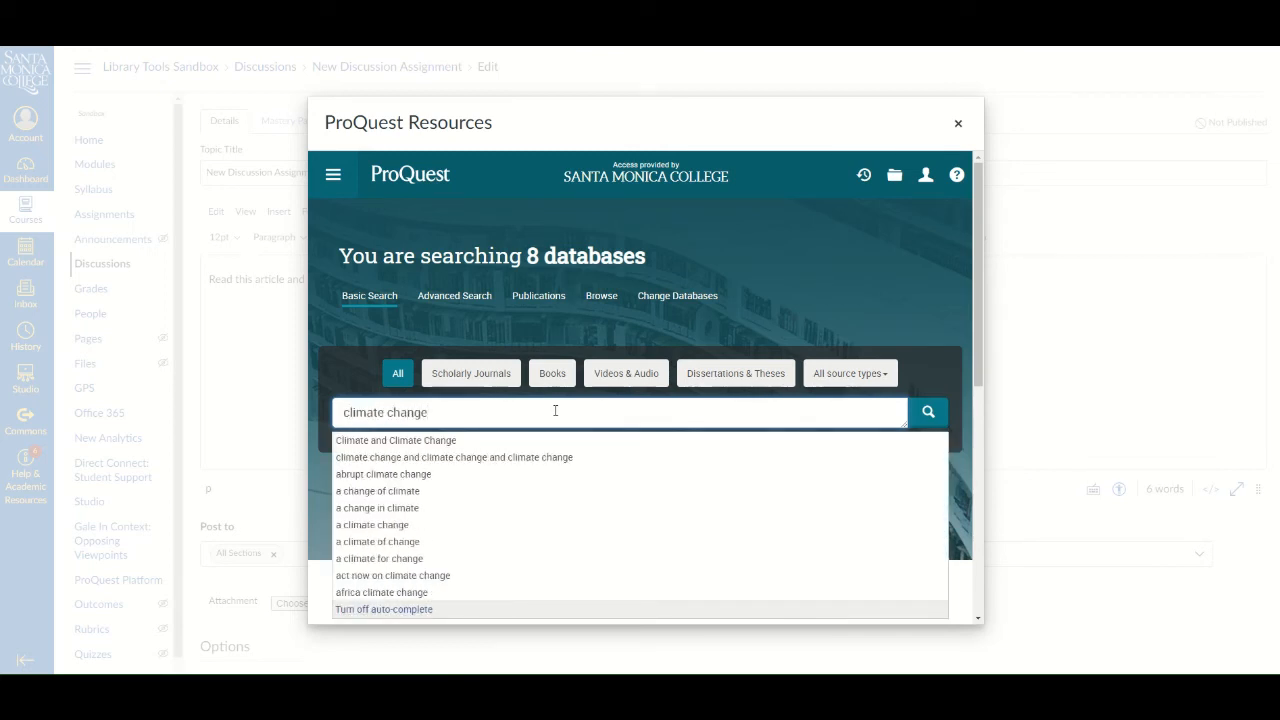
{"action": "left_click", "coordinate": [929, 412]}
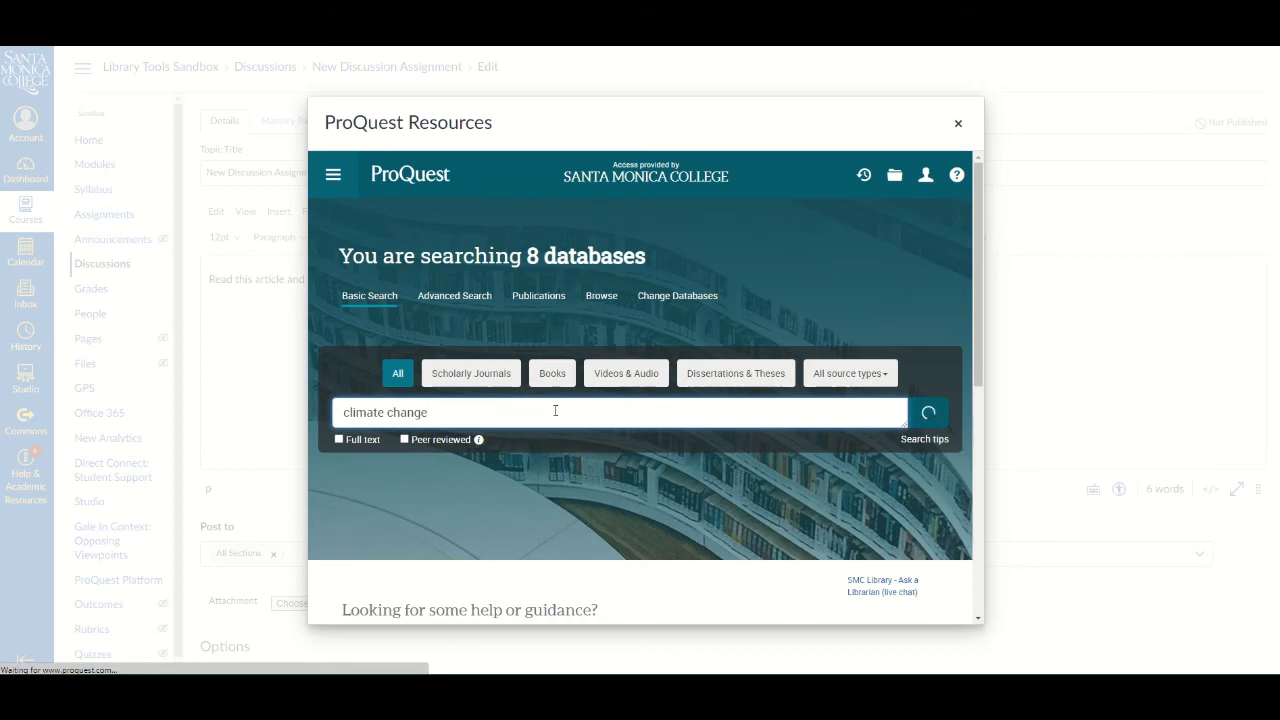
{"action": "left_click", "coordinate": [926, 412]}
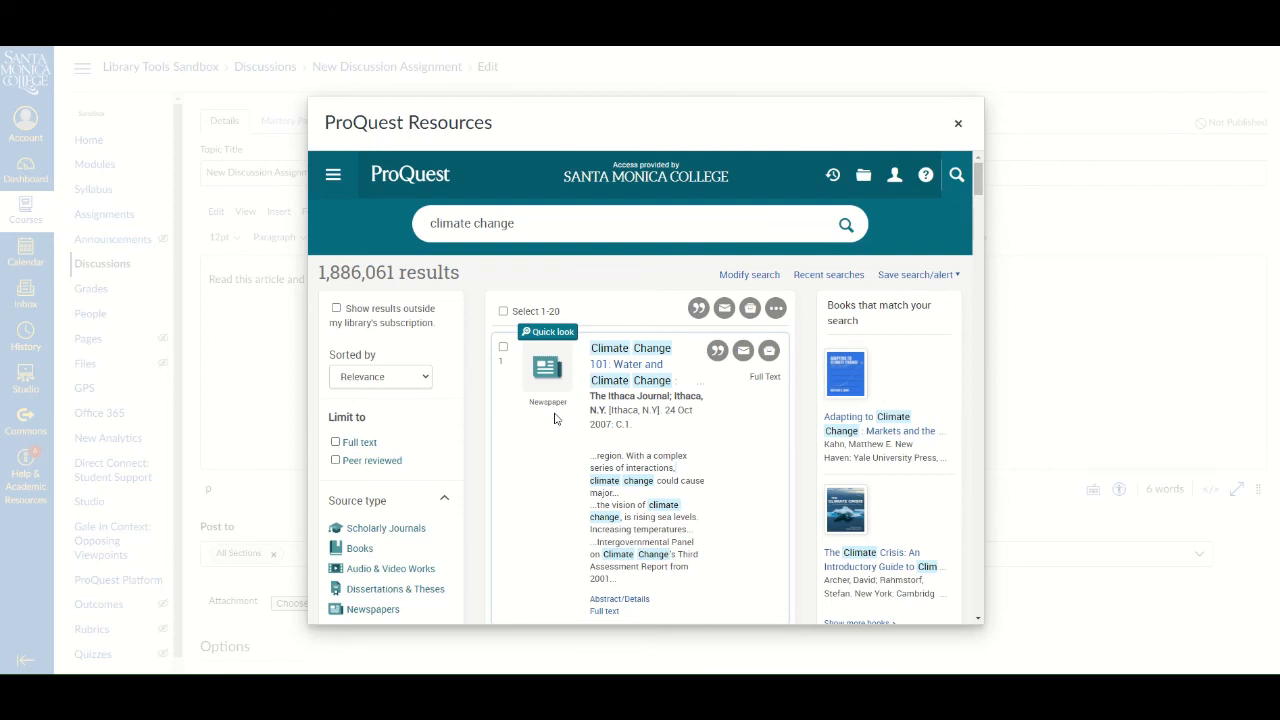
{"action": "mouse_move", "coordinate": [630, 380]}
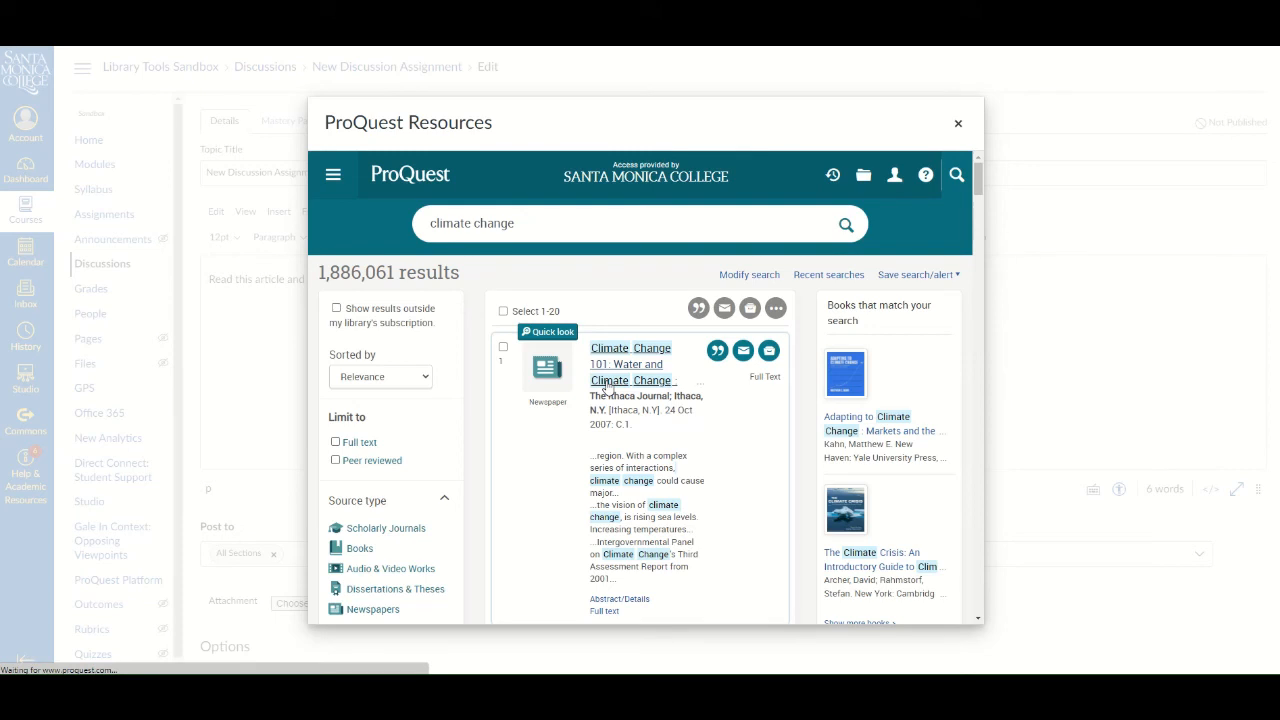
{"action": "mouse_move", "coordinate": [608, 384]}
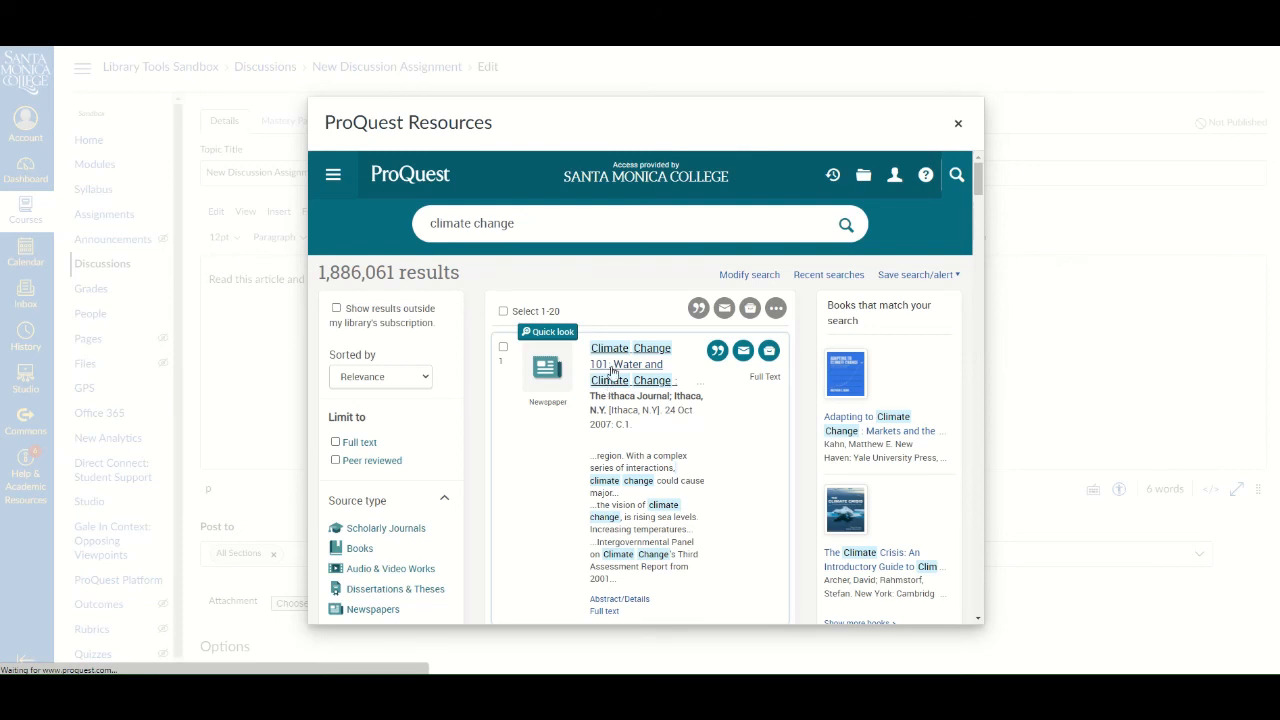
{"action": "left_click", "coordinate": [621, 356]}
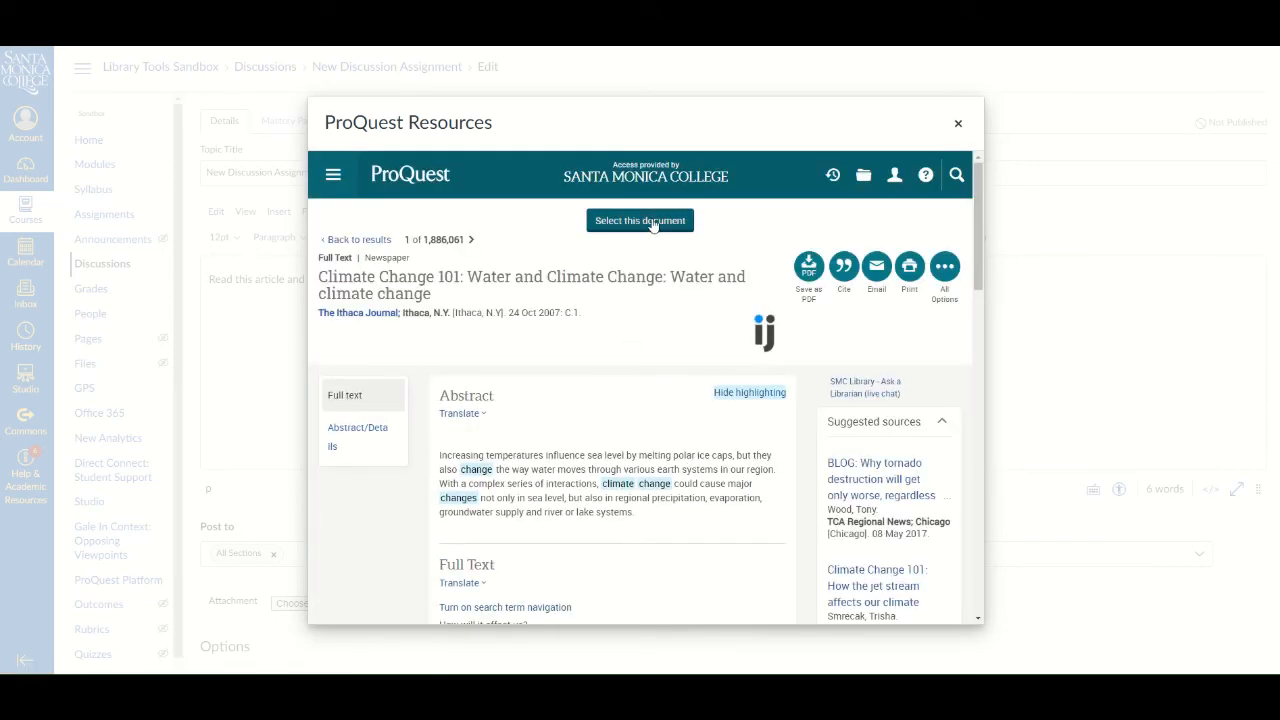
{"action": "left_click", "coordinate": [639, 220]}
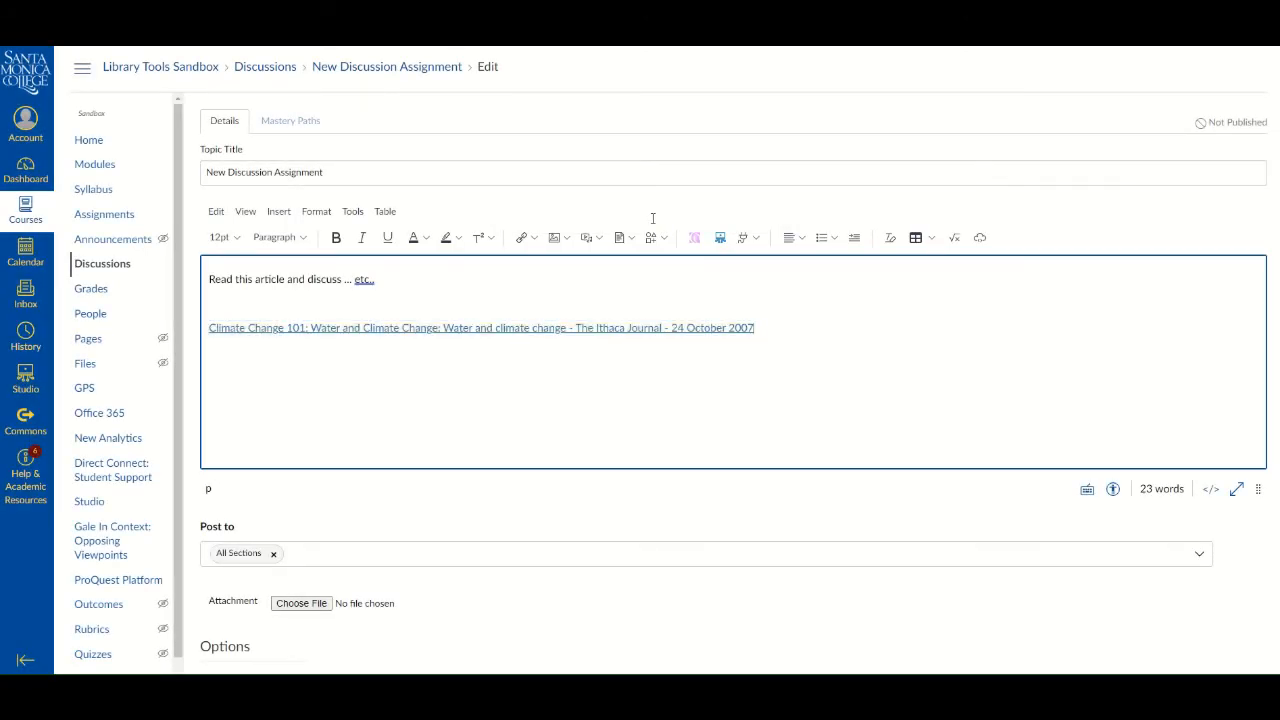
{"action": "mouse_move", "coordinate": [683, 371]}
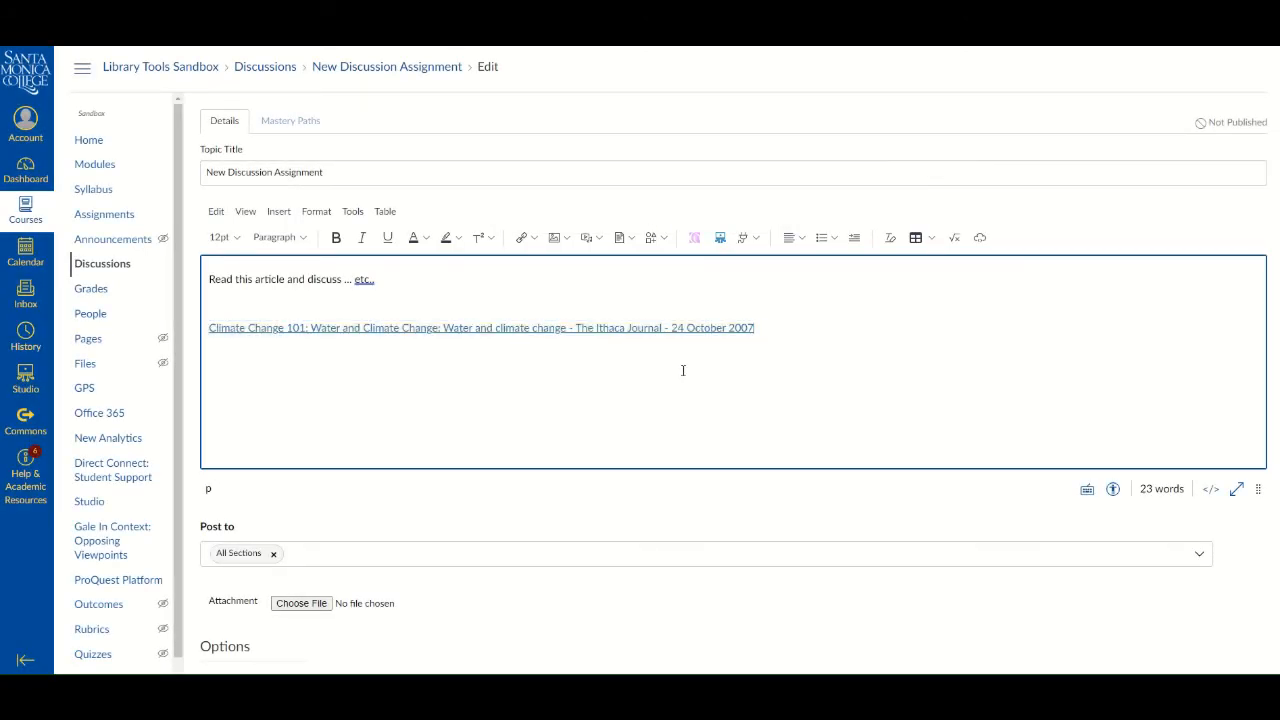
{"action": "mouse_move", "coordinate": [523, 327]}
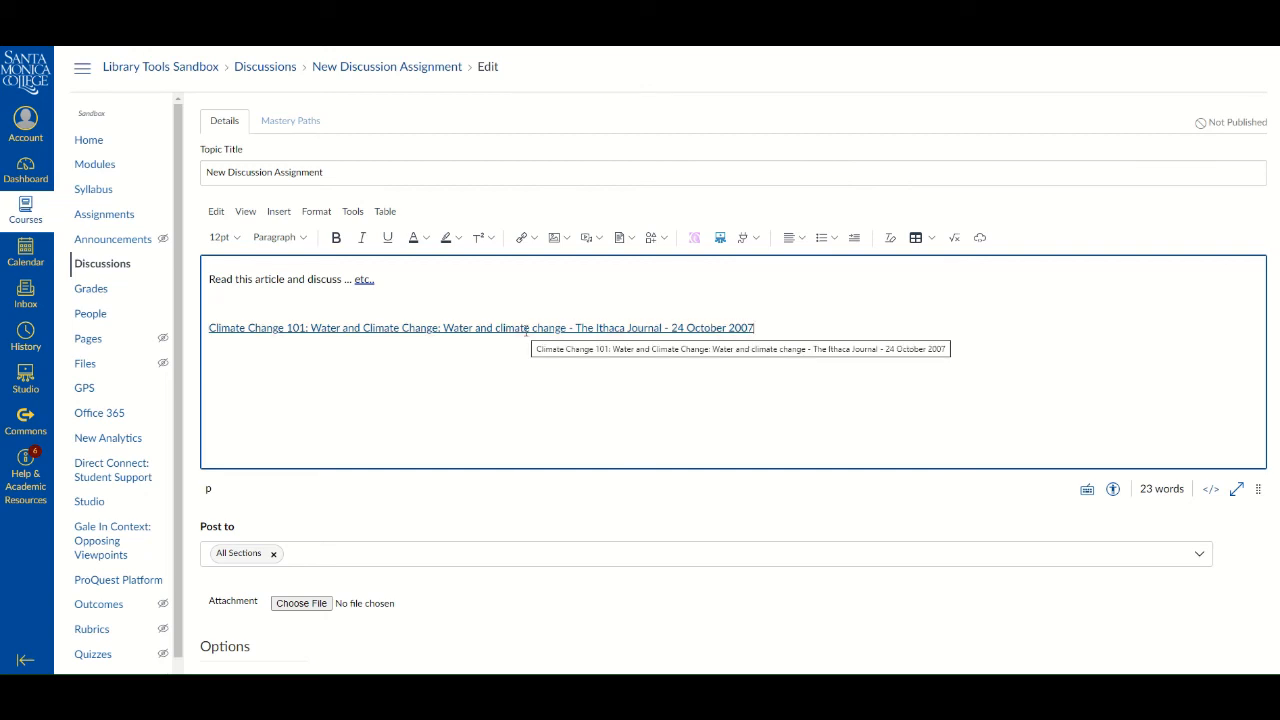
Change the ProQuest article link's display text to 'Climate Change Article'
{"action": "left_click", "coordinate": [521, 327]}
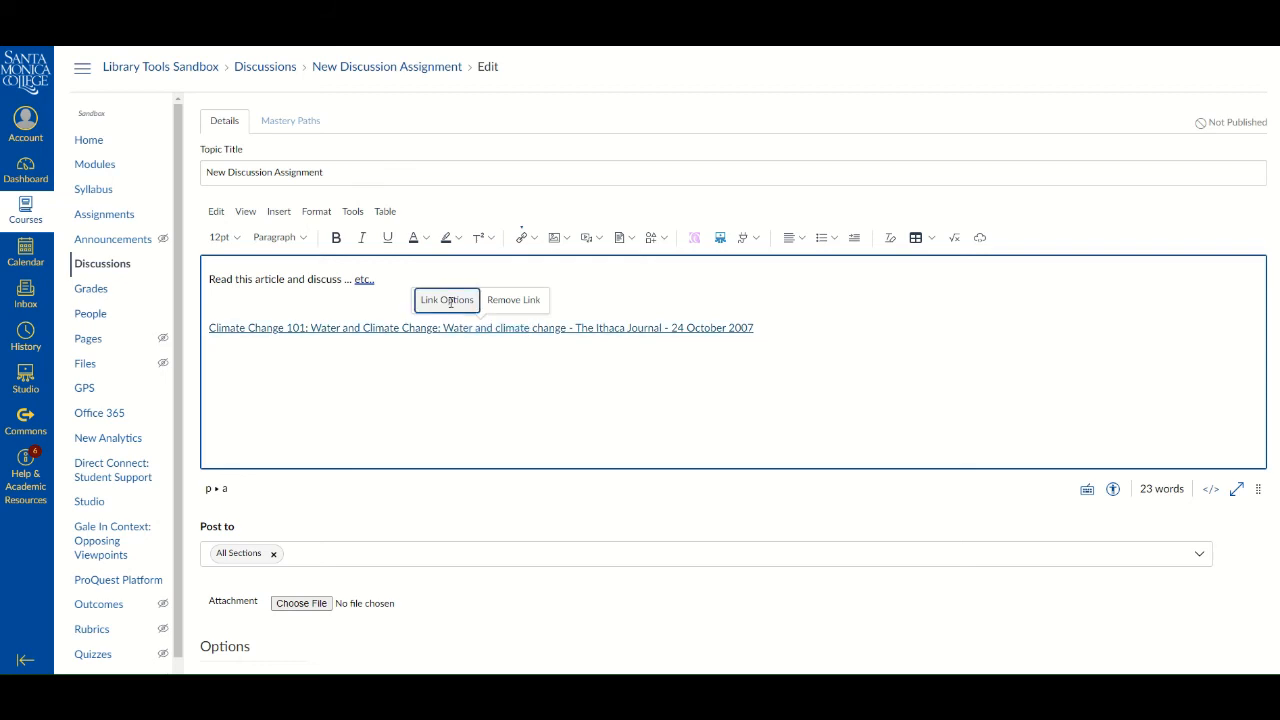
{"action": "left_click", "coordinate": [446, 300]}
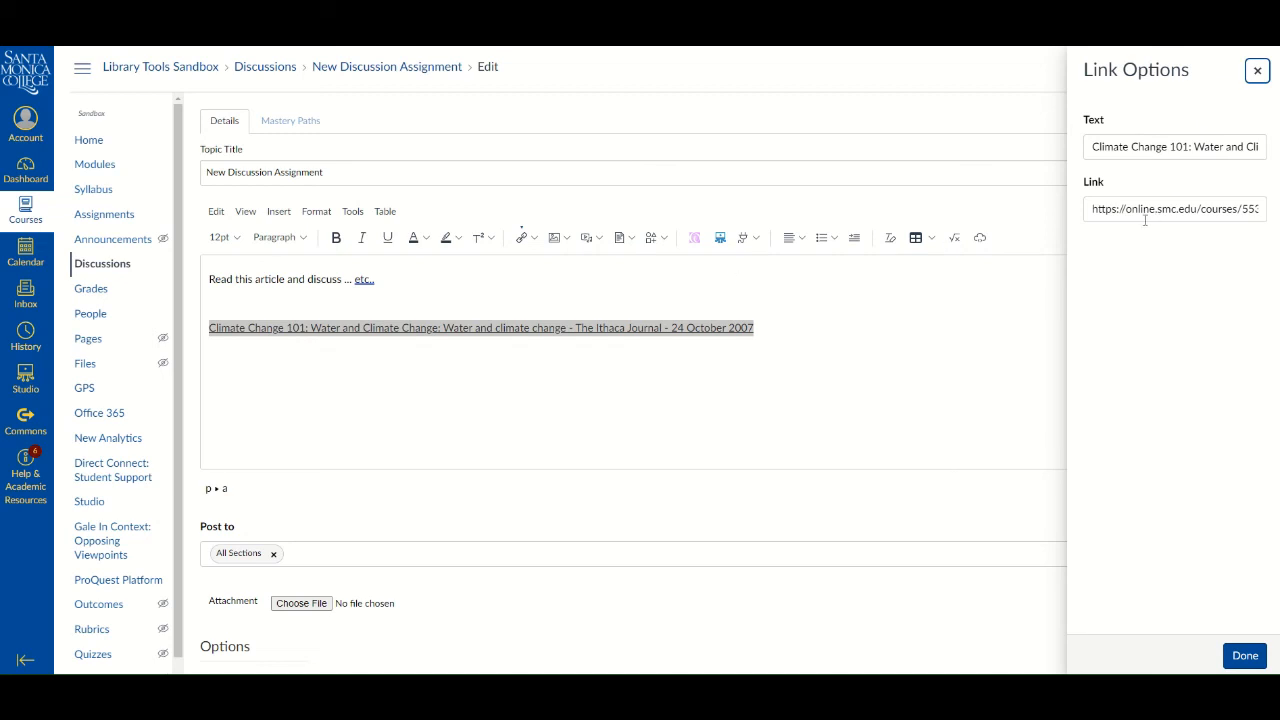
{"action": "triple_click", "coordinate": [1177, 147]}
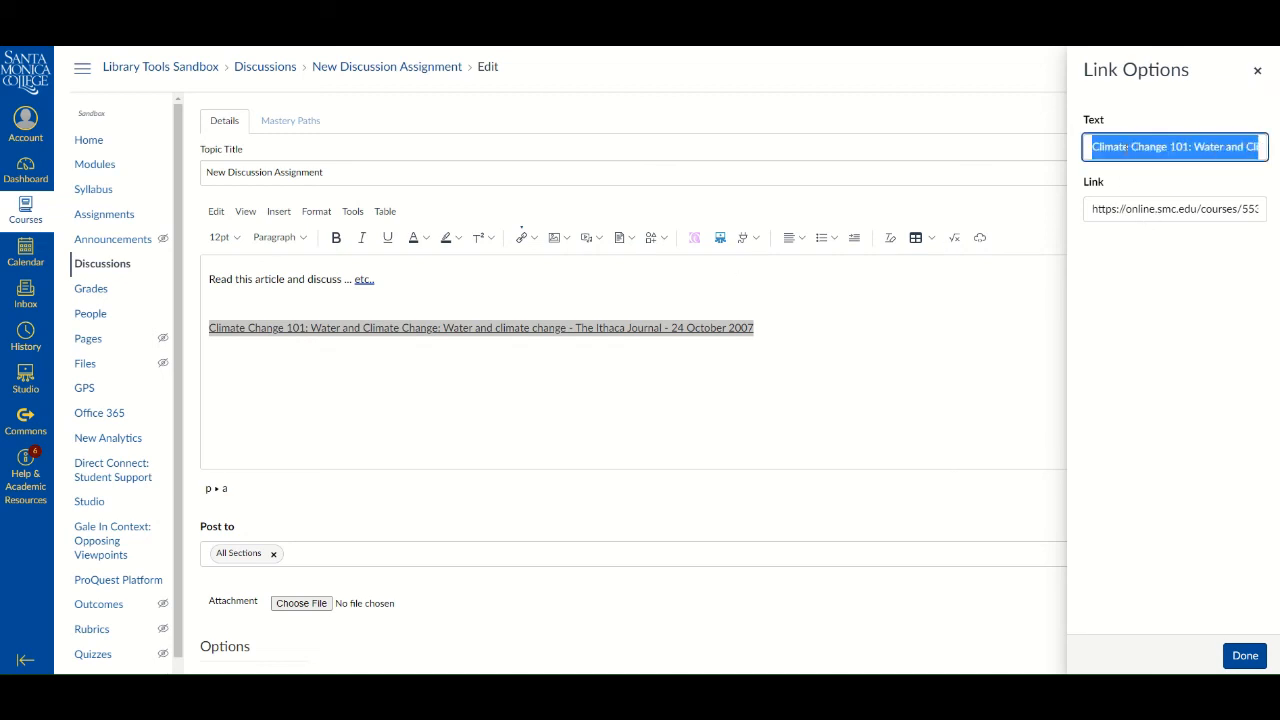
{"action": "type", "text": "Climate CH"}
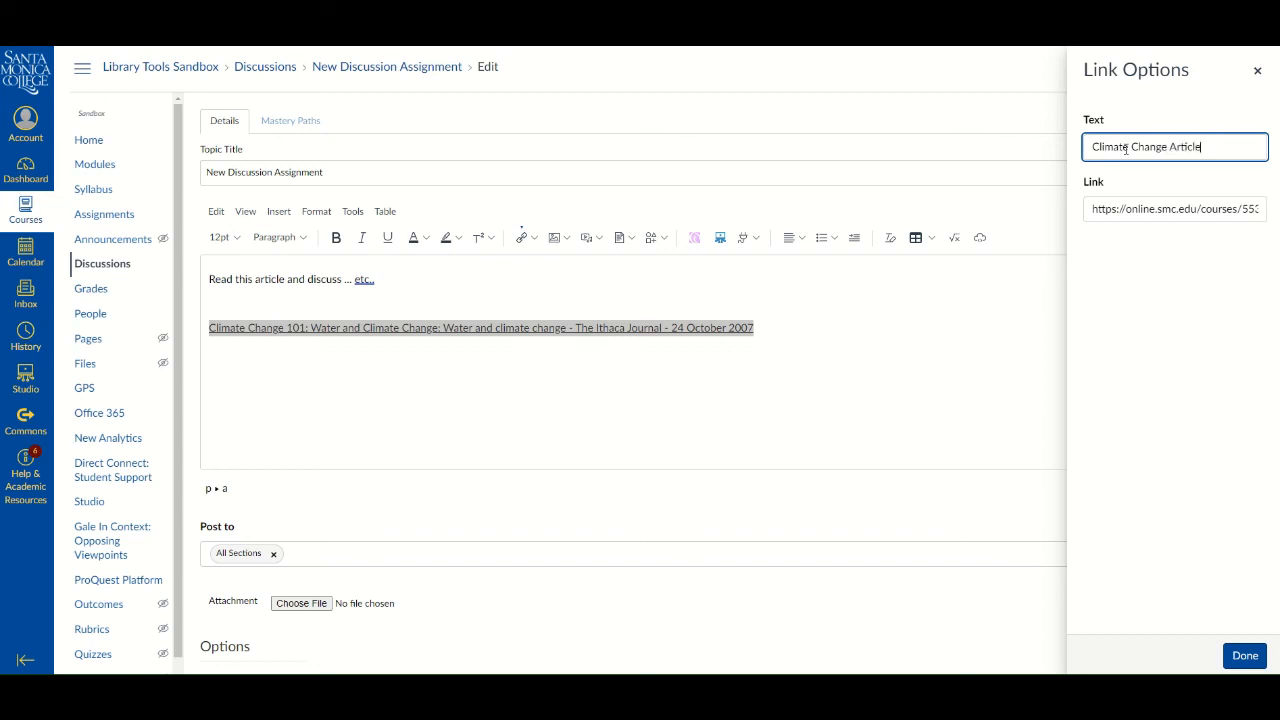
{"action": "left_click", "coordinate": [1245, 655]}
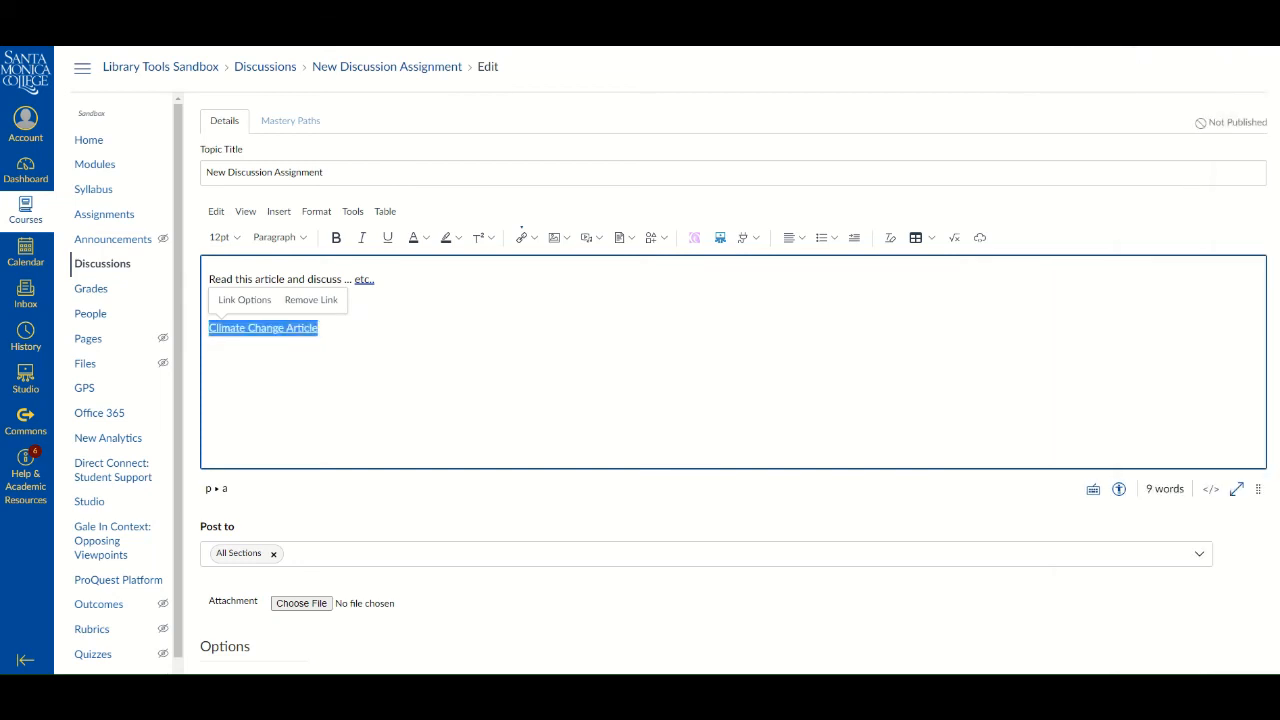
{"action": "mouse_move", "coordinate": [1170, 364]}
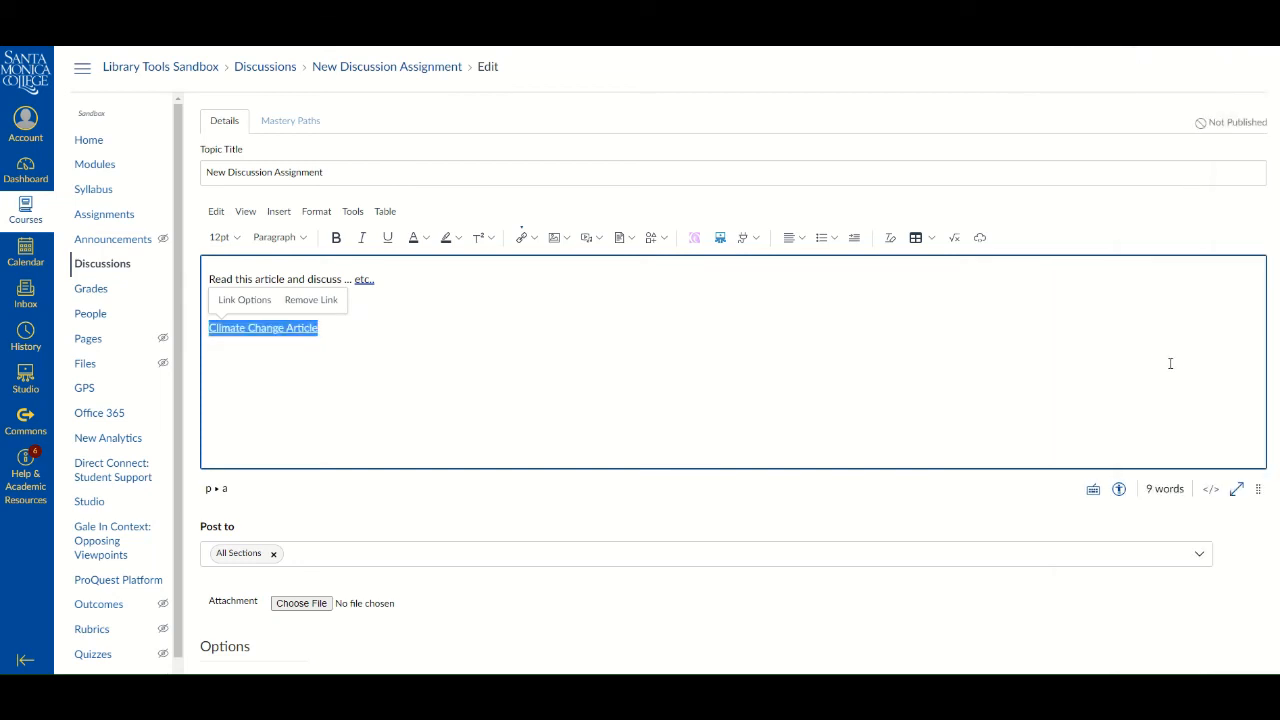
Save and publish 'New Discussion Assignment' with its instructions and article link
{"action": "scroll", "scroll_direction": "down", "scroll_amount": 3}
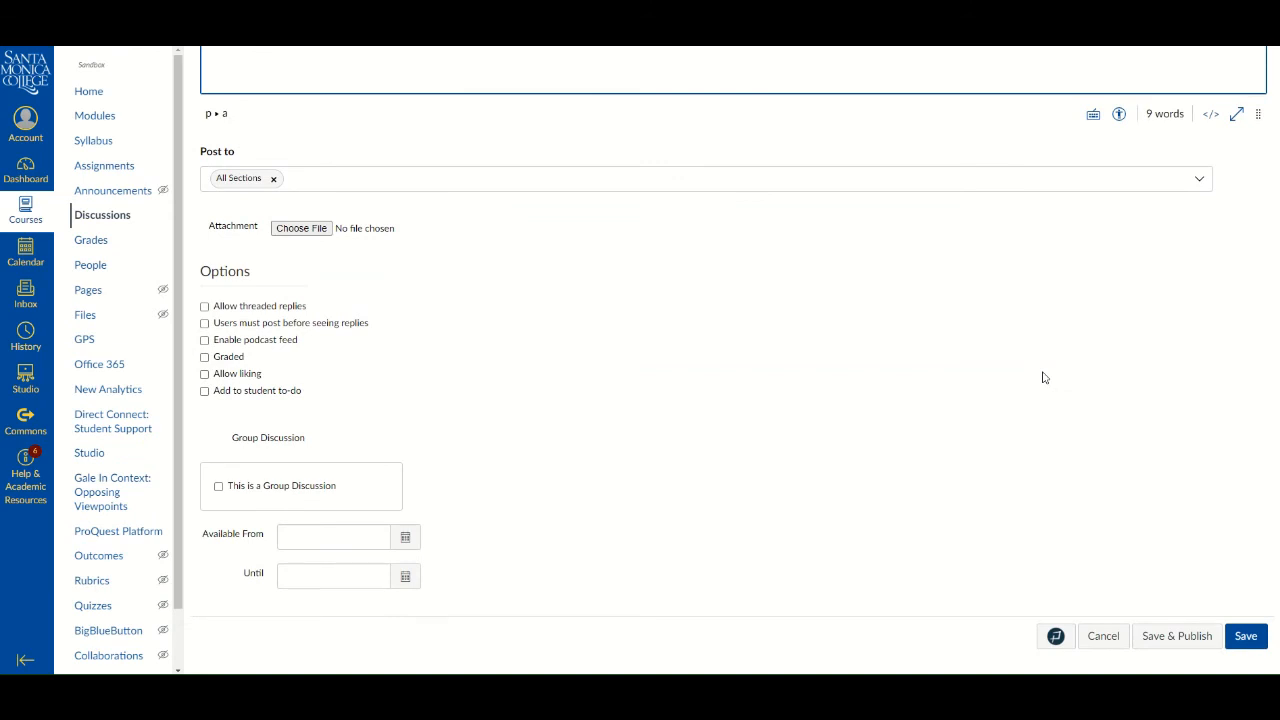
{"action": "mouse_move", "coordinate": [1065, 528]}
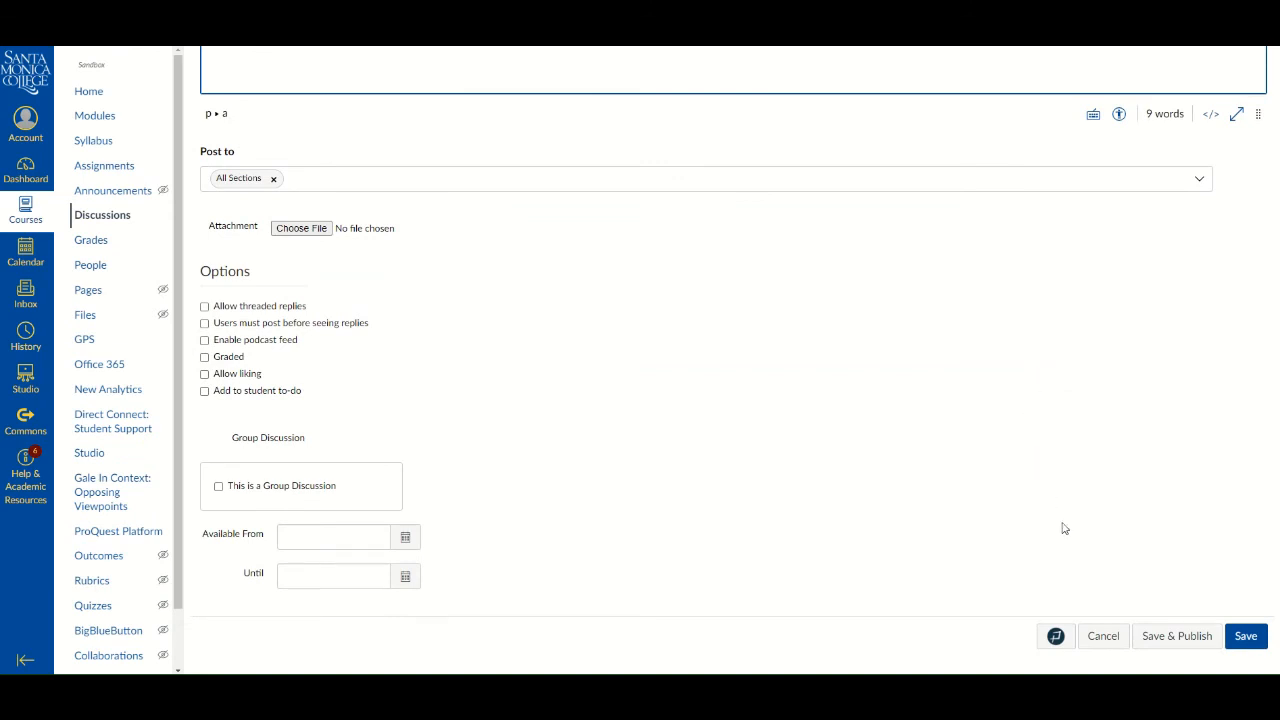
{"action": "mouse_move", "coordinate": [1181, 644]}
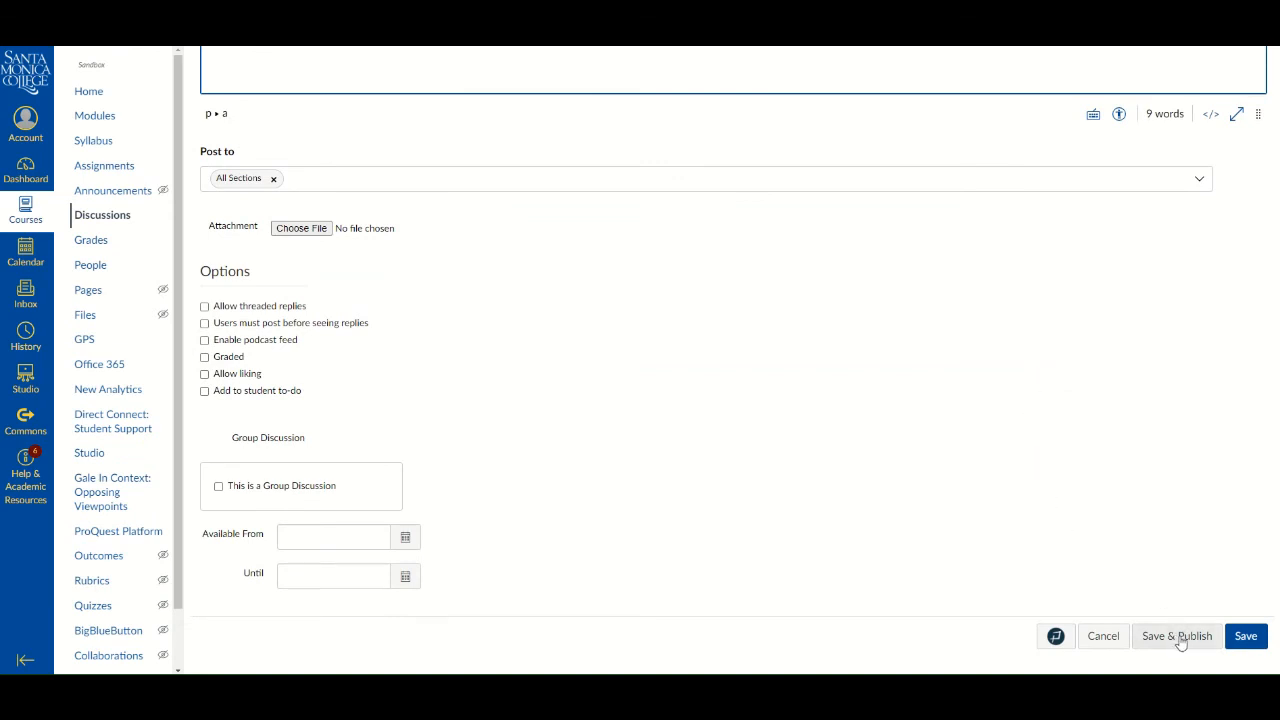
{"action": "left_click", "coordinate": [1177, 636]}
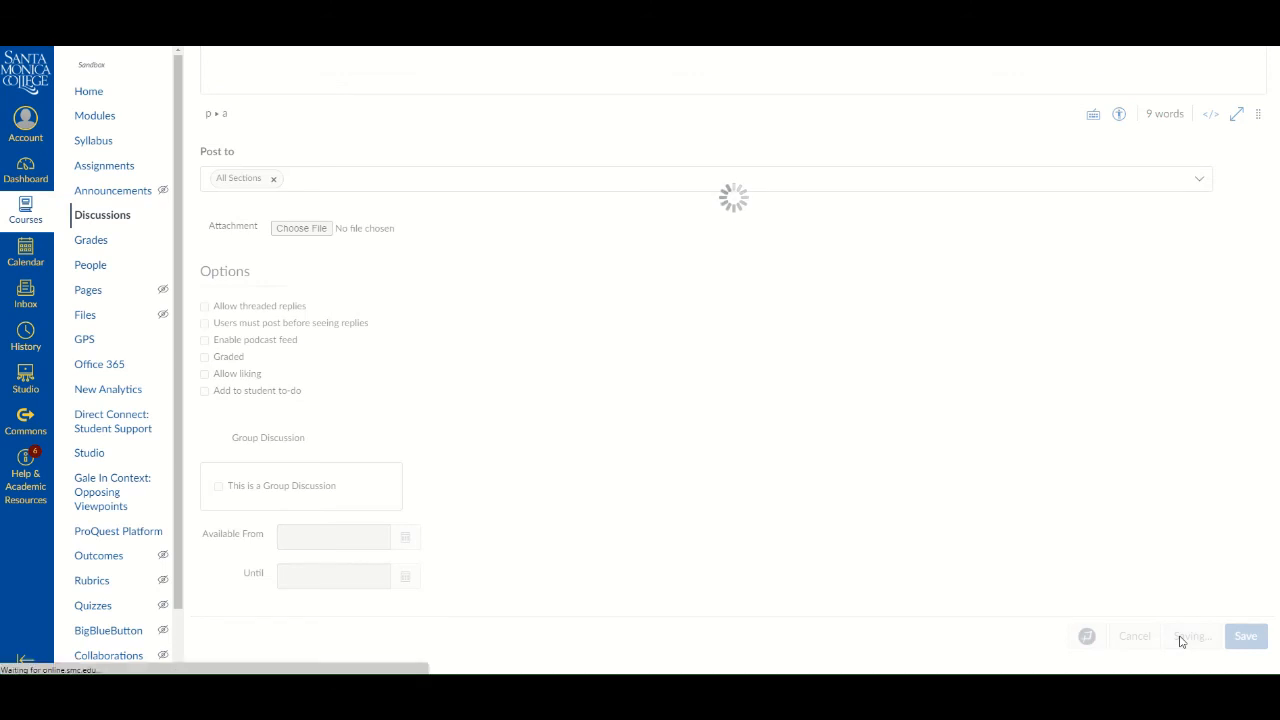
{"action": "left_click", "coordinate": [1246, 636]}
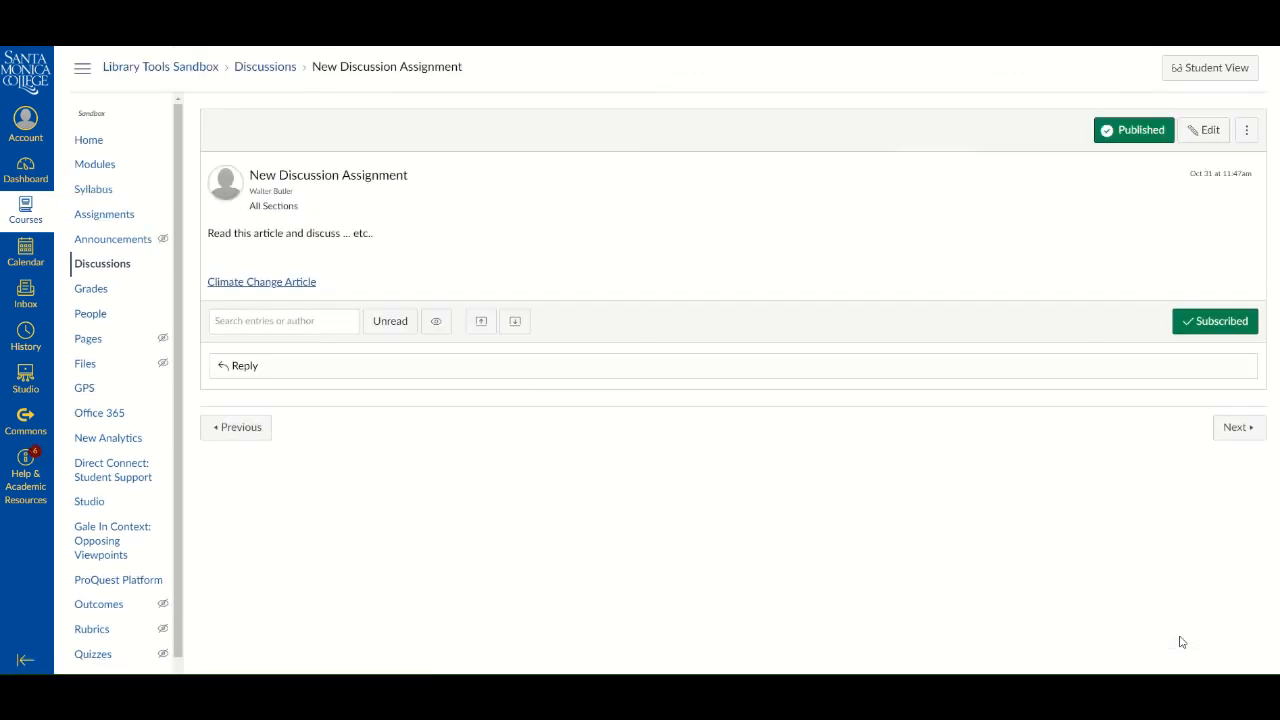
{"action": "mouse_move", "coordinate": [1180, 629]}
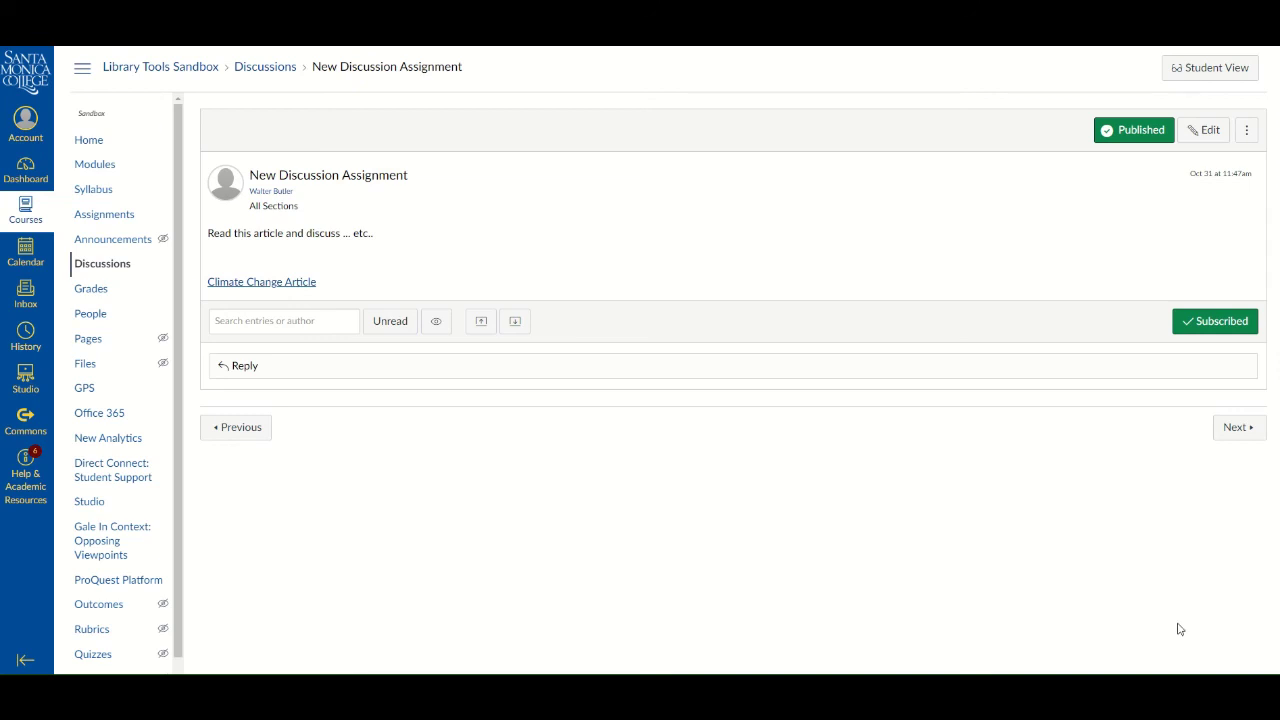
{"action": "mouse_move", "coordinate": [296, 288]}
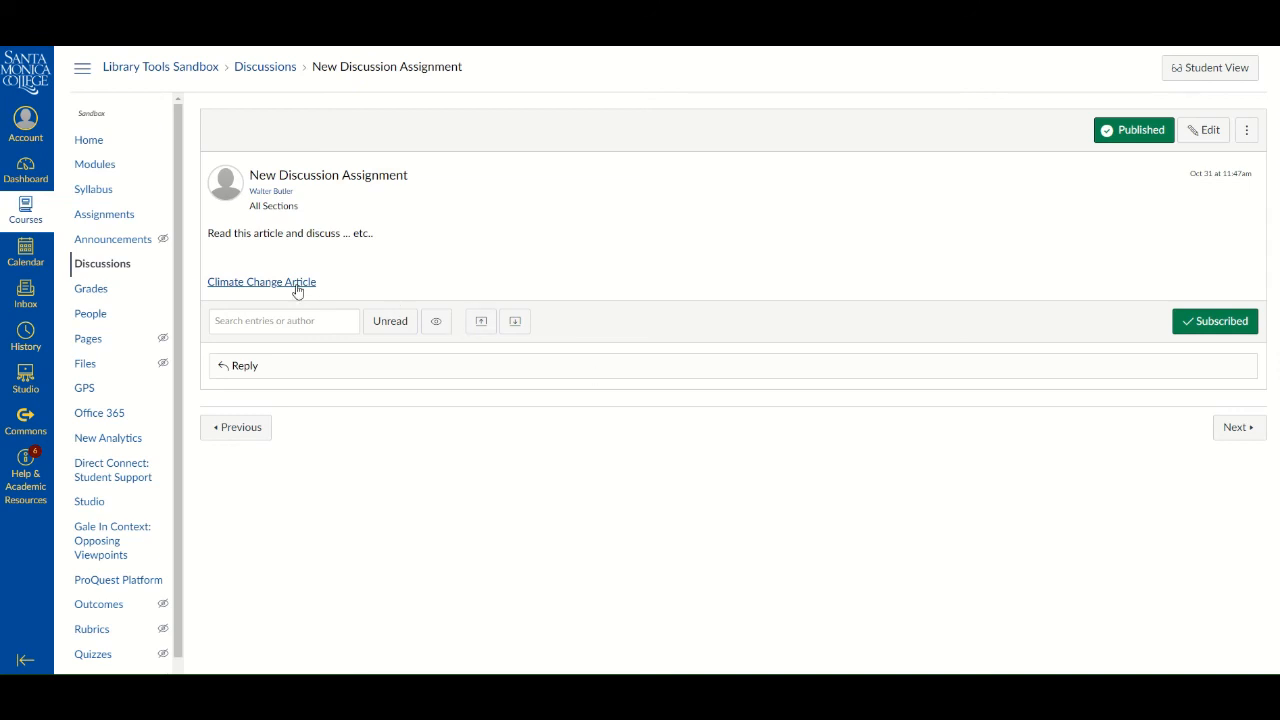
Follow the 'Climate Change Article' link to the ProQuest article 'Climate Change 101'
{"action": "left_click", "coordinate": [261, 281]}
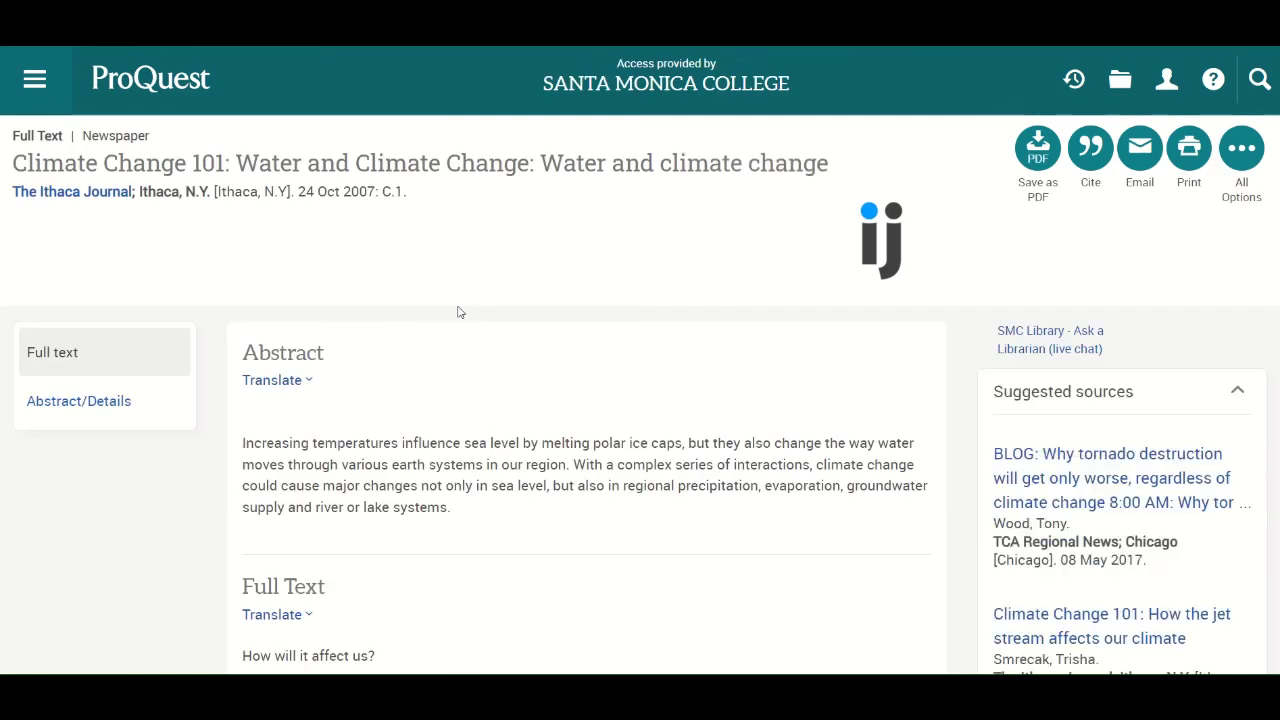